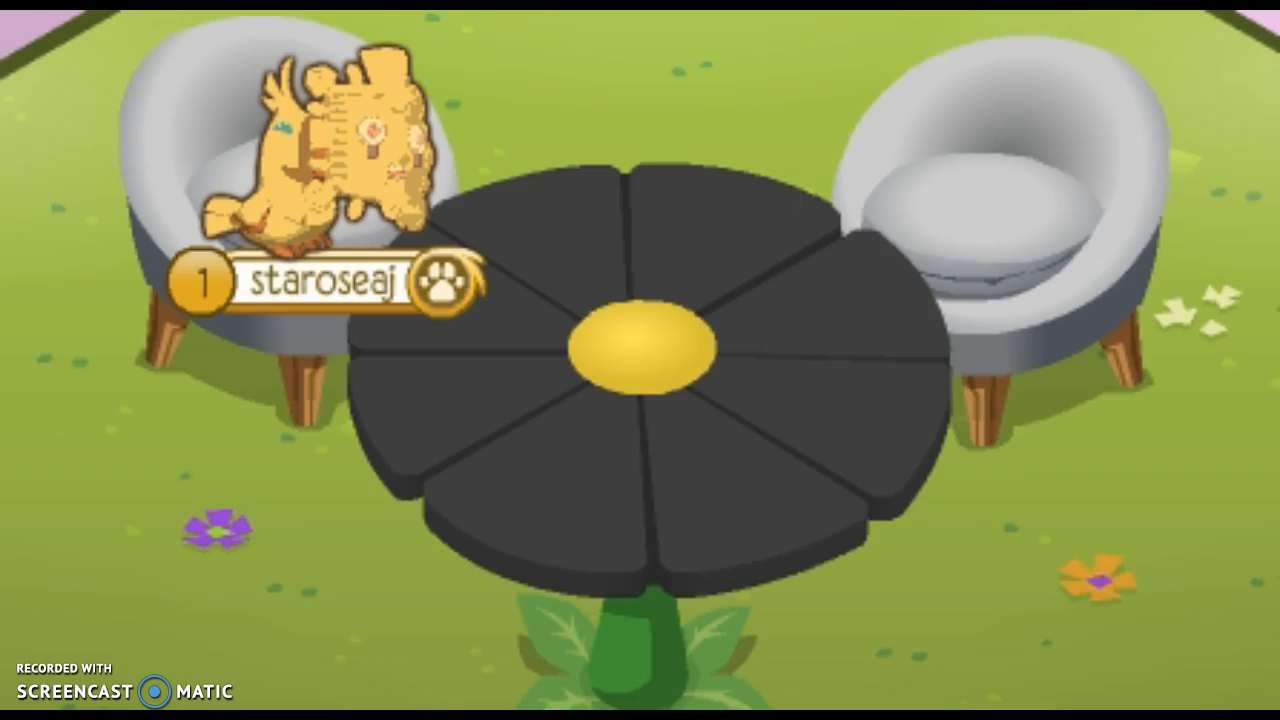
pyautogui.moveTo(1140, 408)
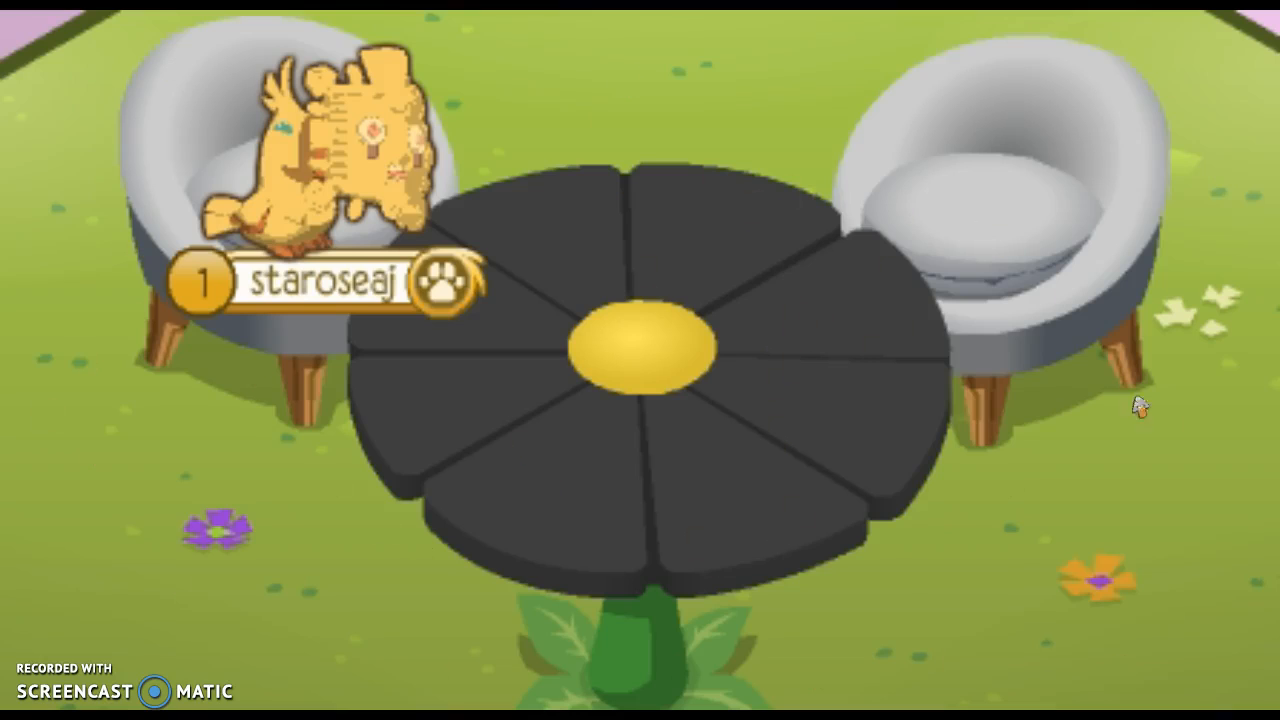
pyautogui.moveTo(1070, 263)
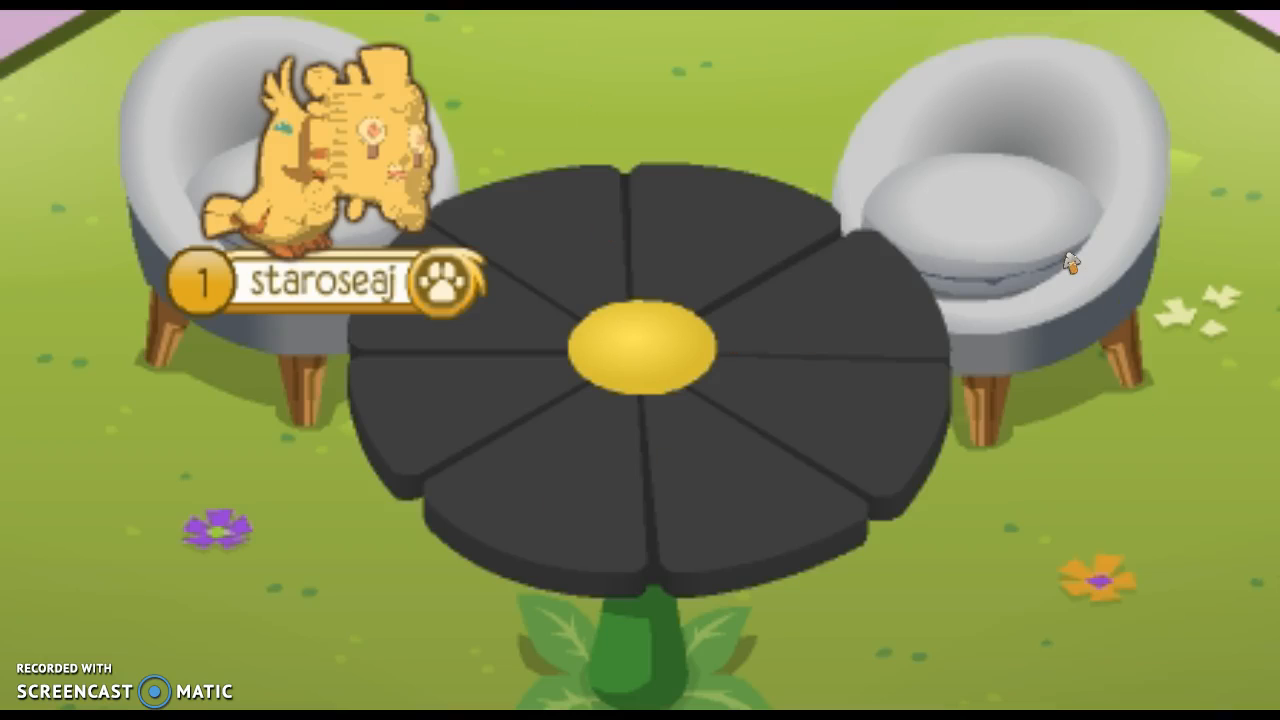
pyautogui.moveTo(965, 505)
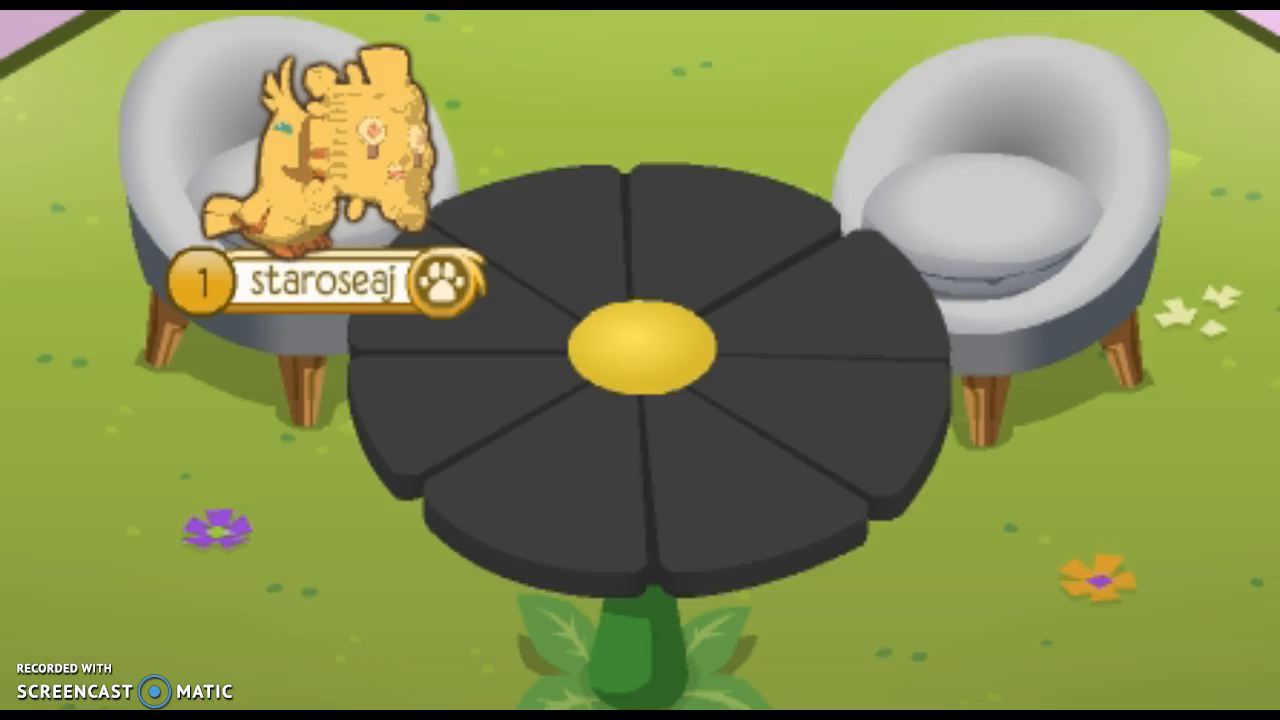
pyautogui.moveTo(835, 285)
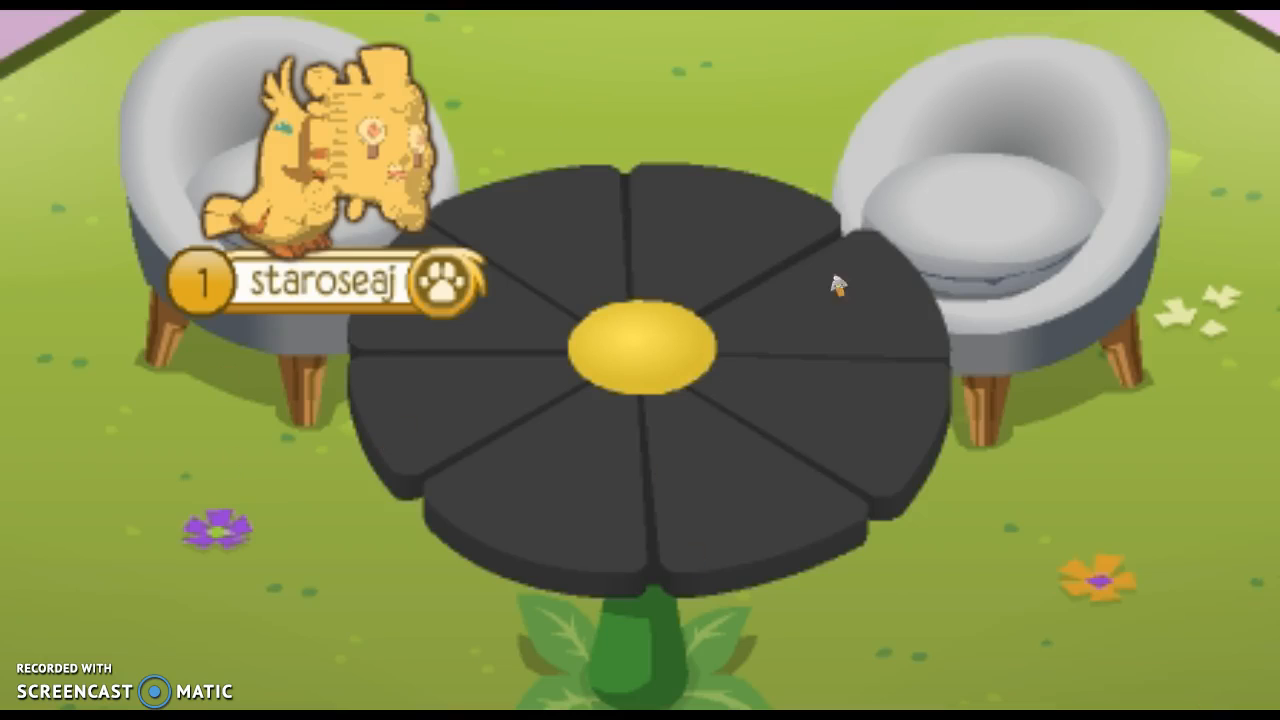
pyautogui.moveTo(505, 345)
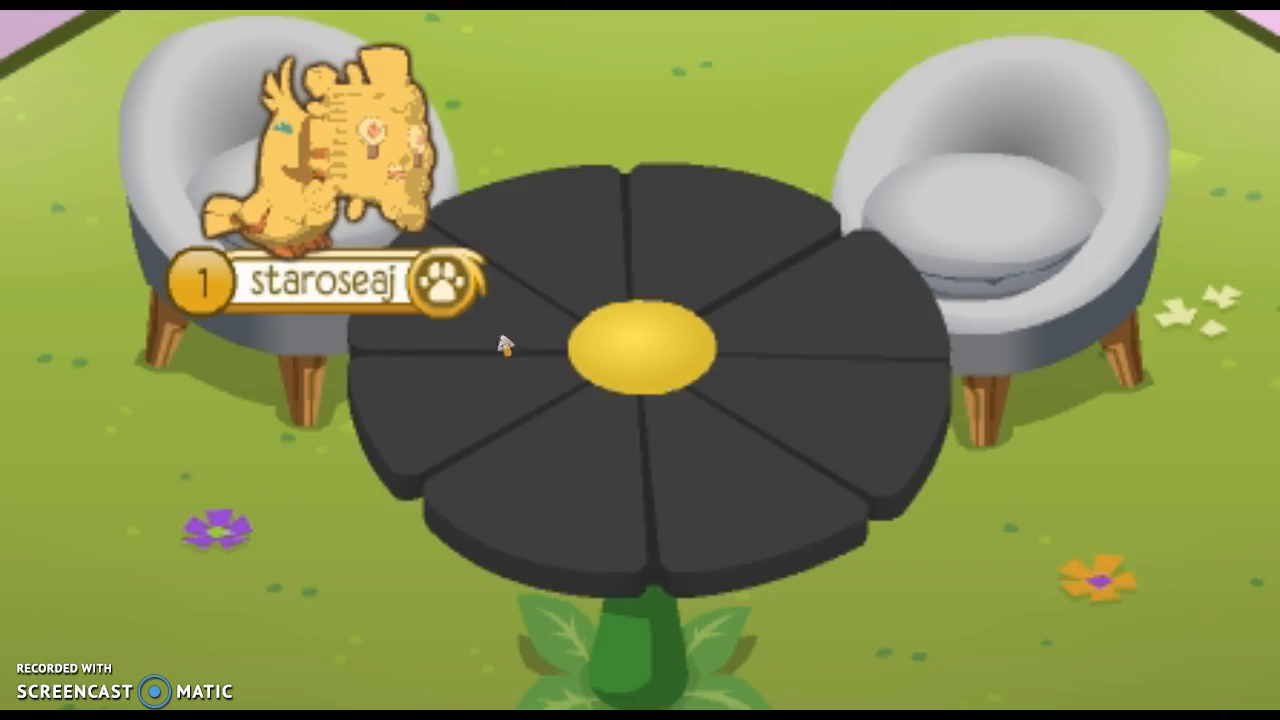
pyautogui.moveTo(295, 612)
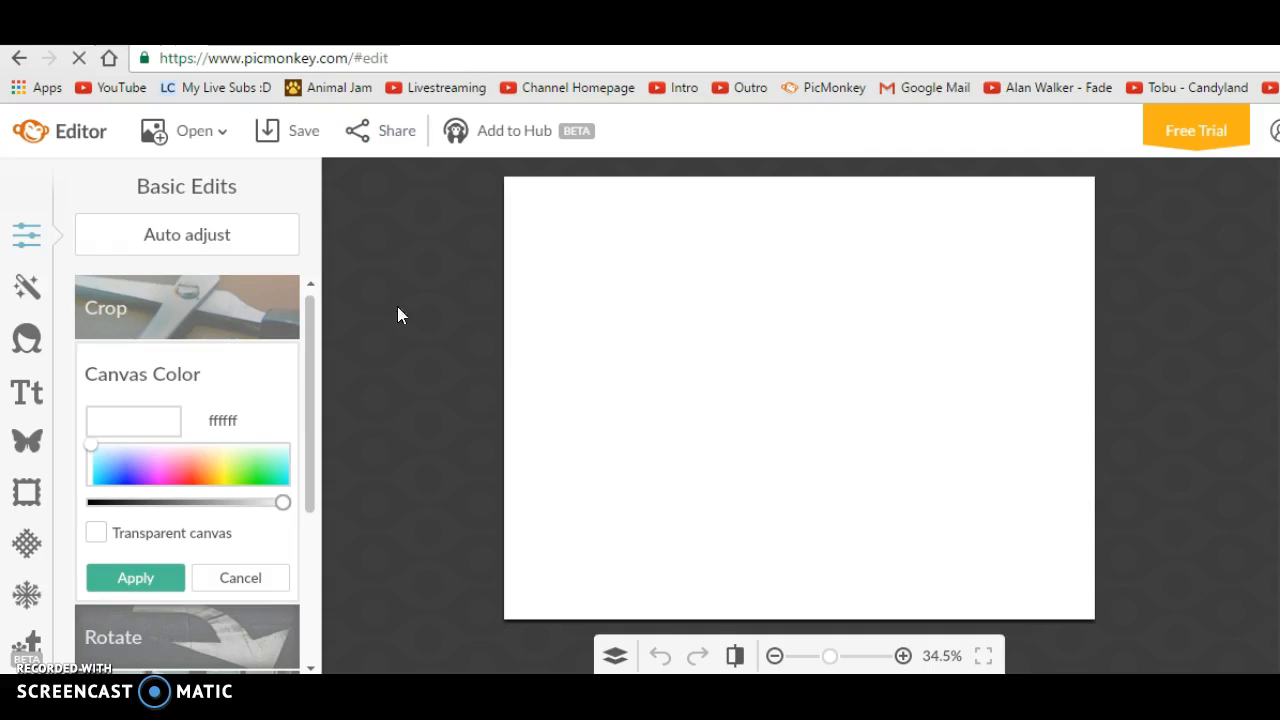
pyautogui.moveTo(547, 589)
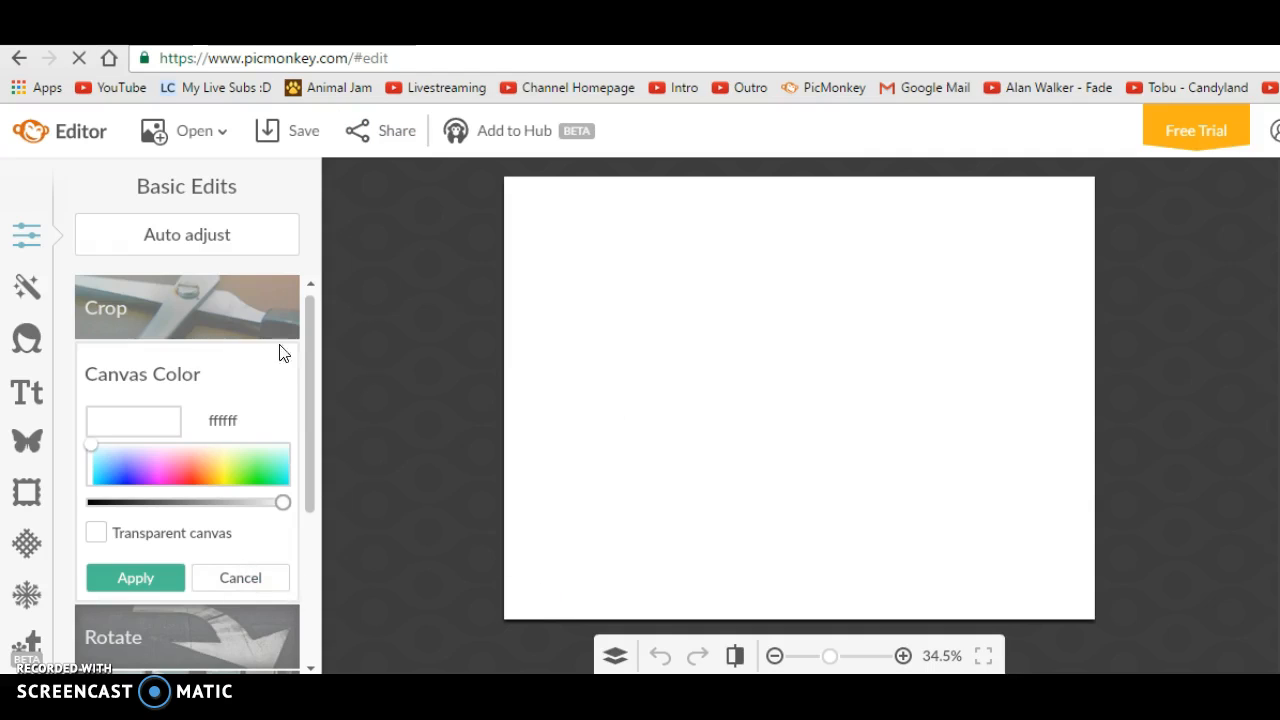
pyautogui.moveTo(737, 585)
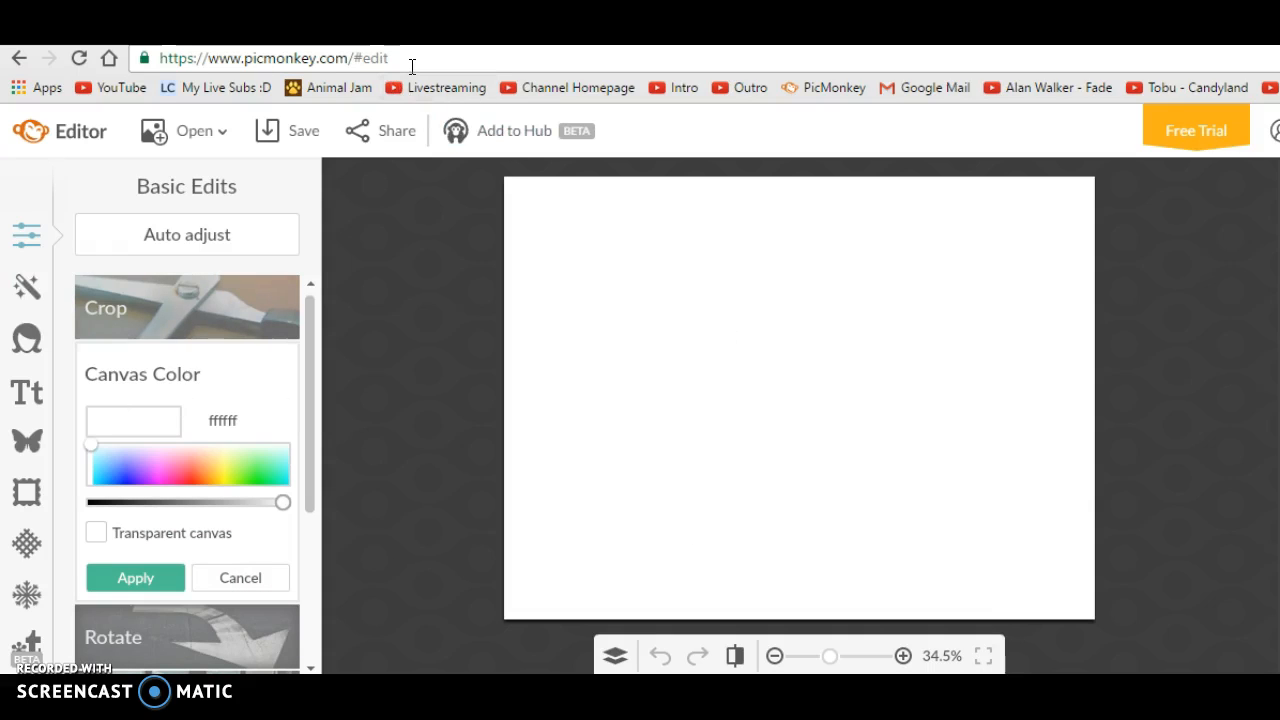
pyautogui.moveTo(22, 490)
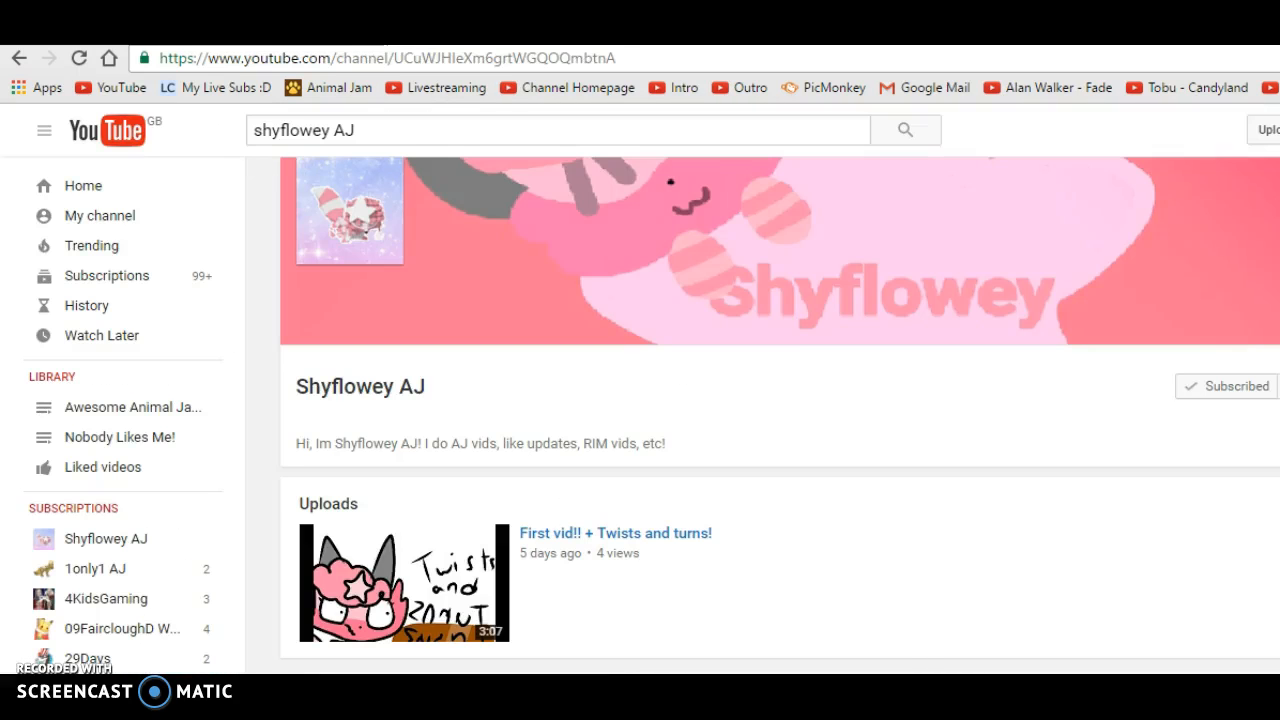
pyautogui.moveTo(1242, 323)
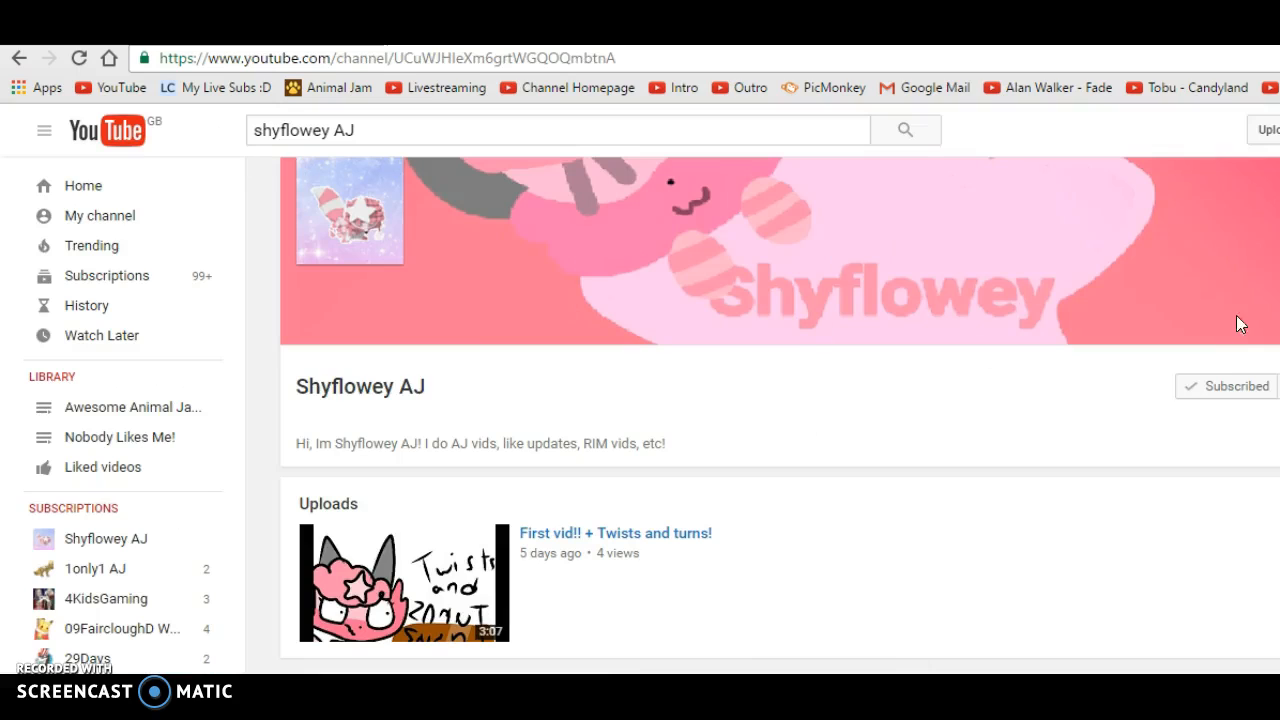
# Stretch the Animal Jam screenshot overlay over the pink strip, then close the Overlay palette.
pyautogui.click(1230, 386)
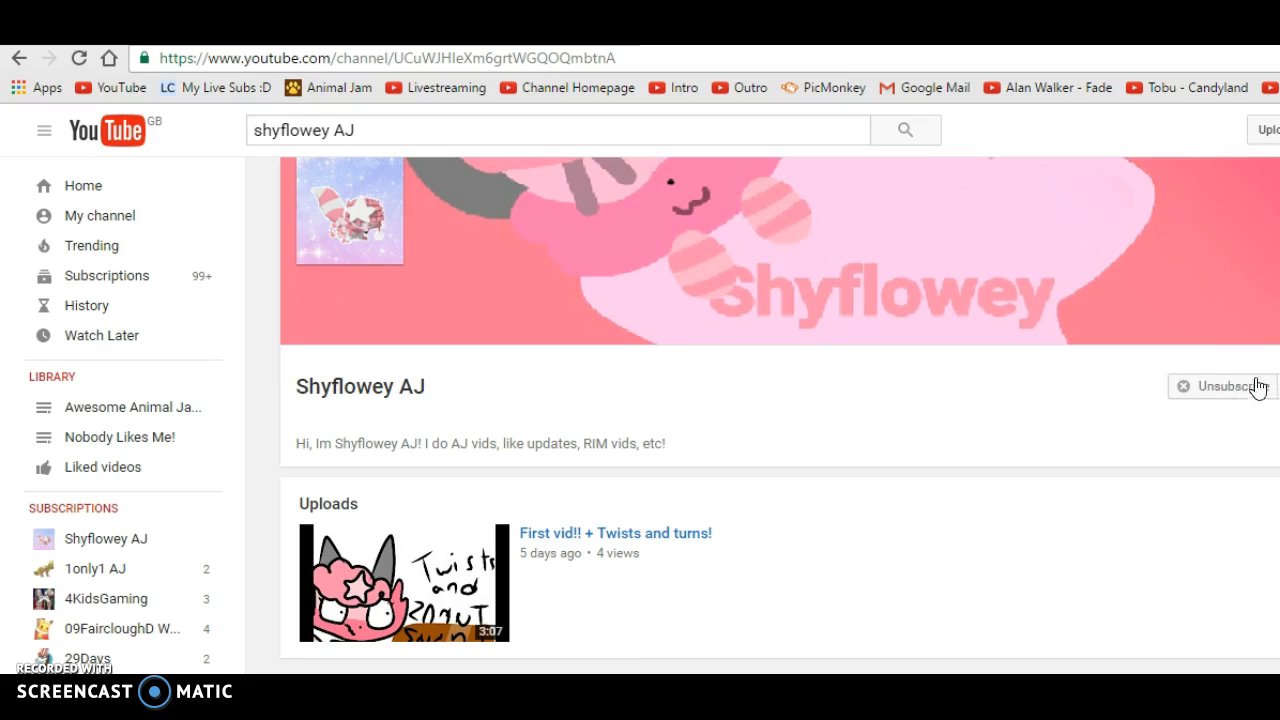
pyautogui.click(1225, 386)
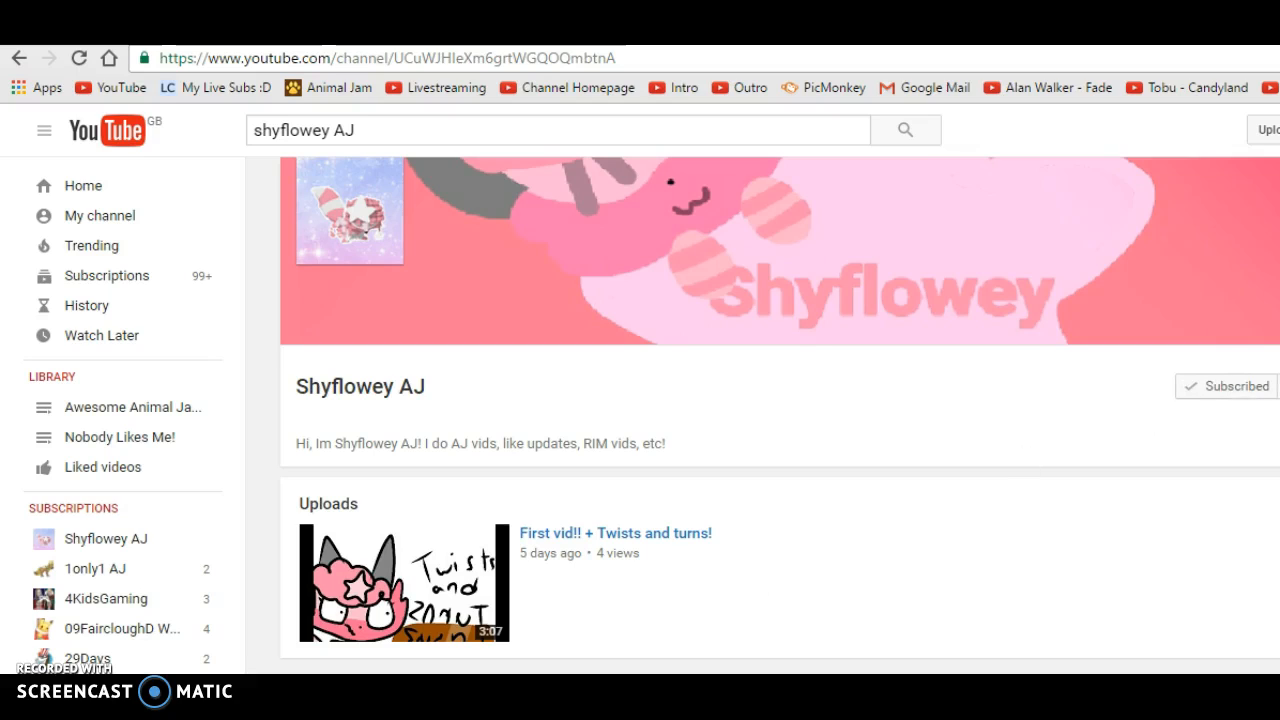
pyautogui.moveTo(1013, 258)
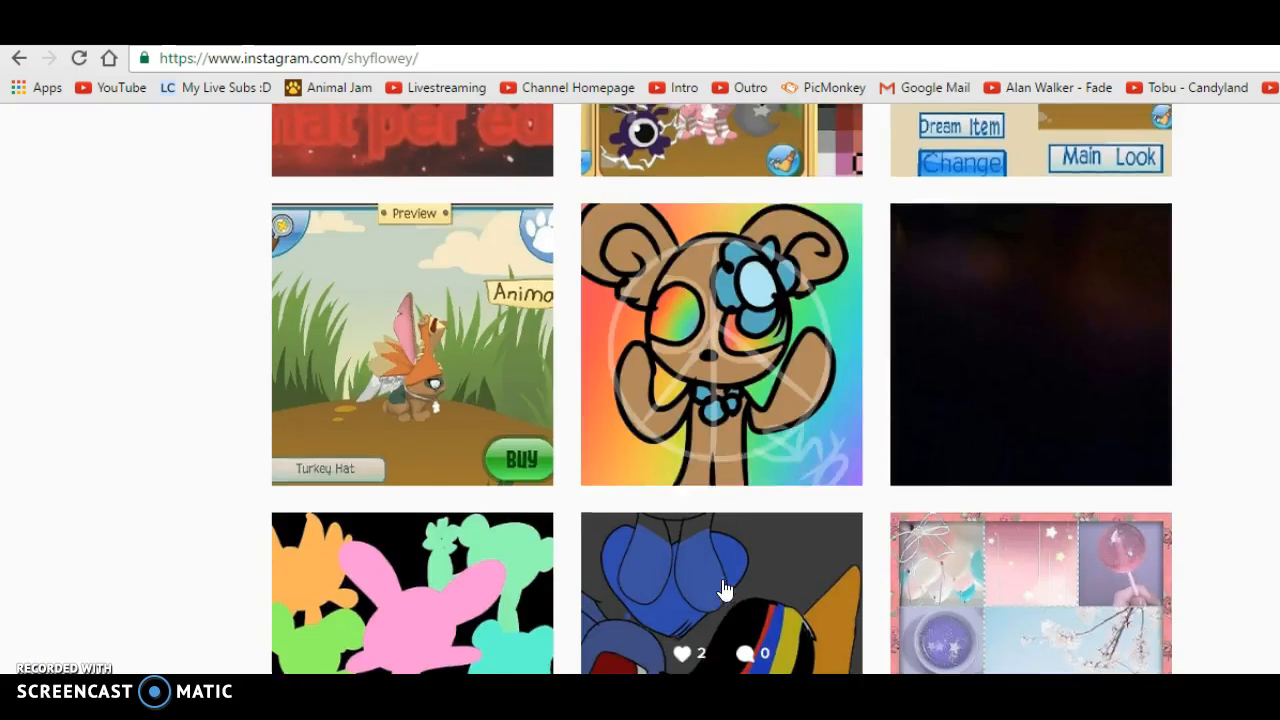
pyautogui.scroll(-3)
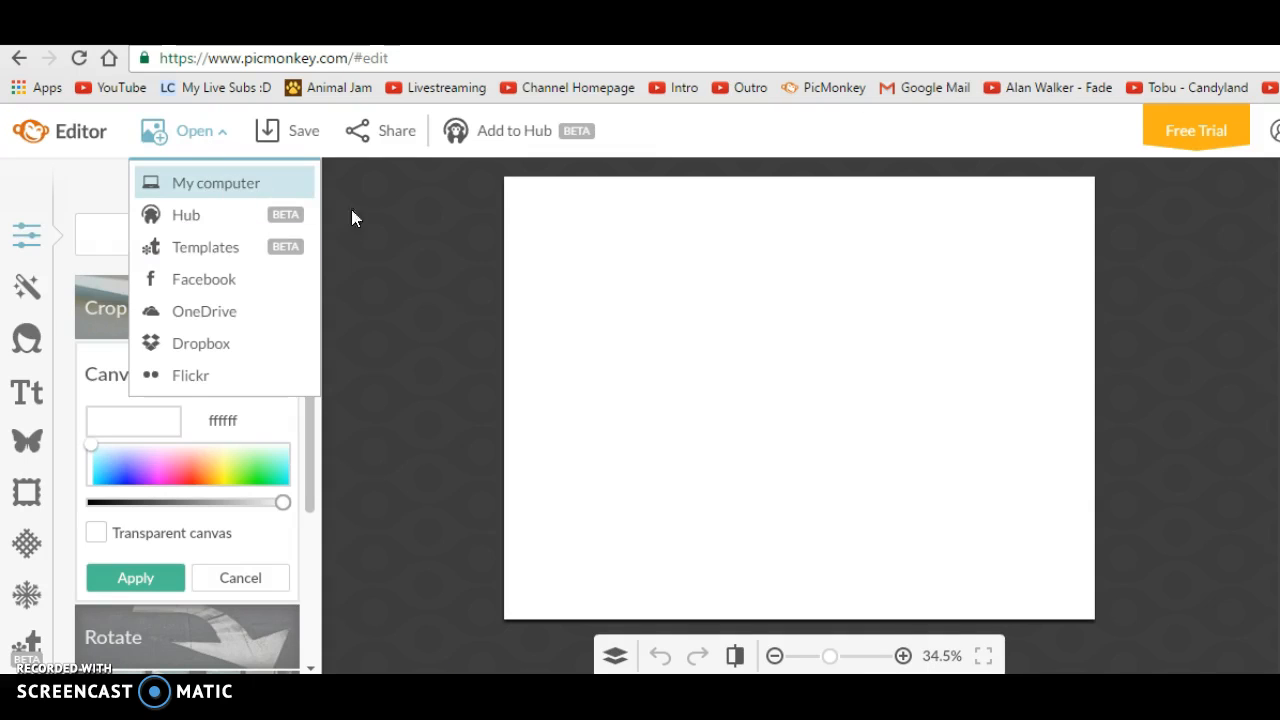
pyautogui.moveTo(253, 187)
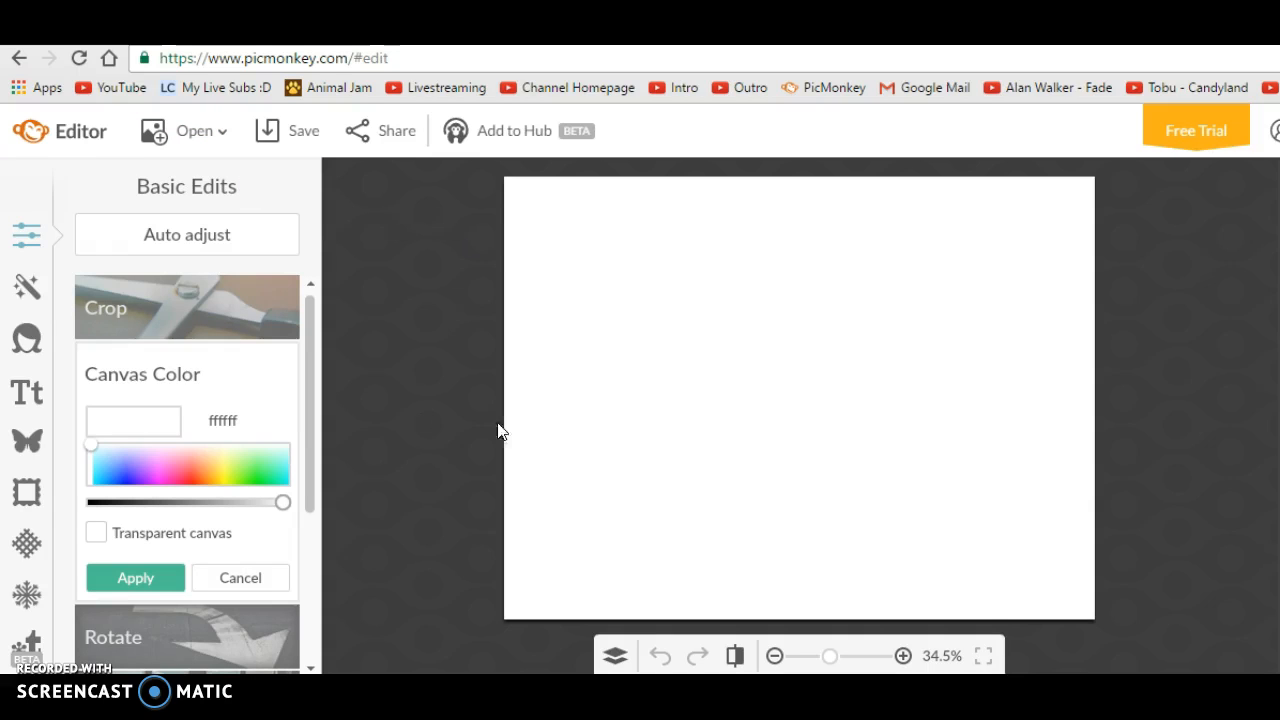
pyautogui.click(184, 130)
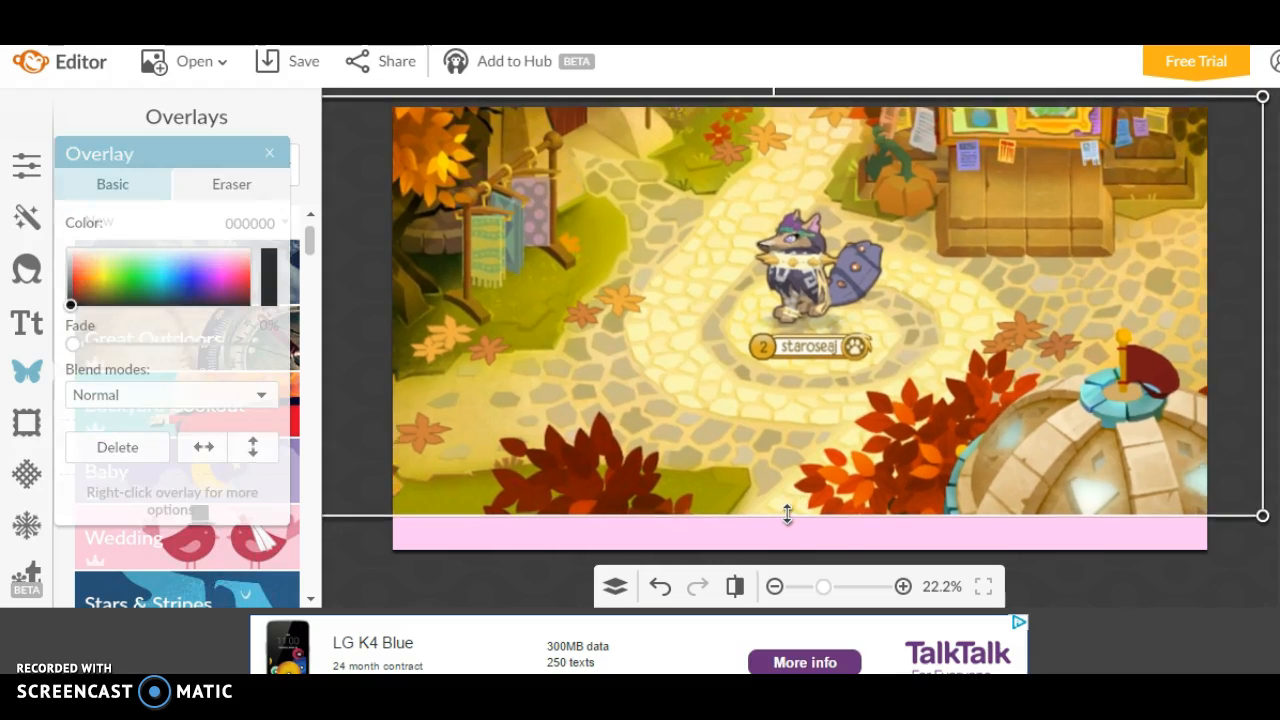
pyautogui.click(269, 152)
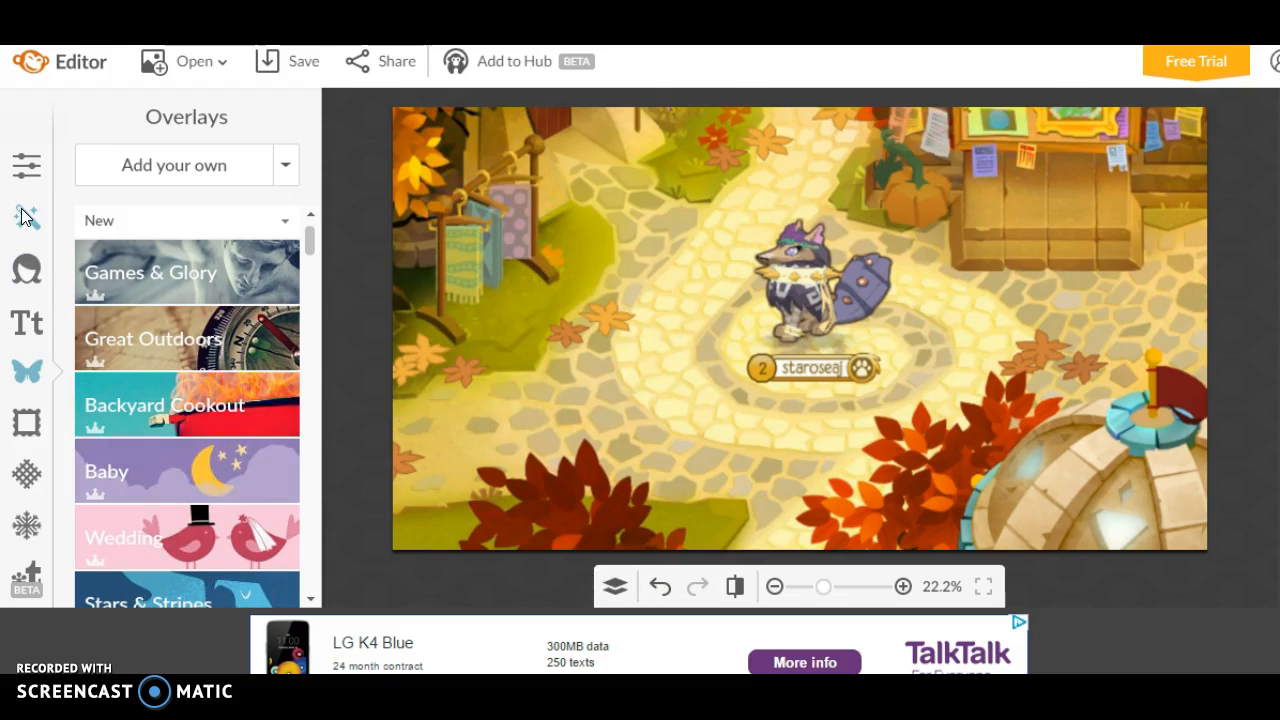
pyautogui.moveTo(196, 192)
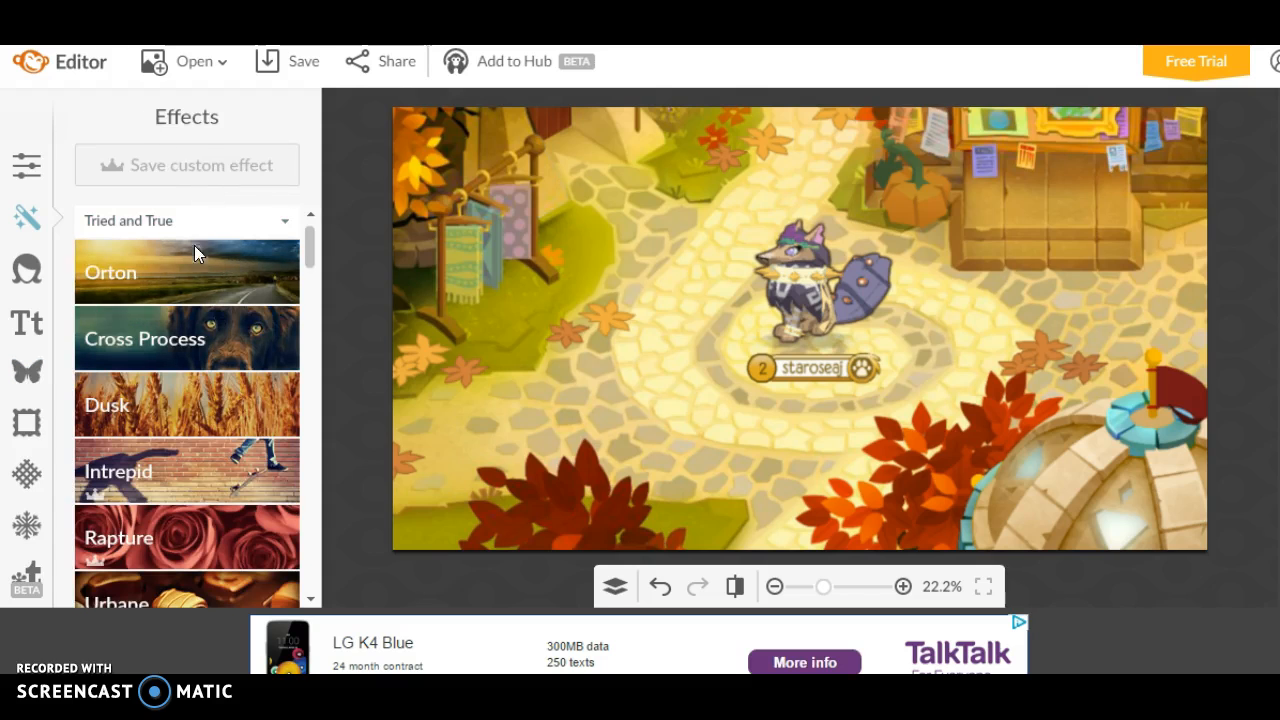
# Apply a Soften effect at 100% softness to the Animal Jam screenshot.
pyautogui.scroll(-3)
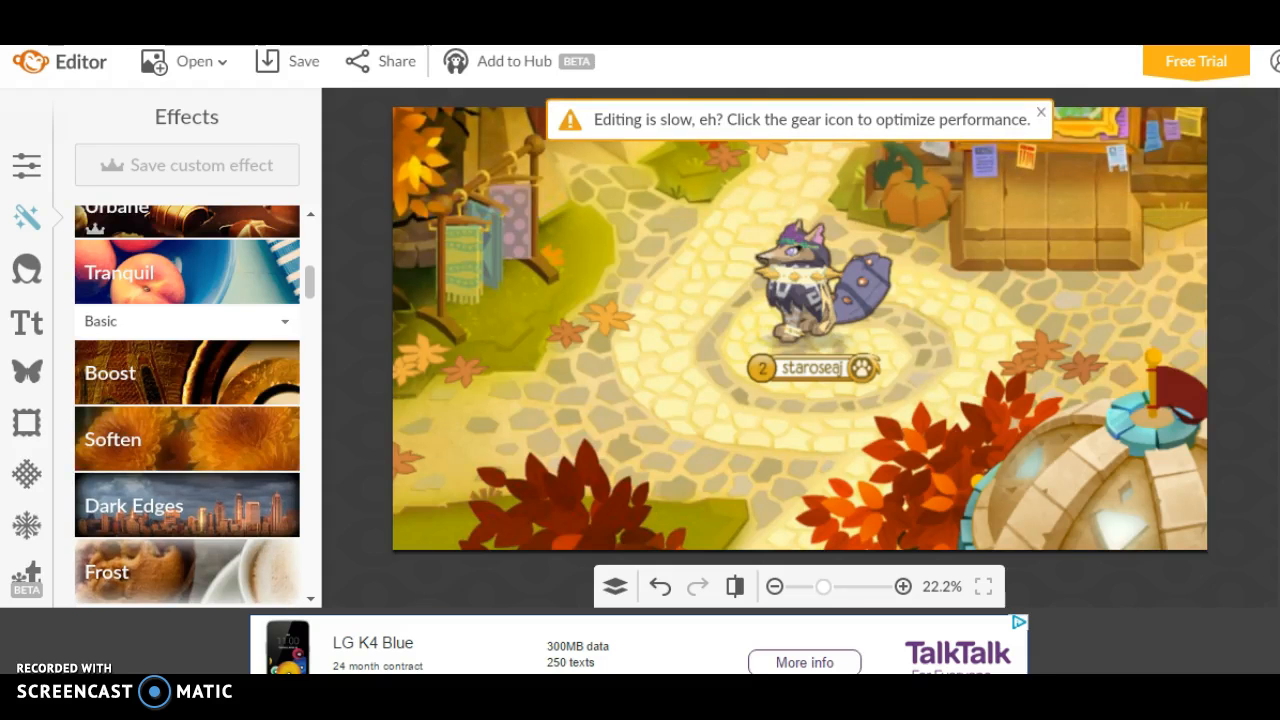
pyautogui.click(112, 439)
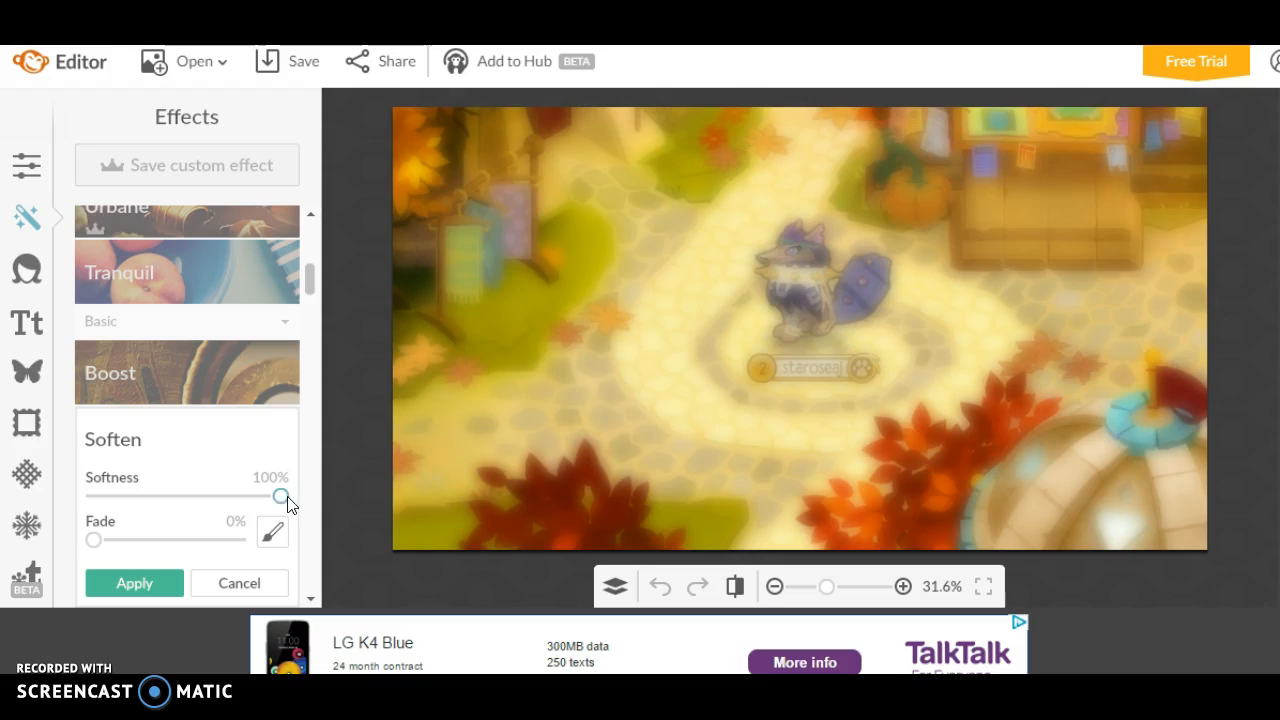
pyautogui.moveTo(528, 446)
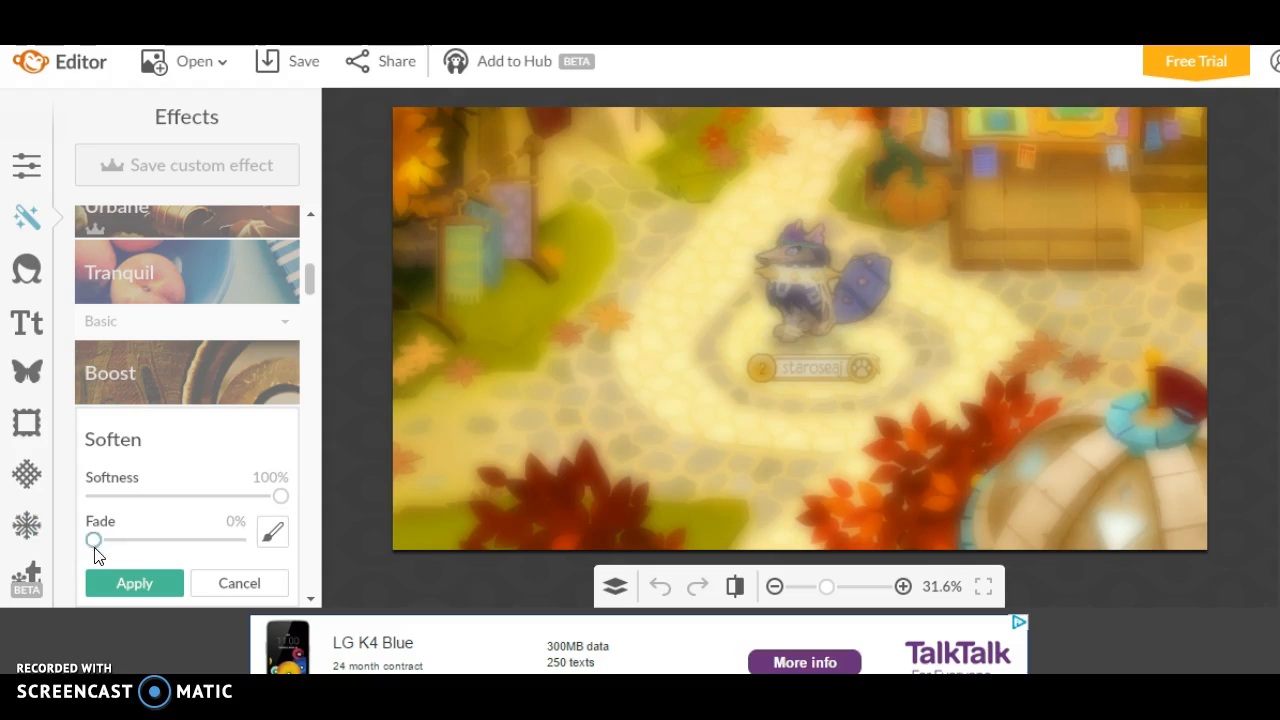
pyautogui.click(239, 583)
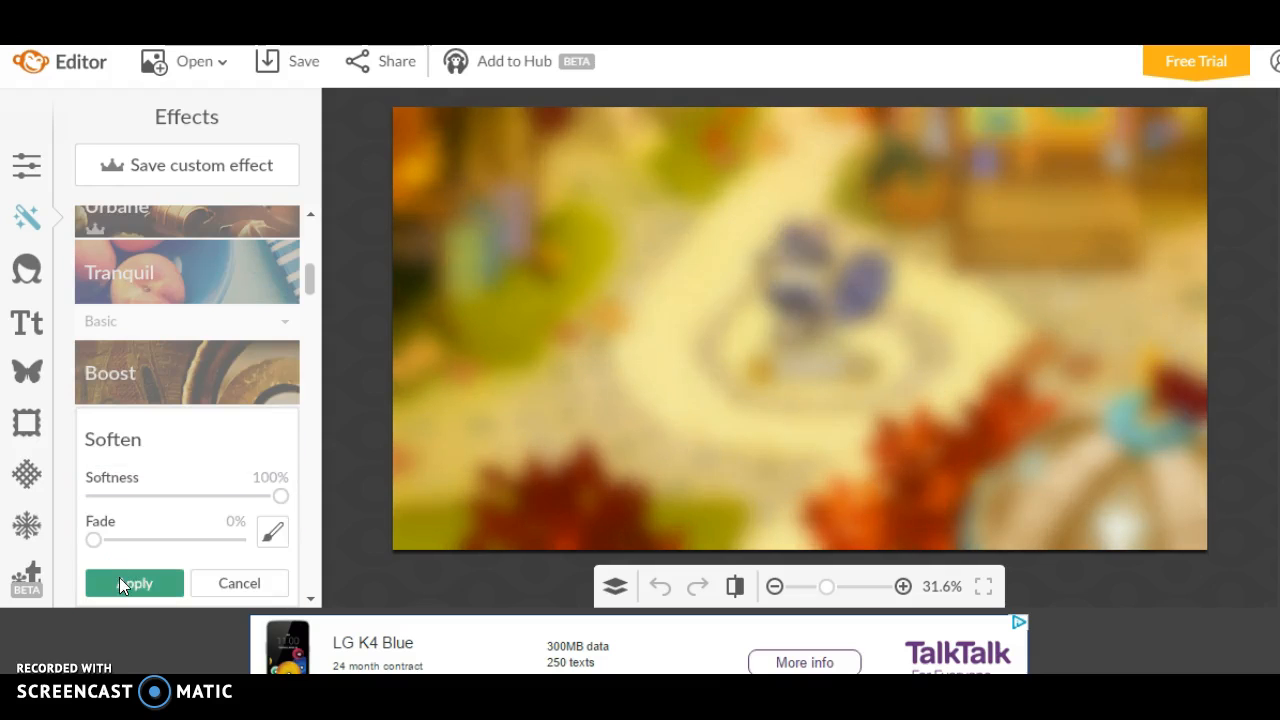
pyautogui.click(133, 583)
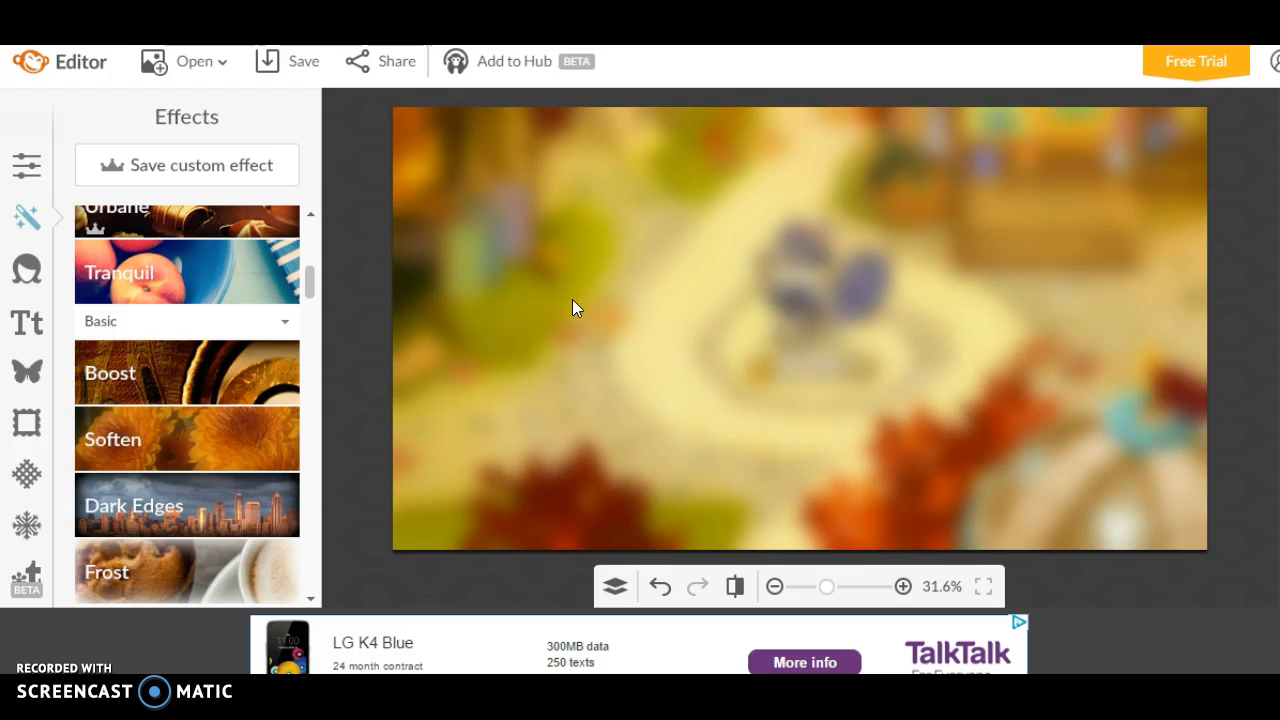
pyautogui.moveTo(683, 518)
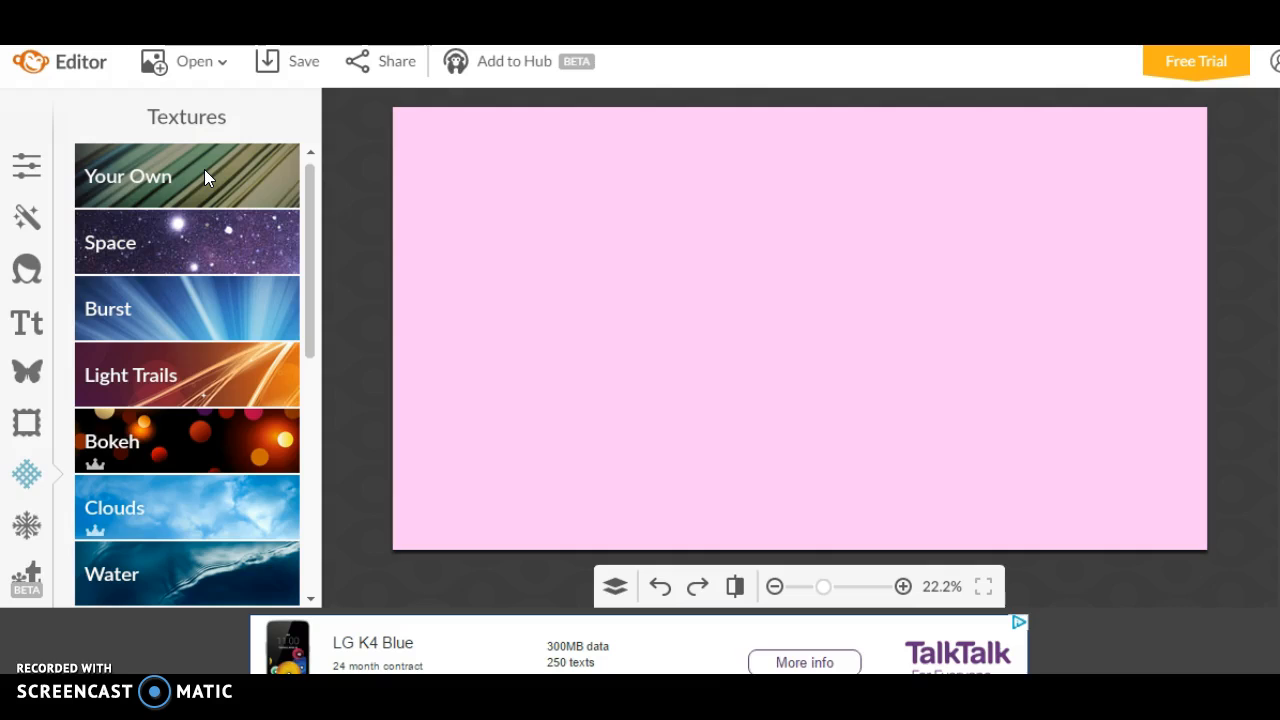
# Open the Your Own texture option, dismiss its file picker, and show the canvas texture overlays.
pyautogui.click(128, 176)
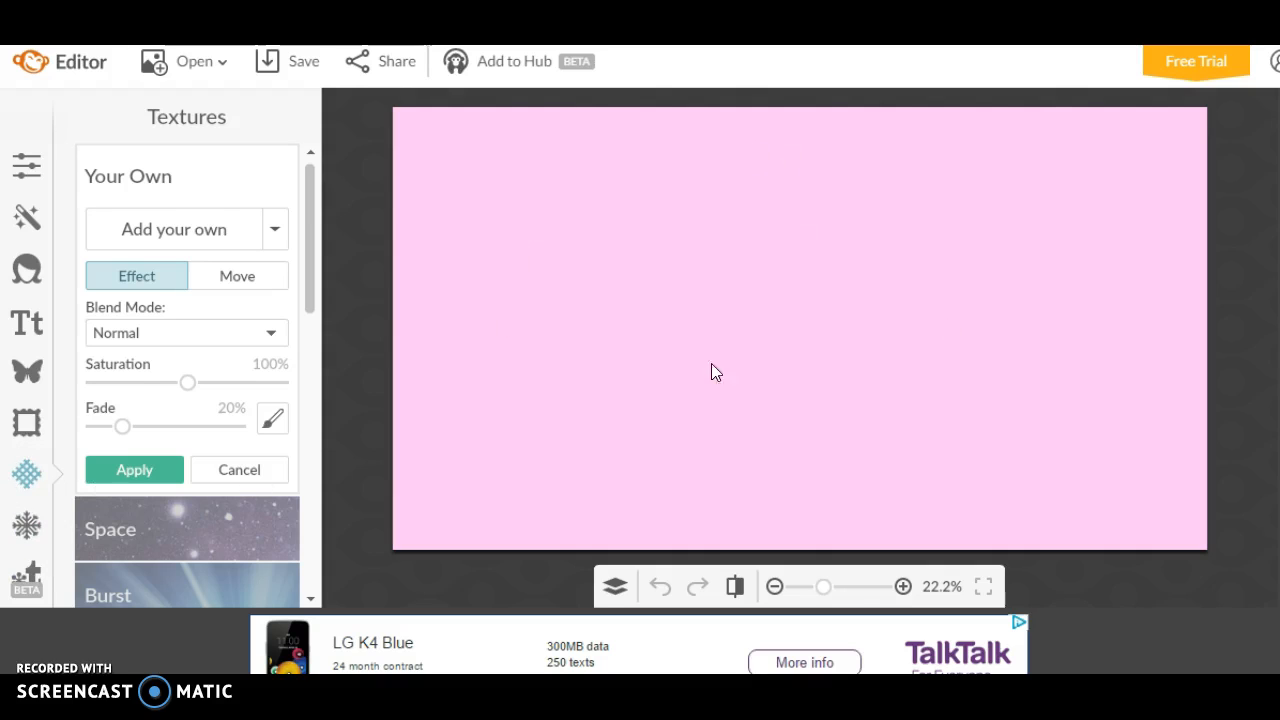
pyautogui.moveTo(728, 429)
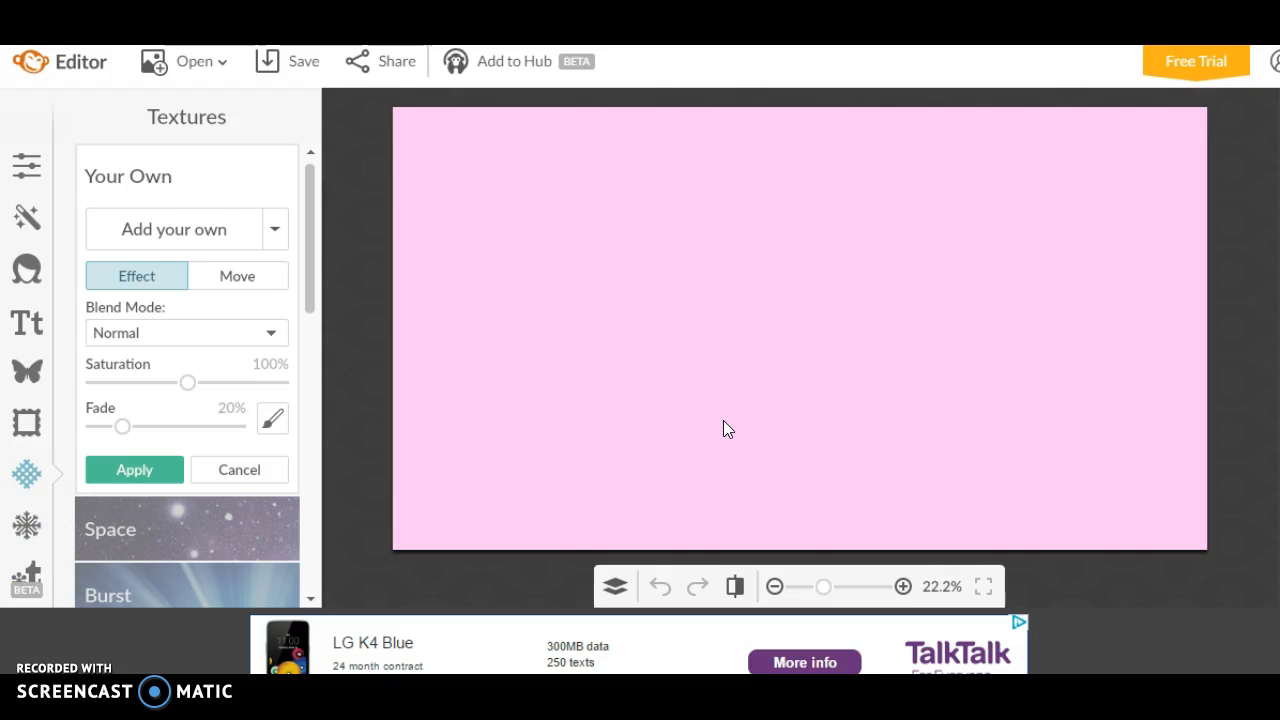
pyautogui.moveTo(143, 262)
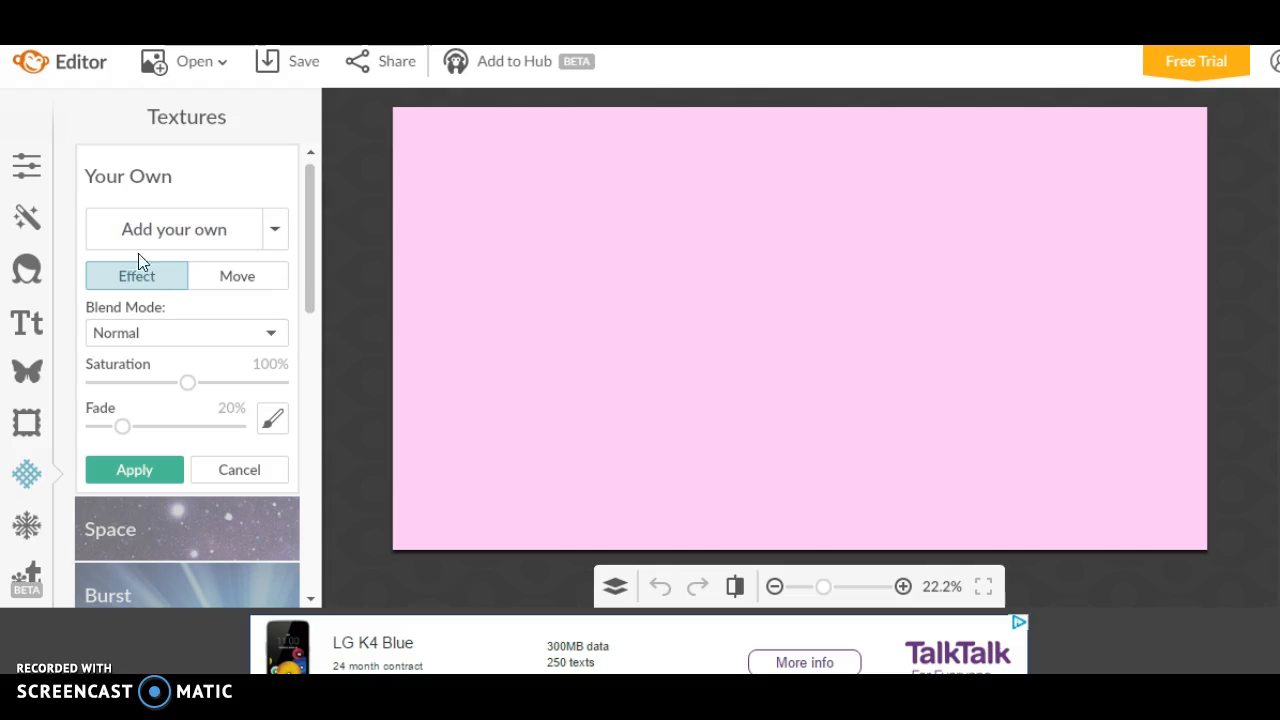
pyautogui.moveTo(210, 268)
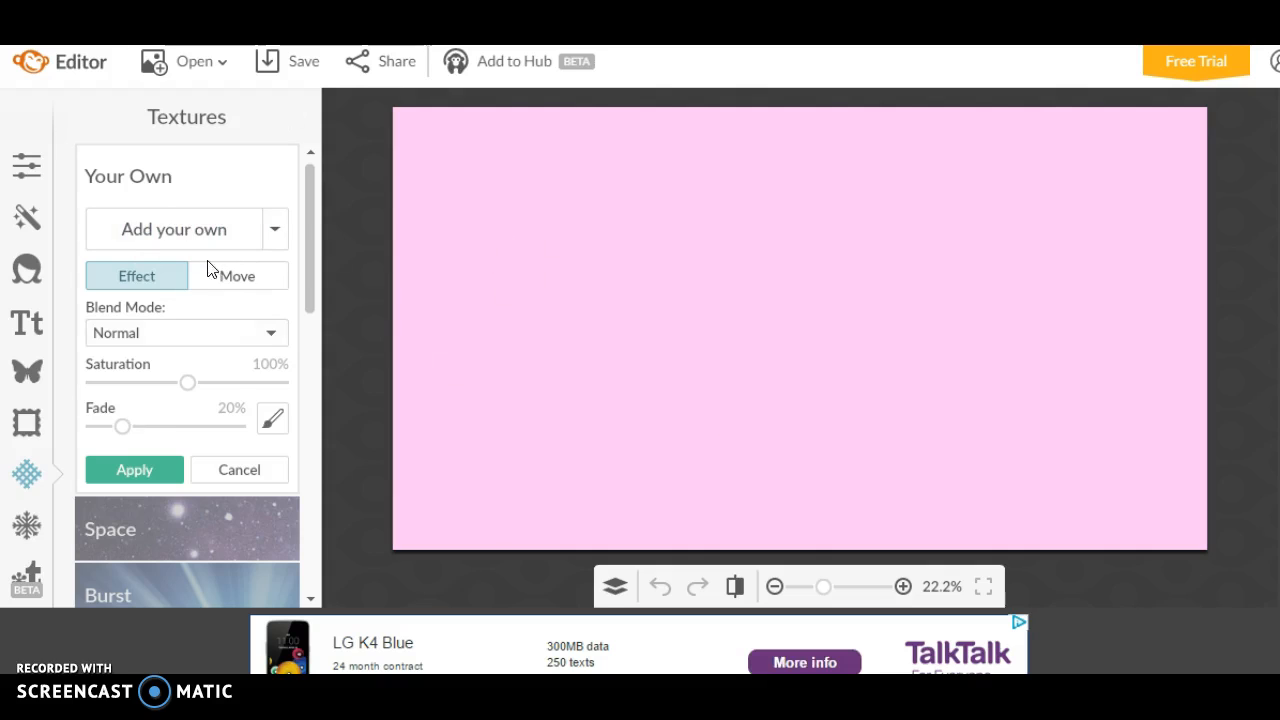
pyautogui.moveTo(186, 229)
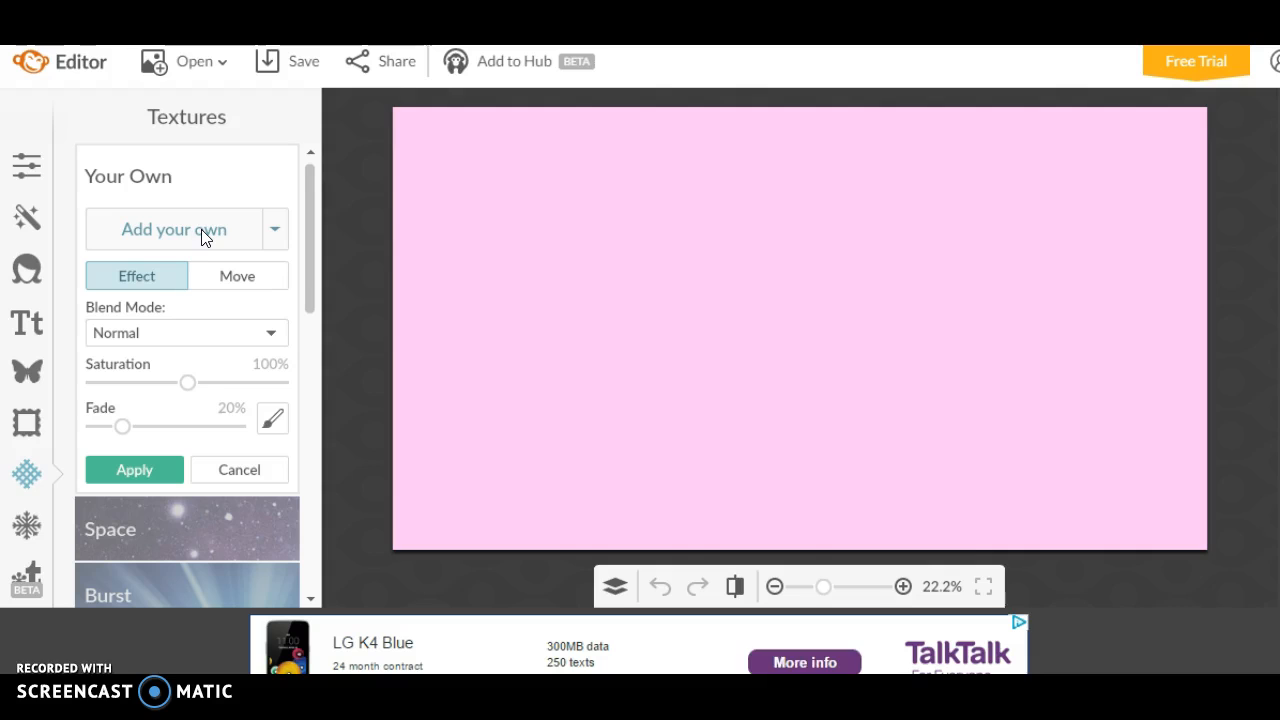
pyautogui.click(173, 229)
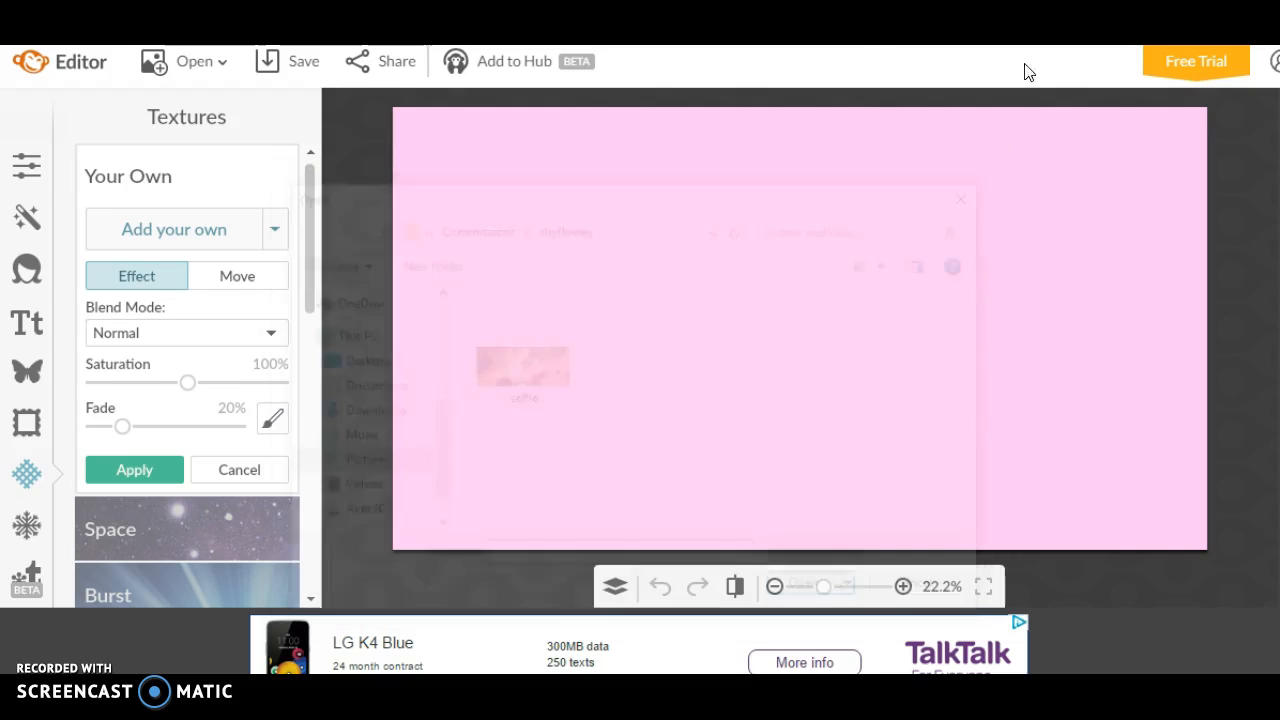
pyautogui.click(959, 199)
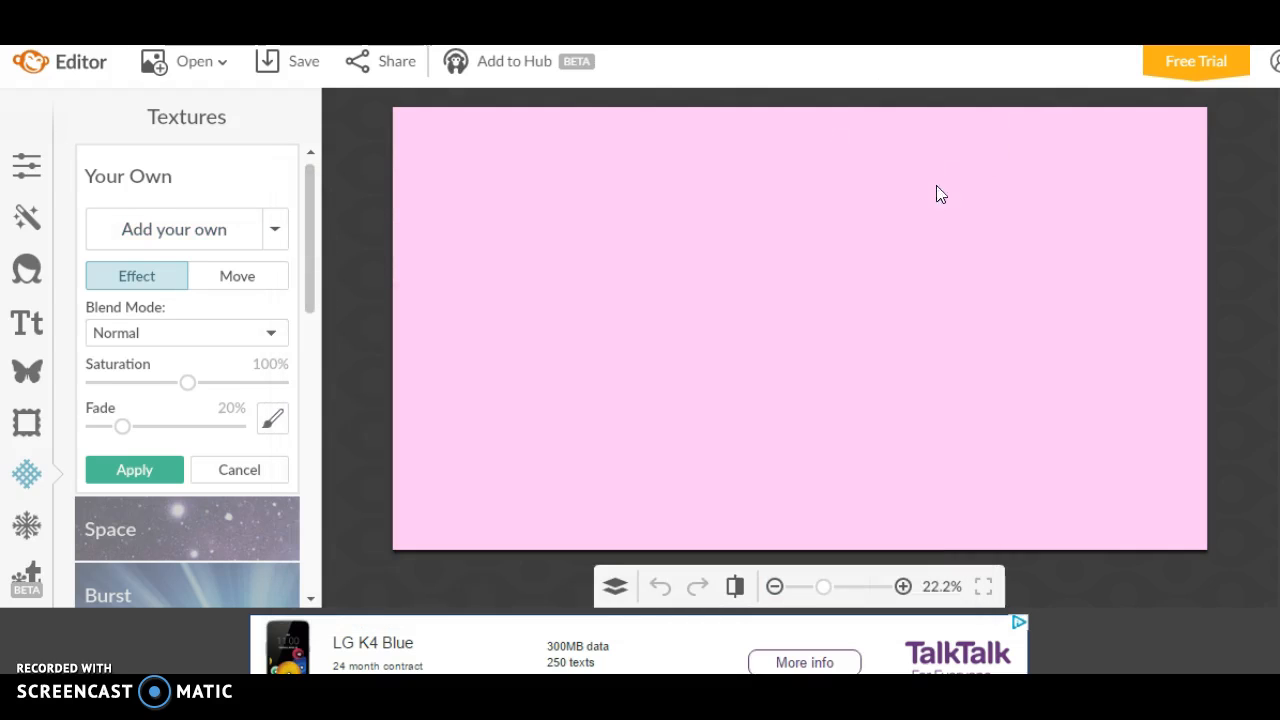
# Add the starburst image as a texture and settle its Fade slider at moderate strength.
pyautogui.click(173, 229)
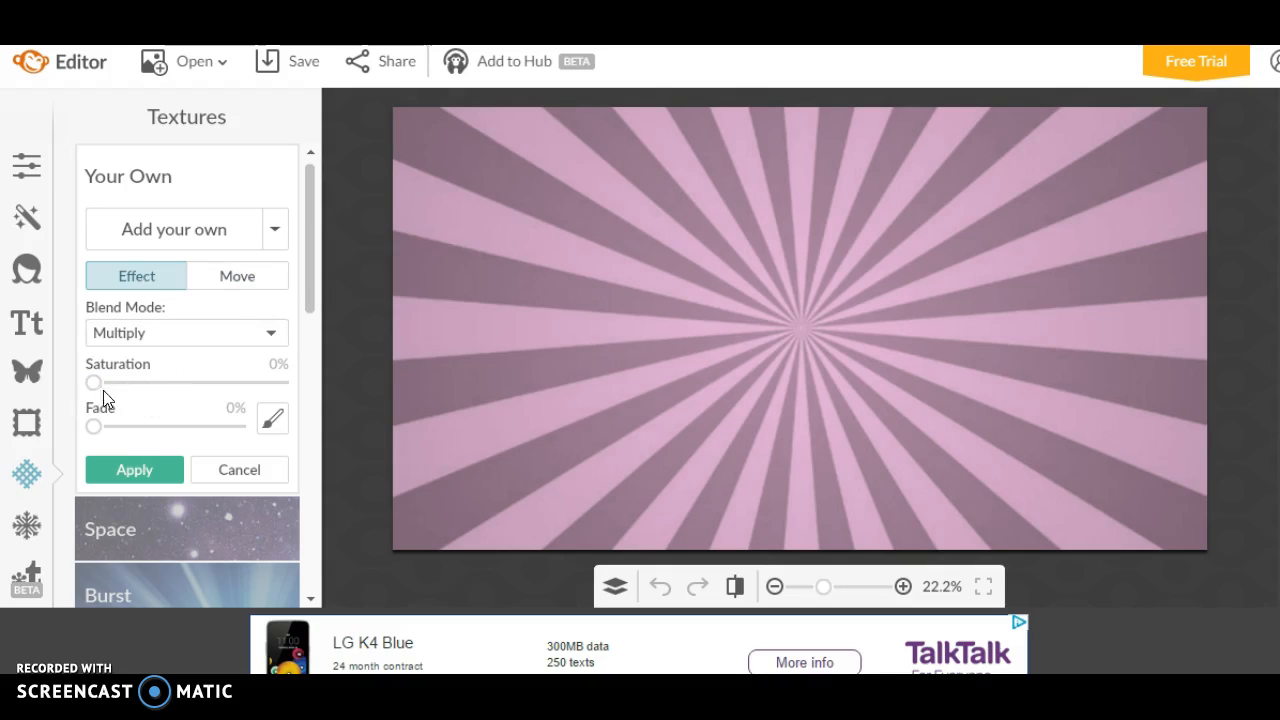
pyautogui.moveTo(93, 425); pyautogui.dragTo(98, 425)
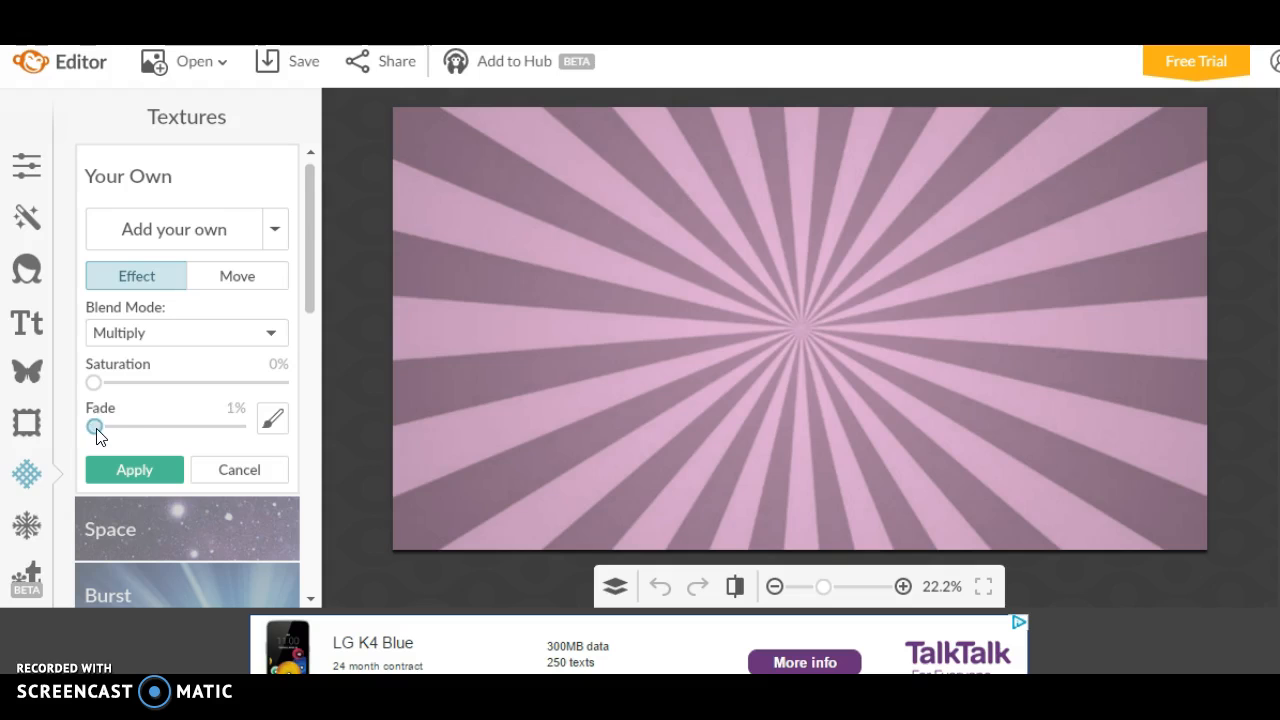
pyautogui.moveTo(93, 424); pyautogui.dragTo(137, 424)
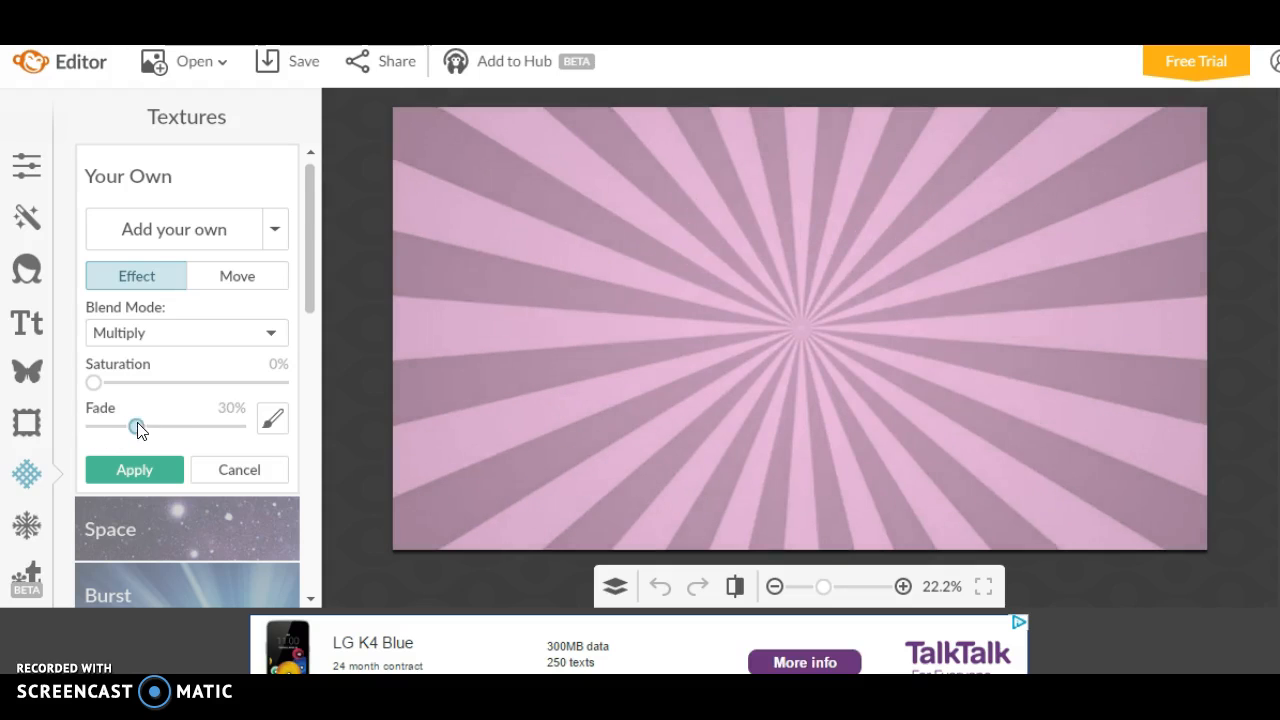
pyautogui.moveTo(137, 428); pyautogui.dragTo(193, 420)
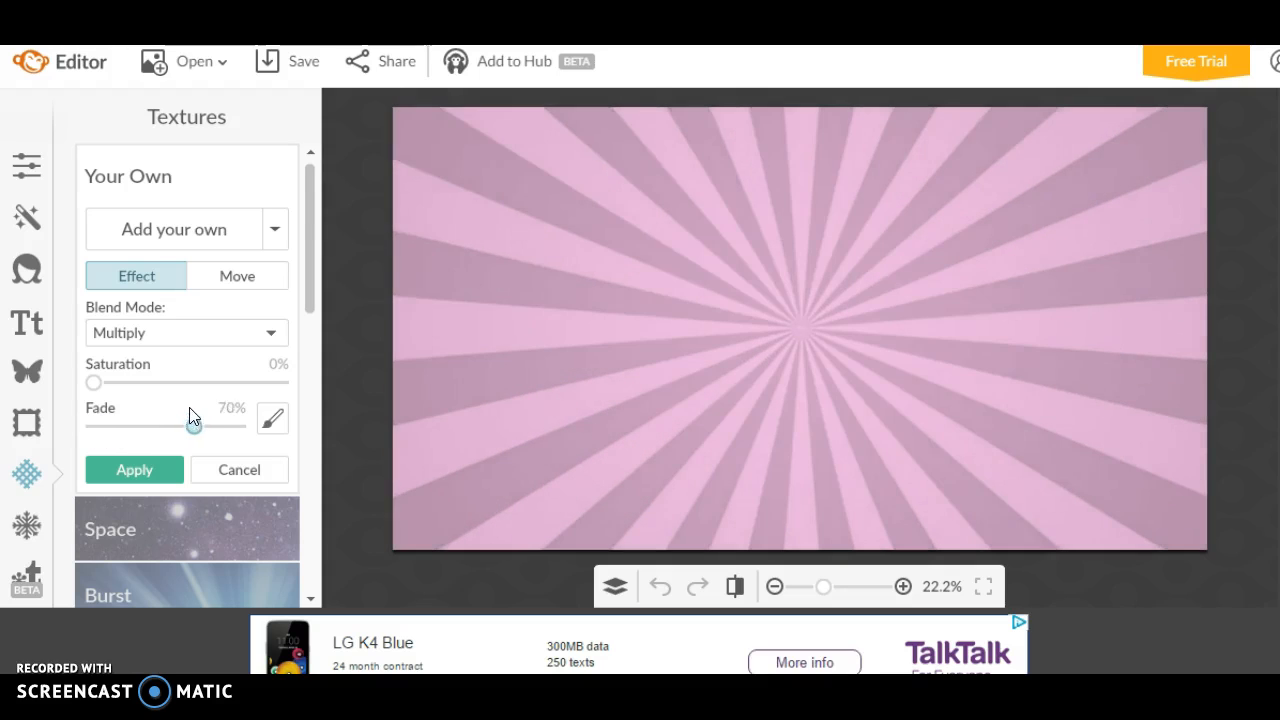
pyautogui.moveTo(193, 420); pyautogui.dragTo(218, 426)
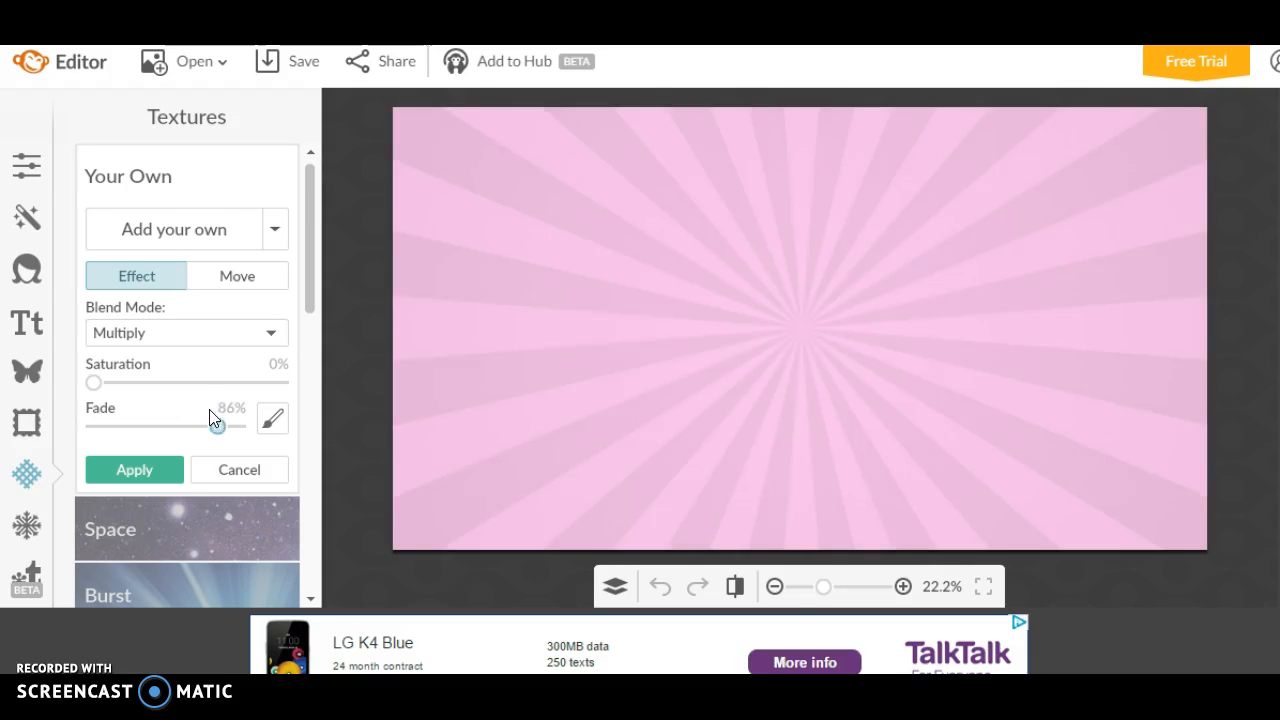
pyautogui.moveTo(218, 425); pyautogui.dragTo(155, 425)
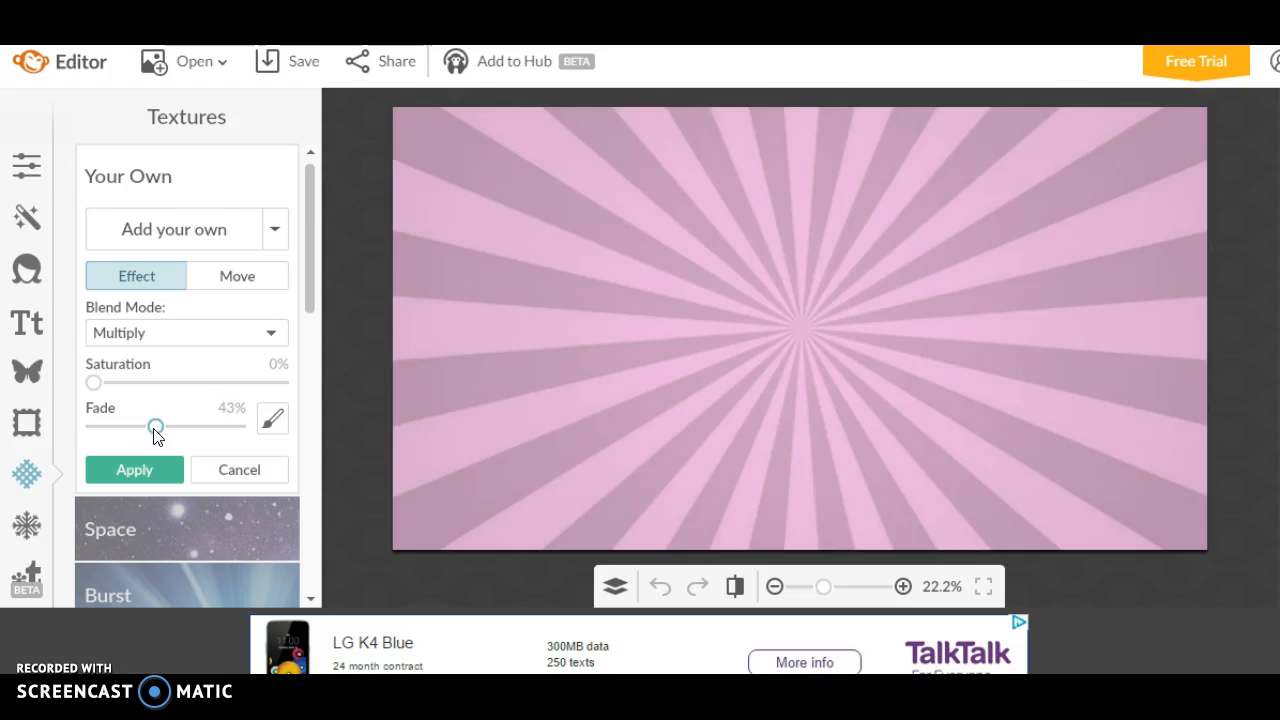
pyautogui.moveTo(155, 425); pyautogui.dragTo(192, 425)
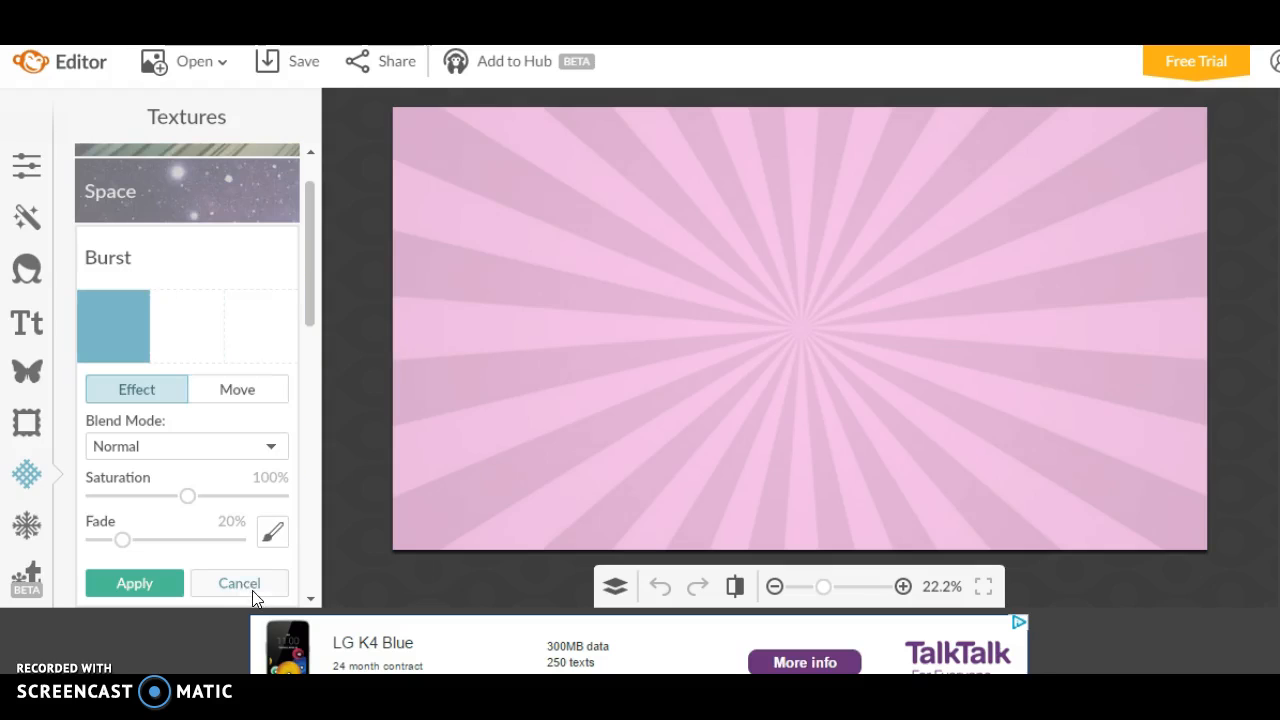
pyautogui.click(239, 583)
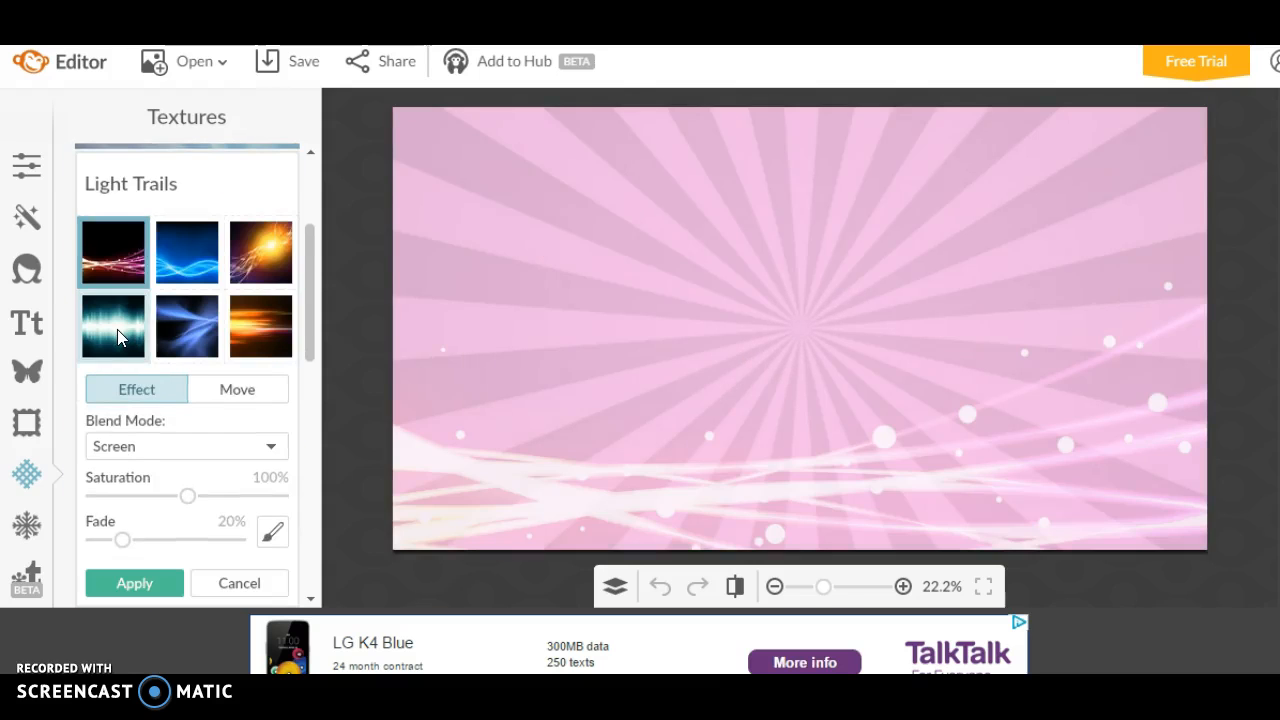
pyautogui.click(113, 326)
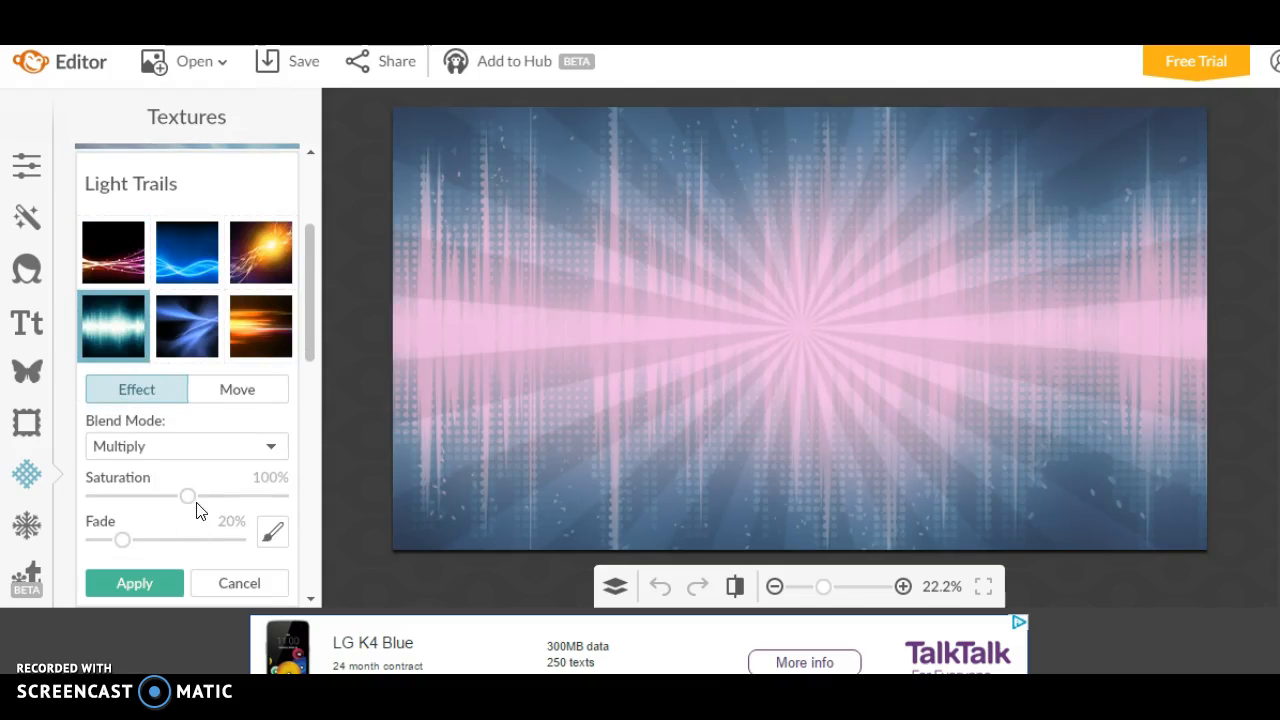
pyautogui.moveTo(188, 495); pyautogui.dragTo(92, 495)
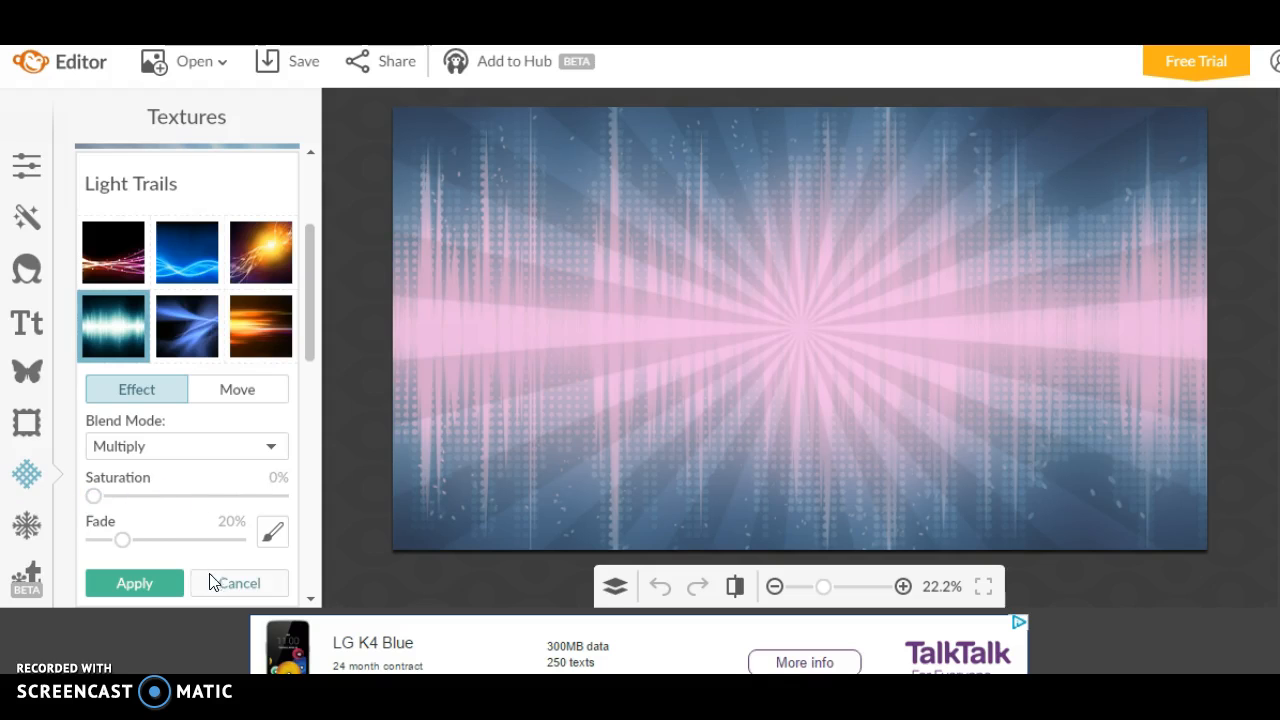
pyautogui.click(239, 583)
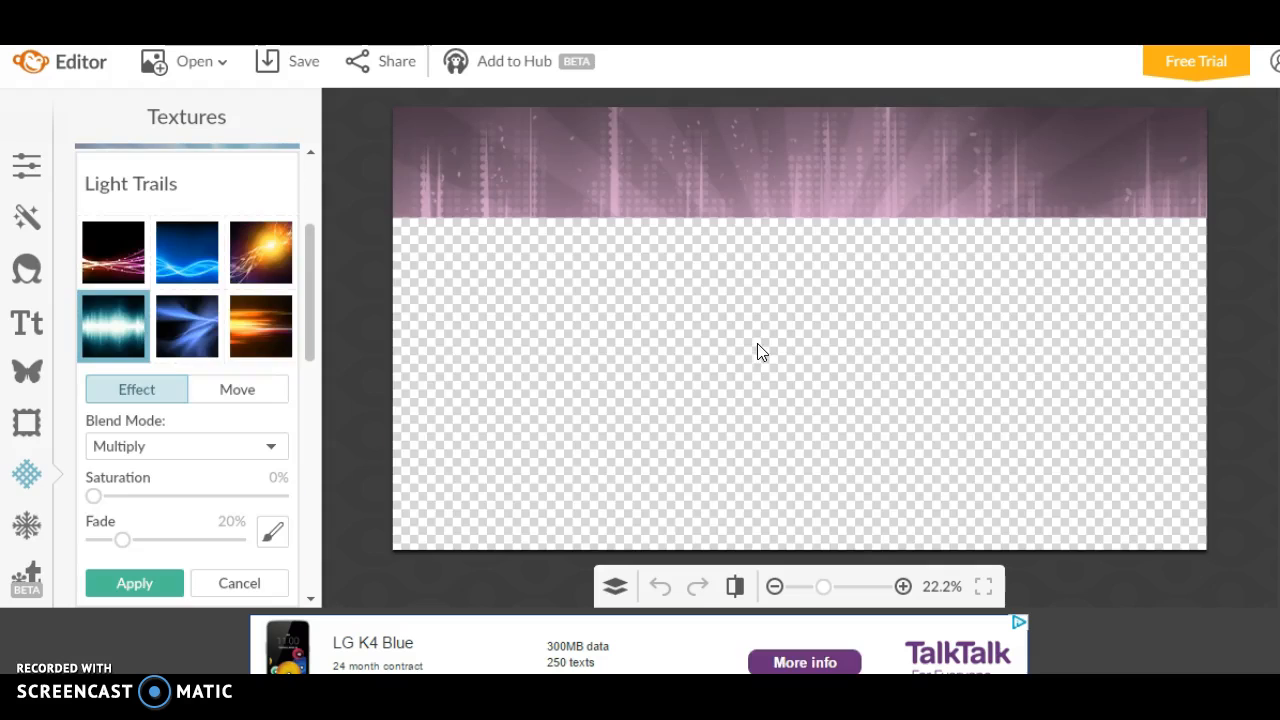
pyautogui.moveTo(435, 510)
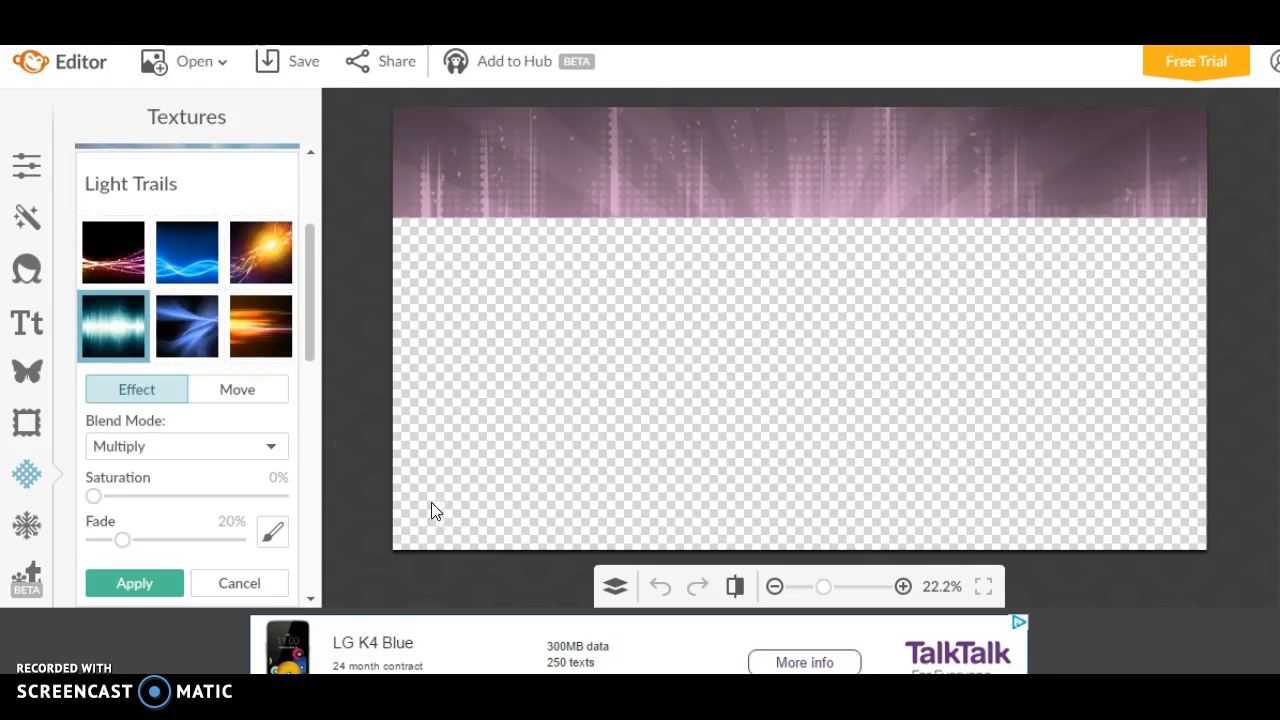
pyautogui.click(239, 583)
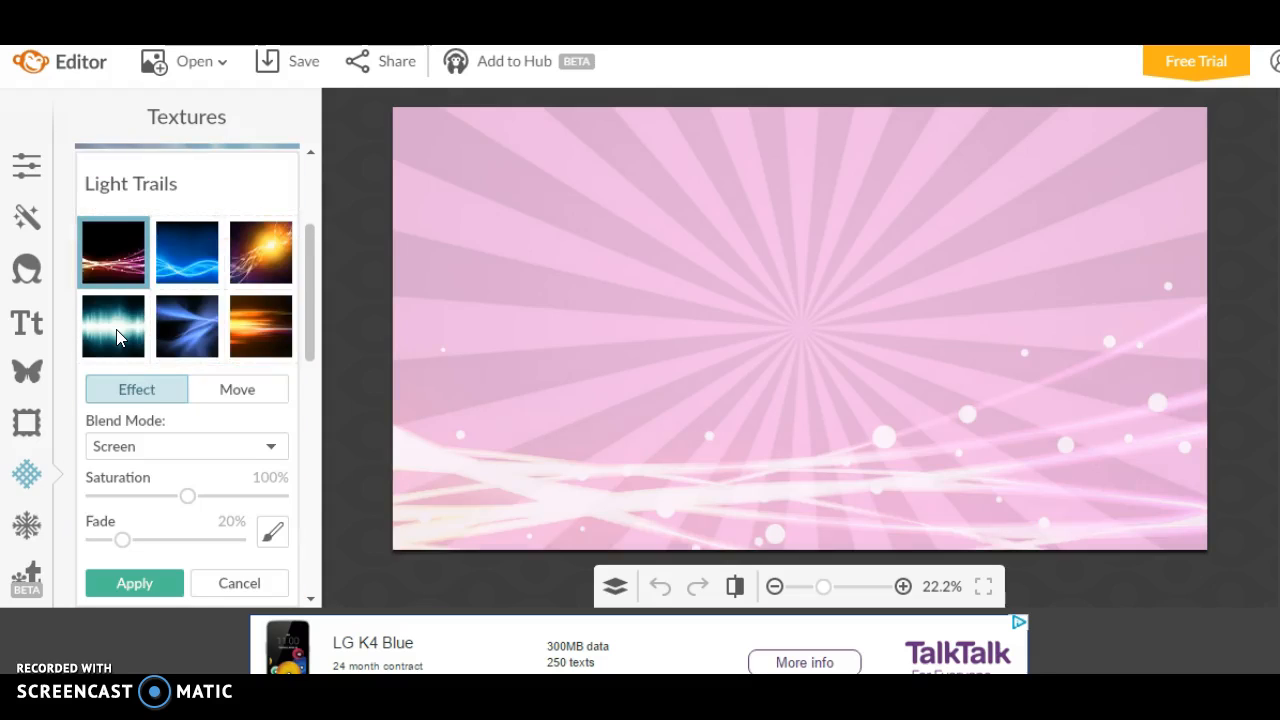
pyautogui.click(113, 326)
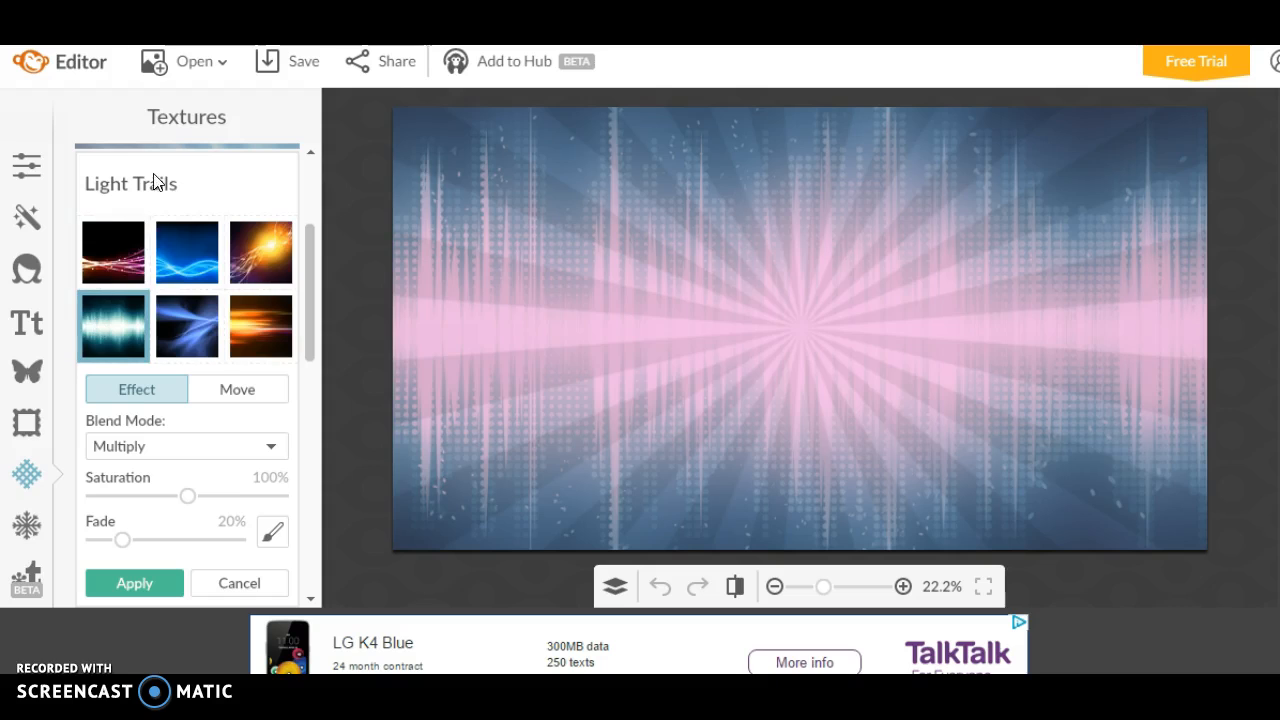
pyautogui.moveTo(27, 525)
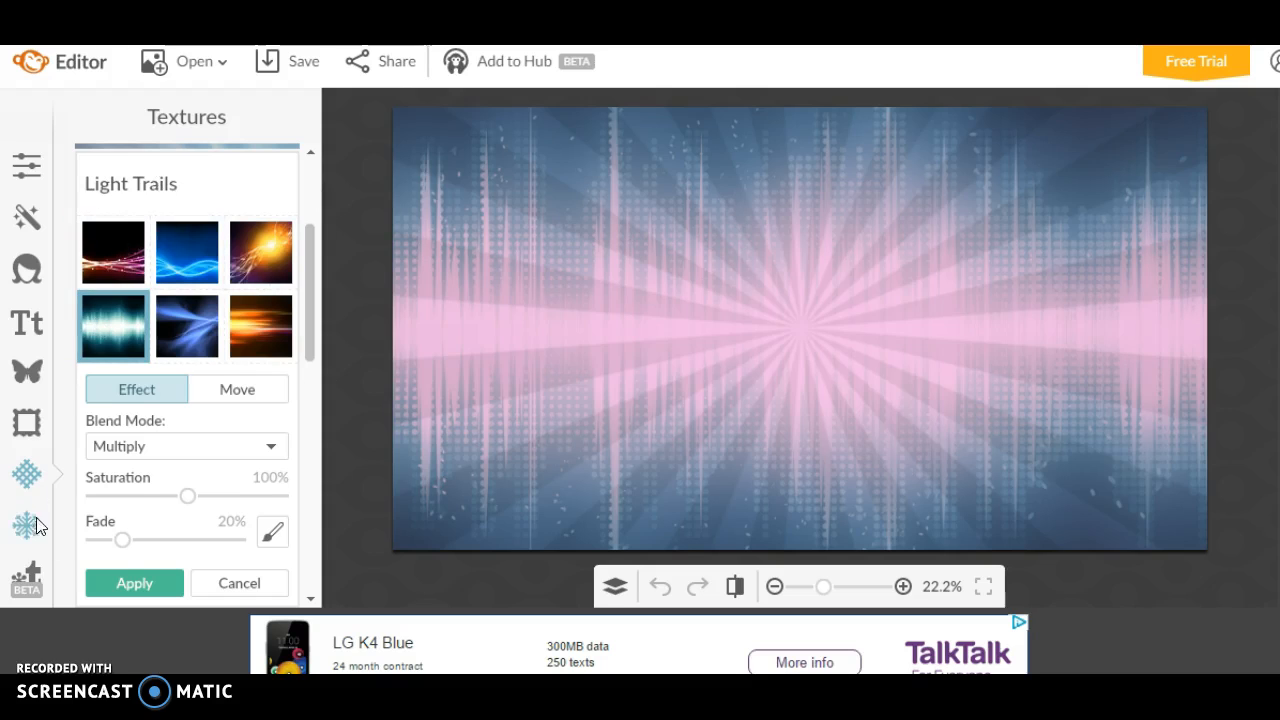
pyautogui.moveTo(123, 539); pyautogui.dragTo(198, 539)
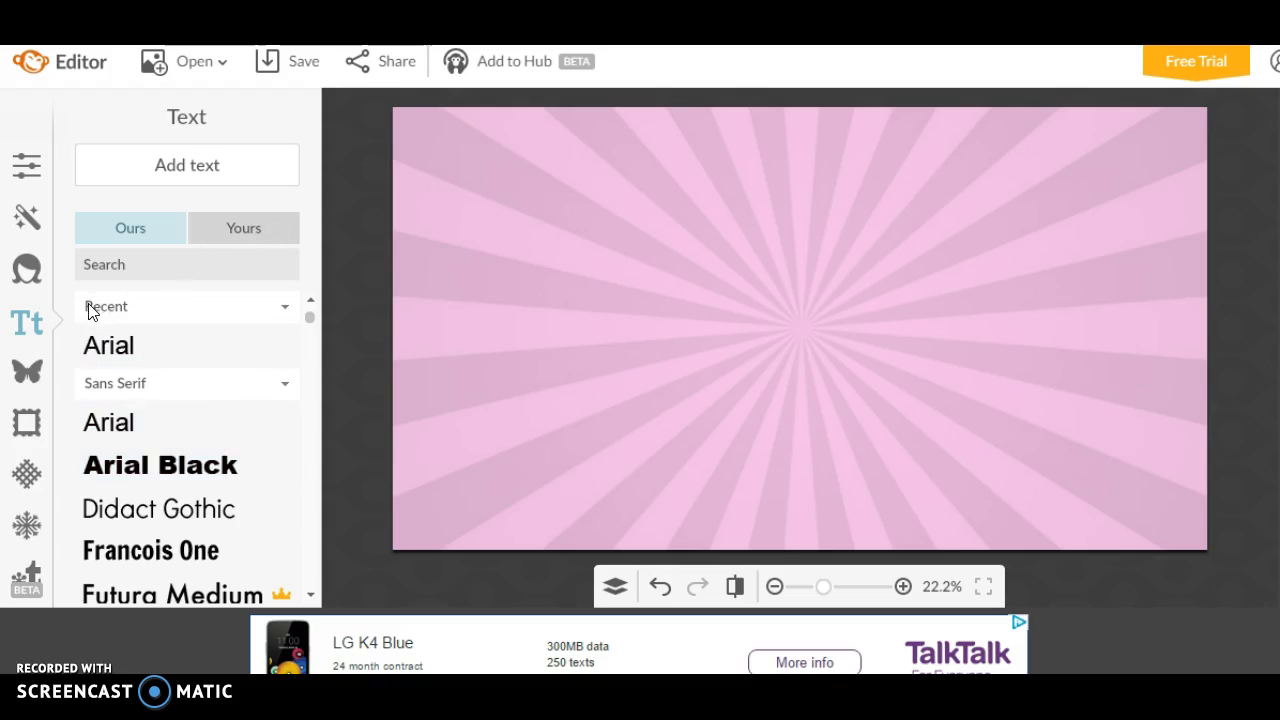
pyautogui.moveTo(115, 460)
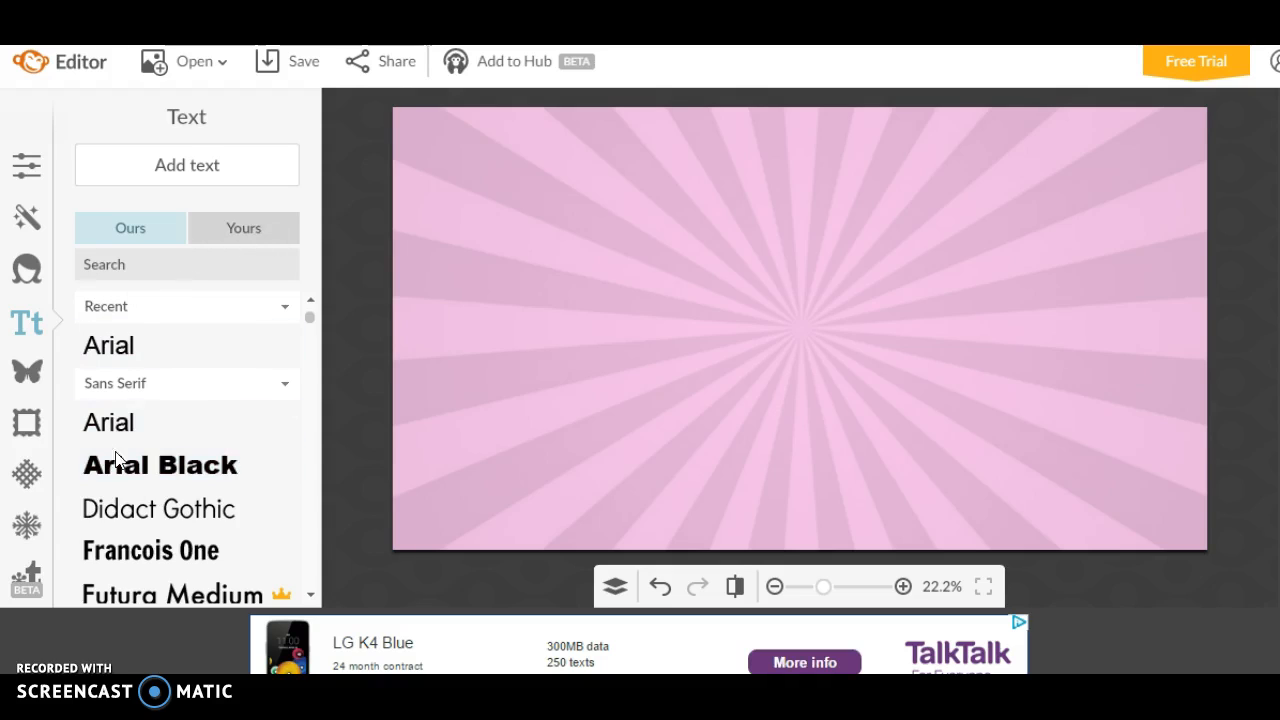
# Switch the text panel's font list from Ours to Yours.
pyautogui.click(243, 227)
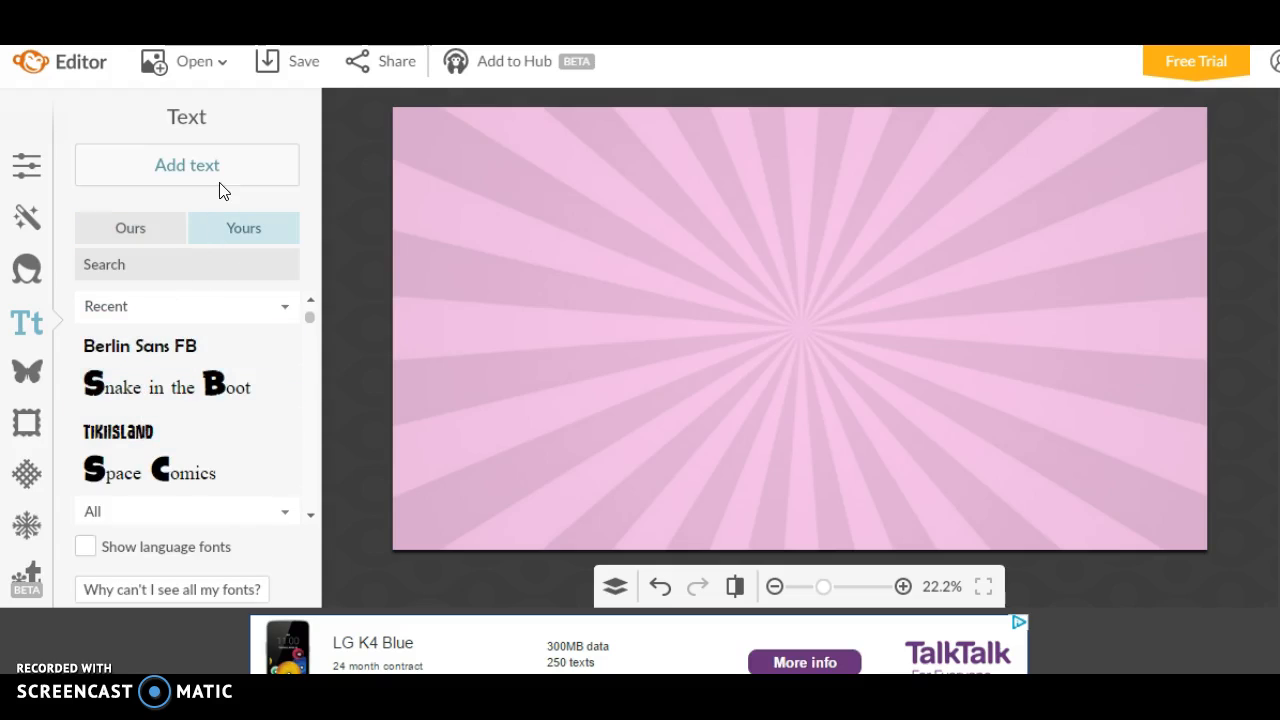
pyautogui.moveTo(72, 84)
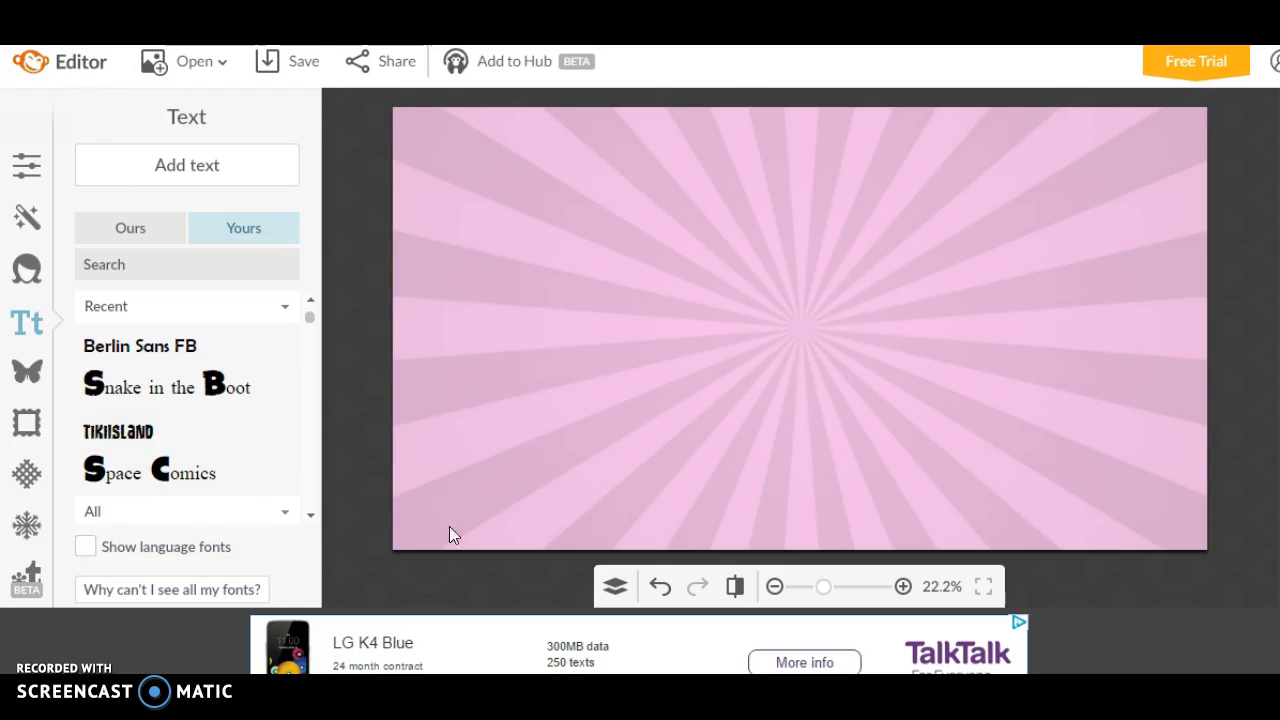
pyautogui.moveTo(843, 202)
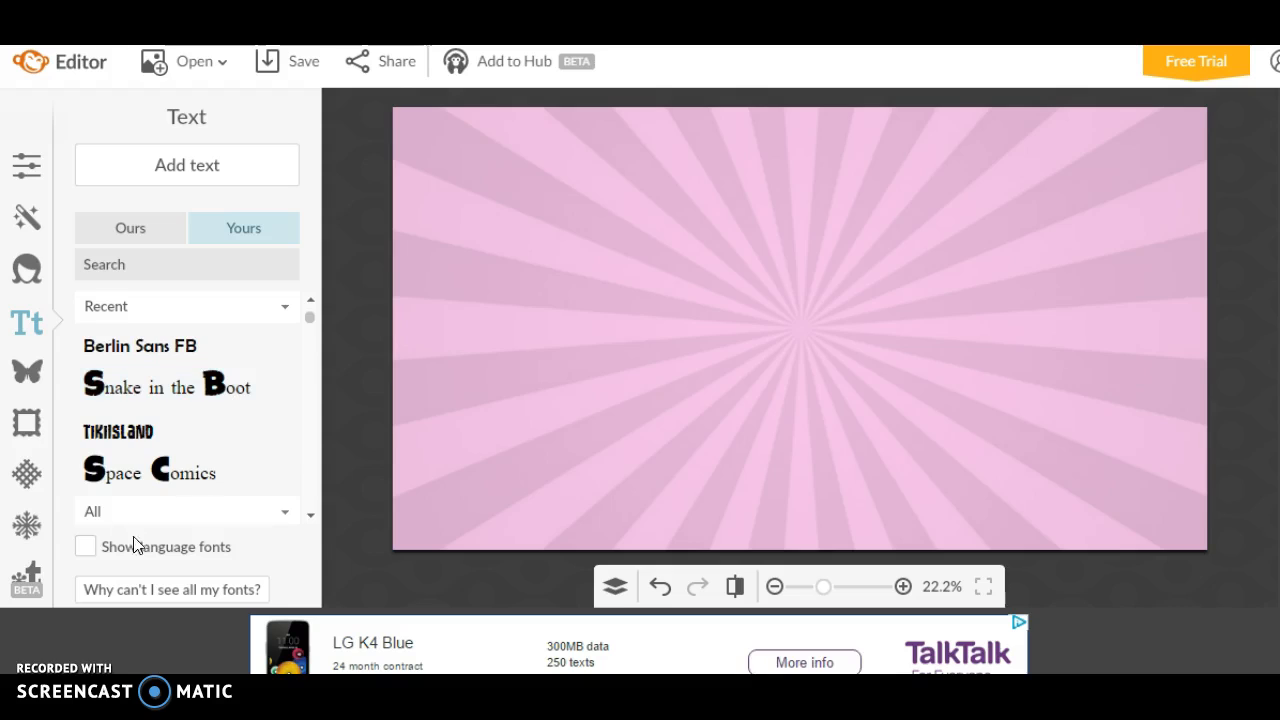
pyautogui.moveTo(595, 308)
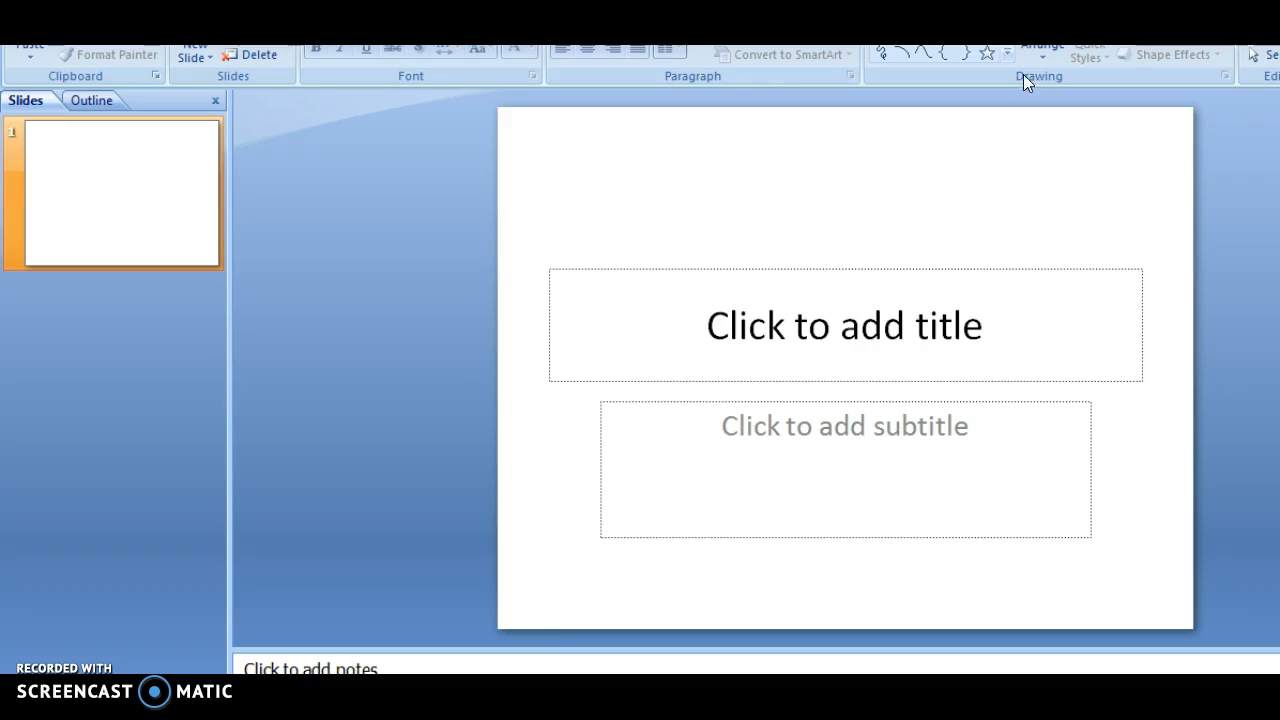
pyautogui.moveTo(764, 406)
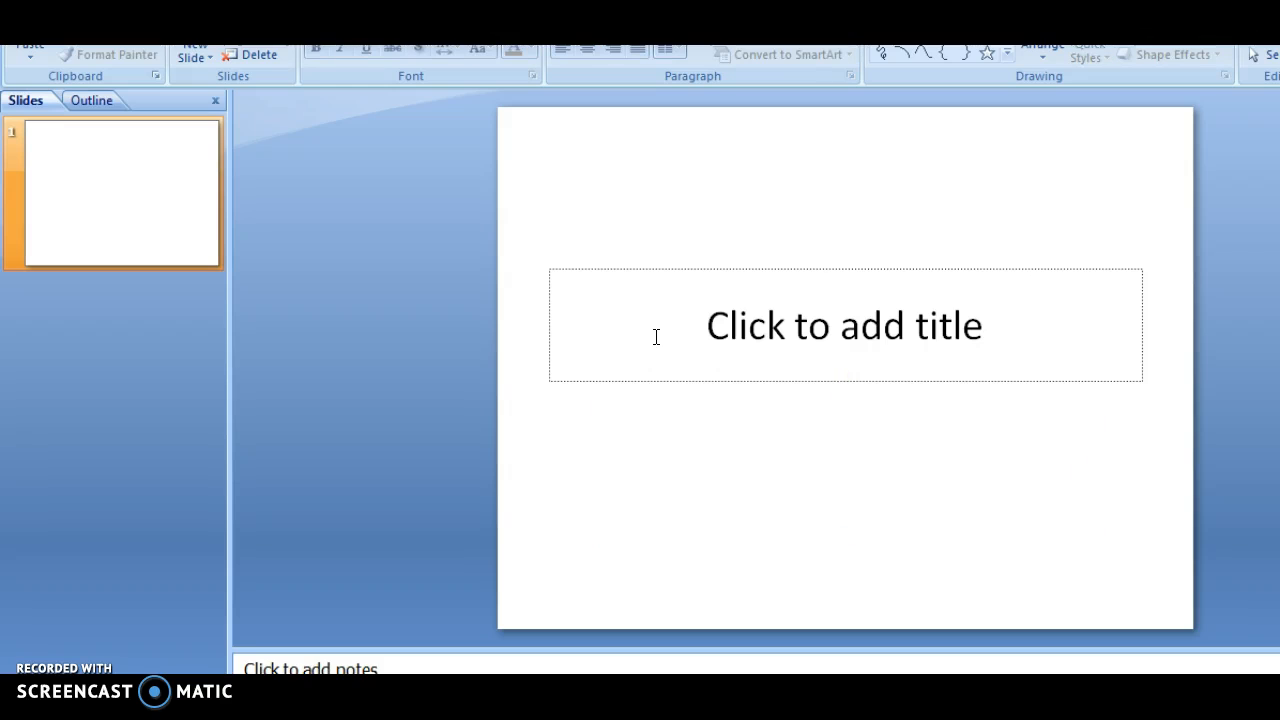
# Fill the PowerPoint slide background with solid green through Format Background.
pyautogui.rightClick(112, 190)
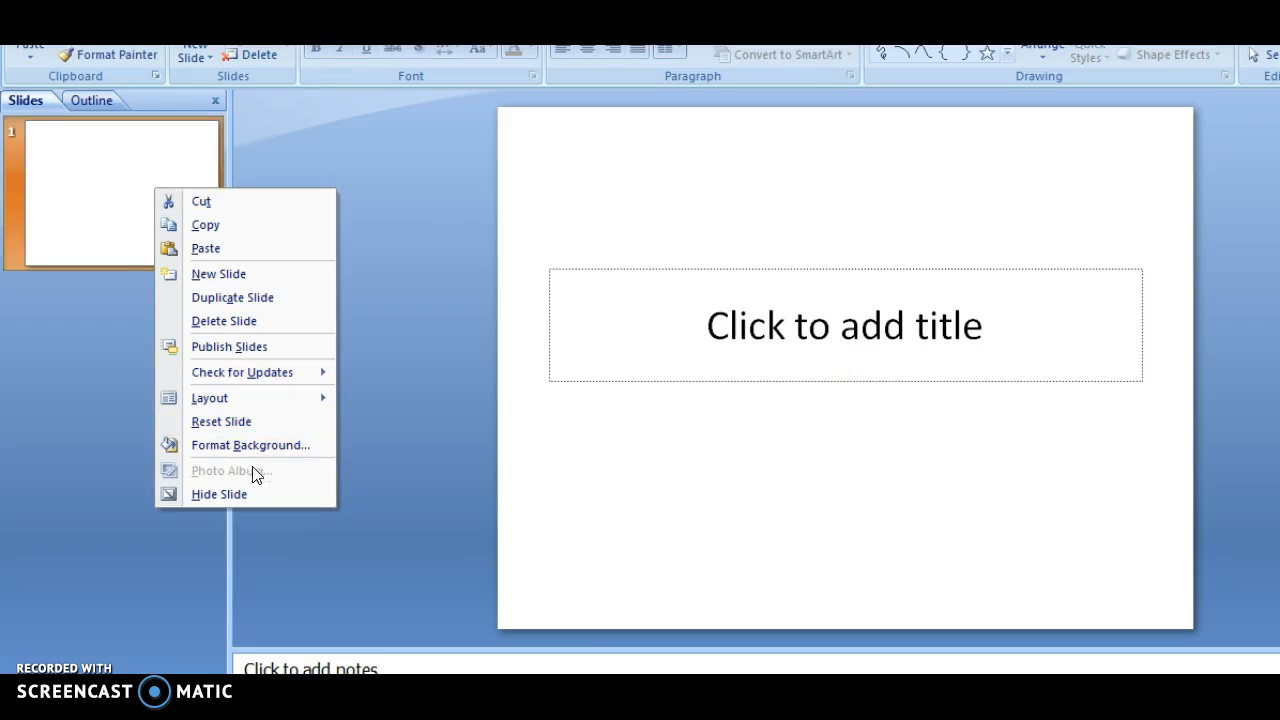
pyautogui.click(250, 445)
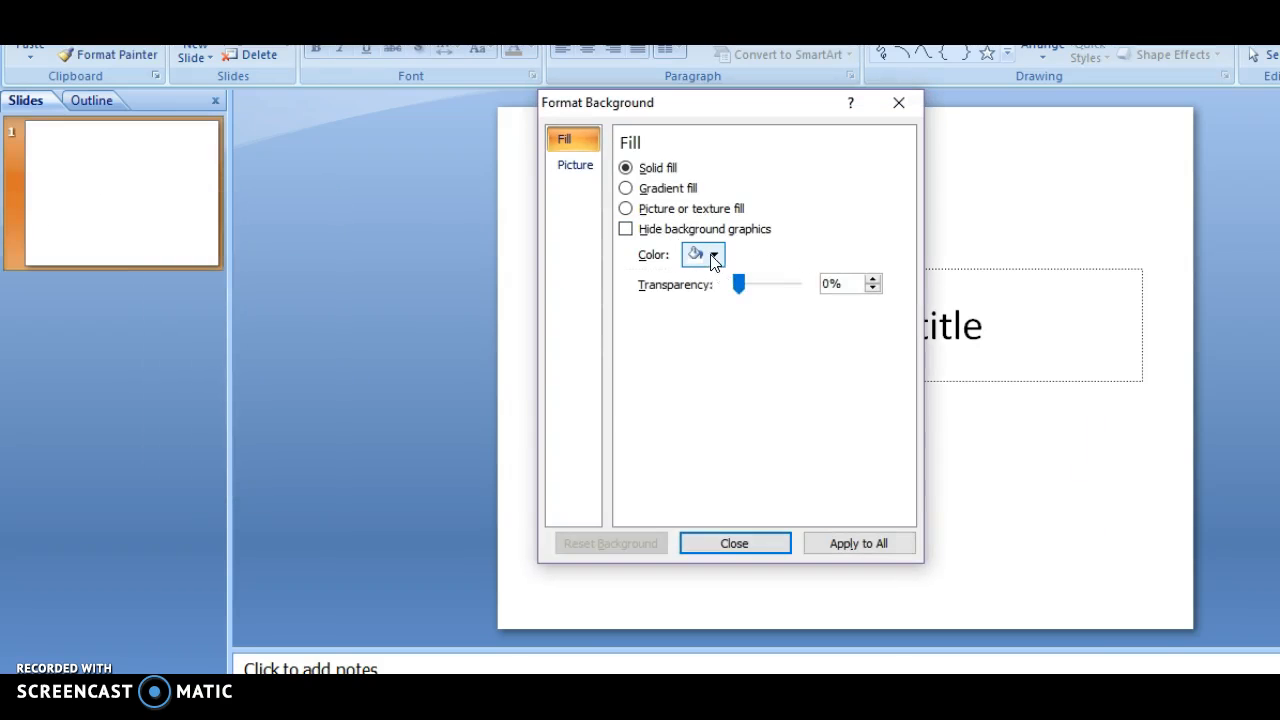
pyautogui.click(695, 254)
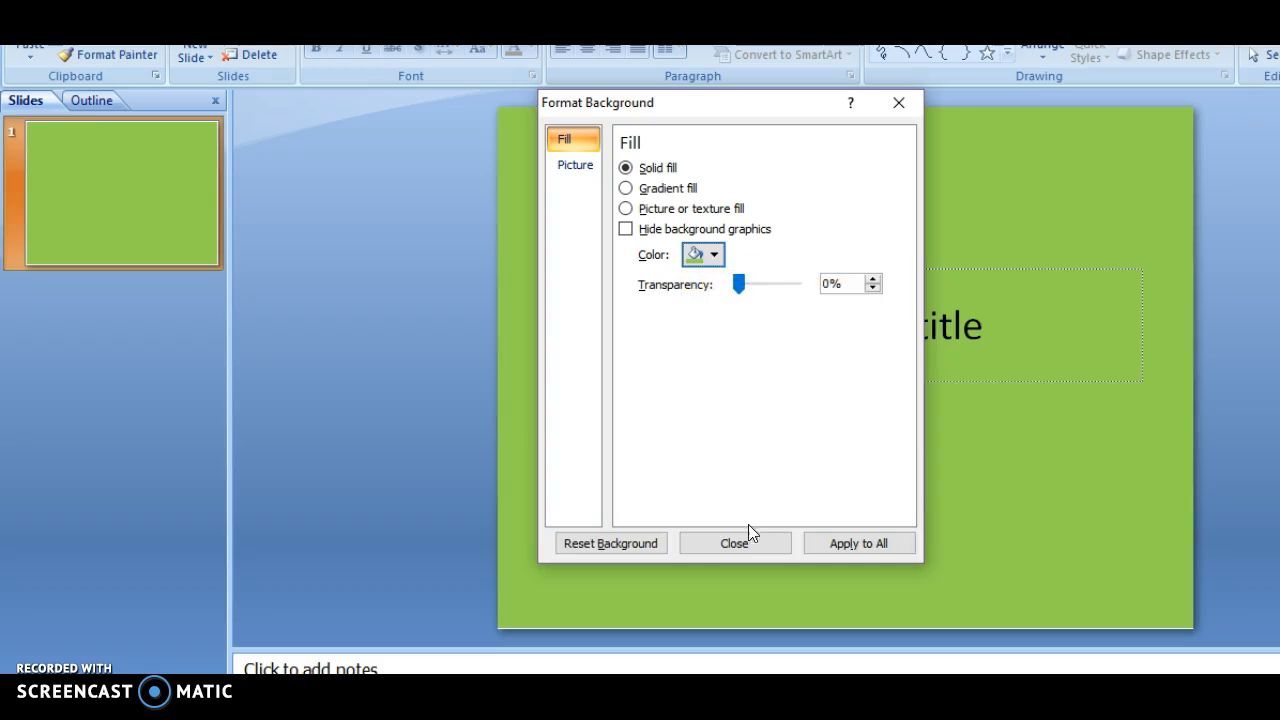
pyautogui.click(734, 543)
pyautogui.write('SHYFLOWEY')
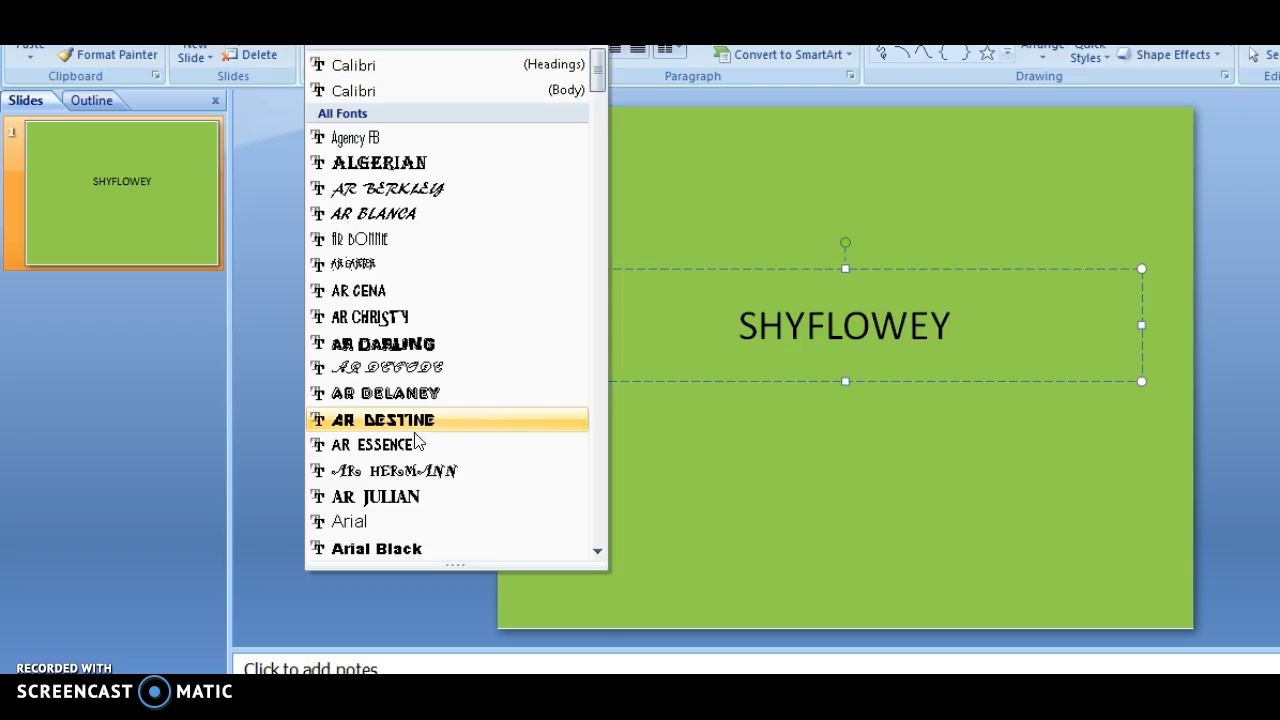
# Select the SHYFLOWEY title text on the slide.
pyautogui.scroll(-3)
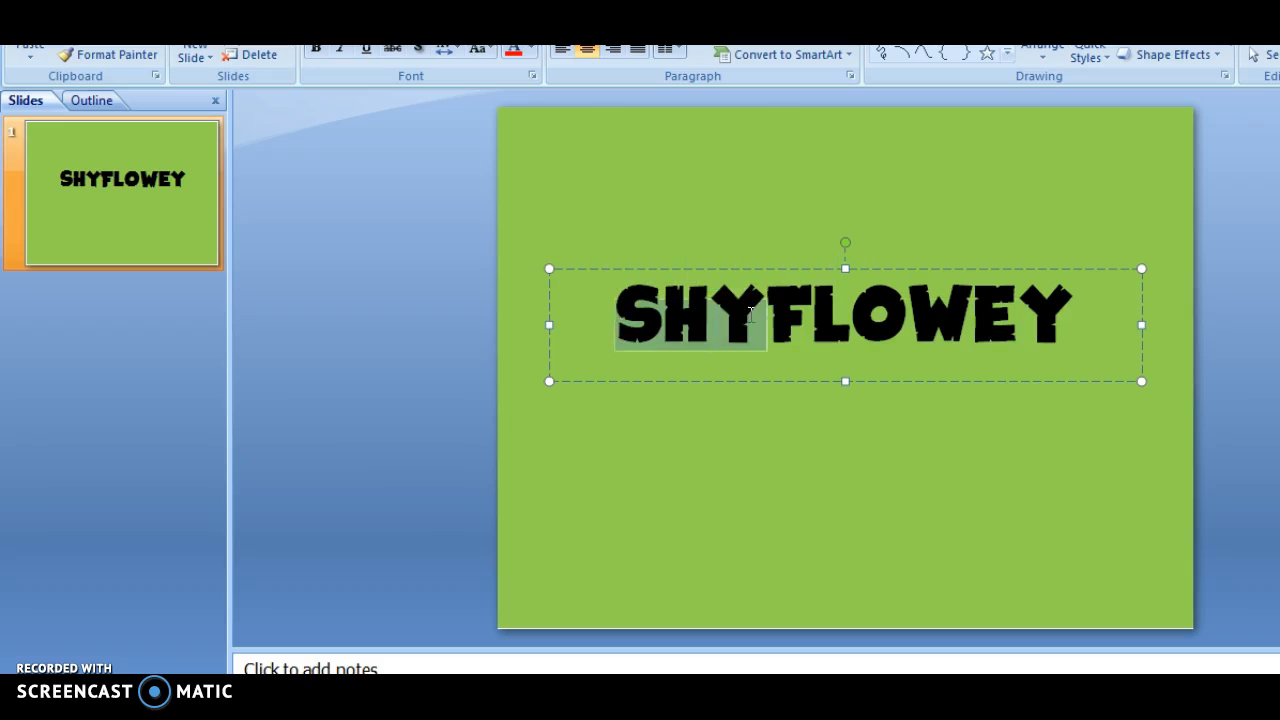
pyautogui.click(1090, 315)
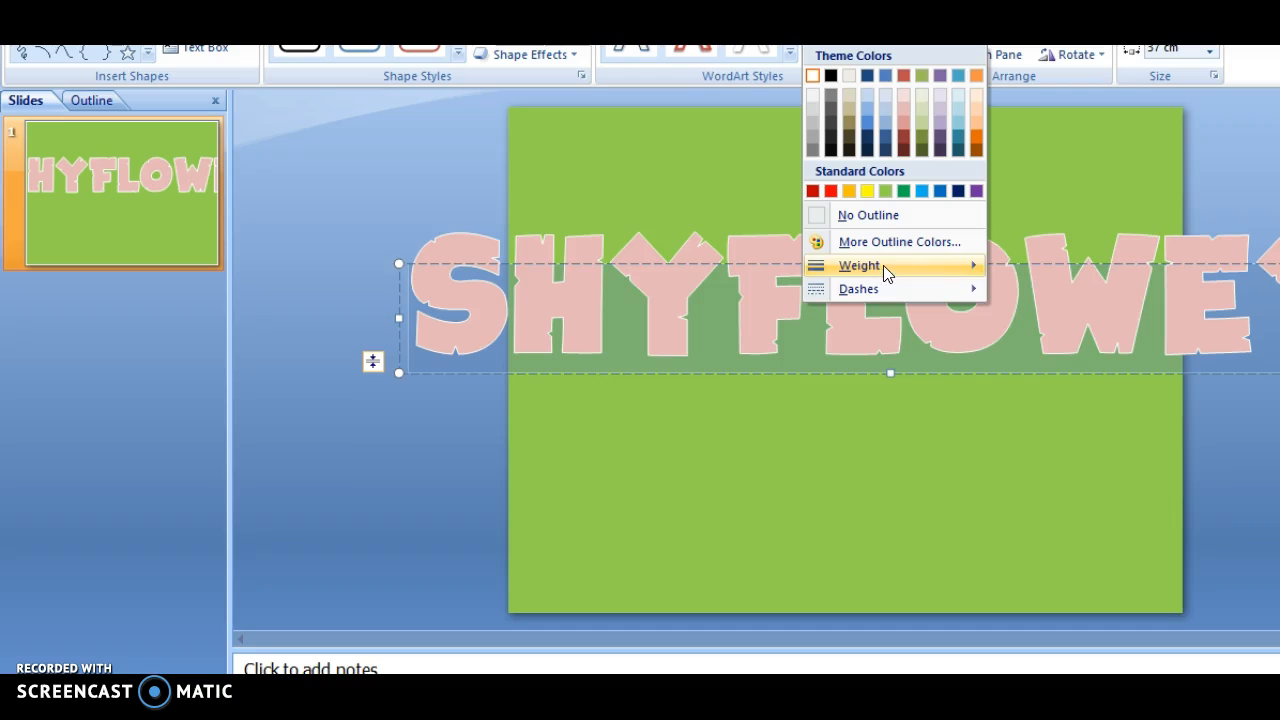
# Give the SHYFLOWEY letters a 3 pt outline and a gradient fill variation.
pyautogui.click(858, 265)
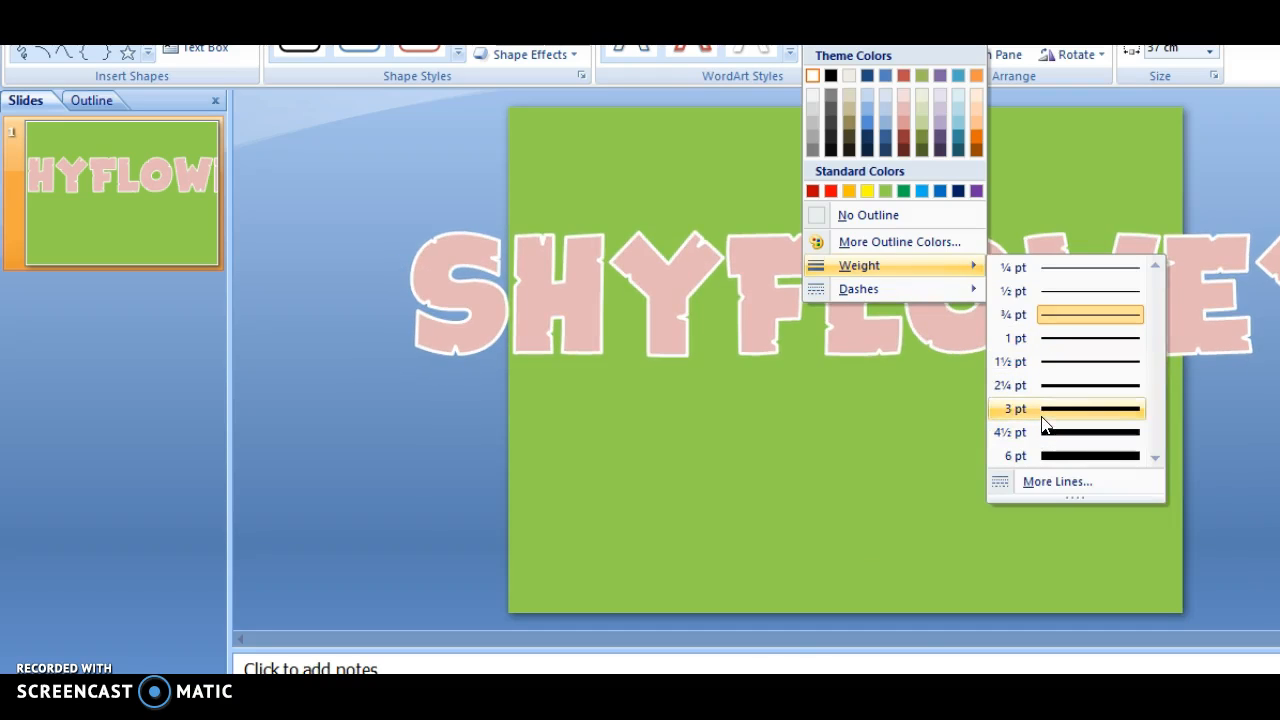
pyautogui.click(1013, 408)
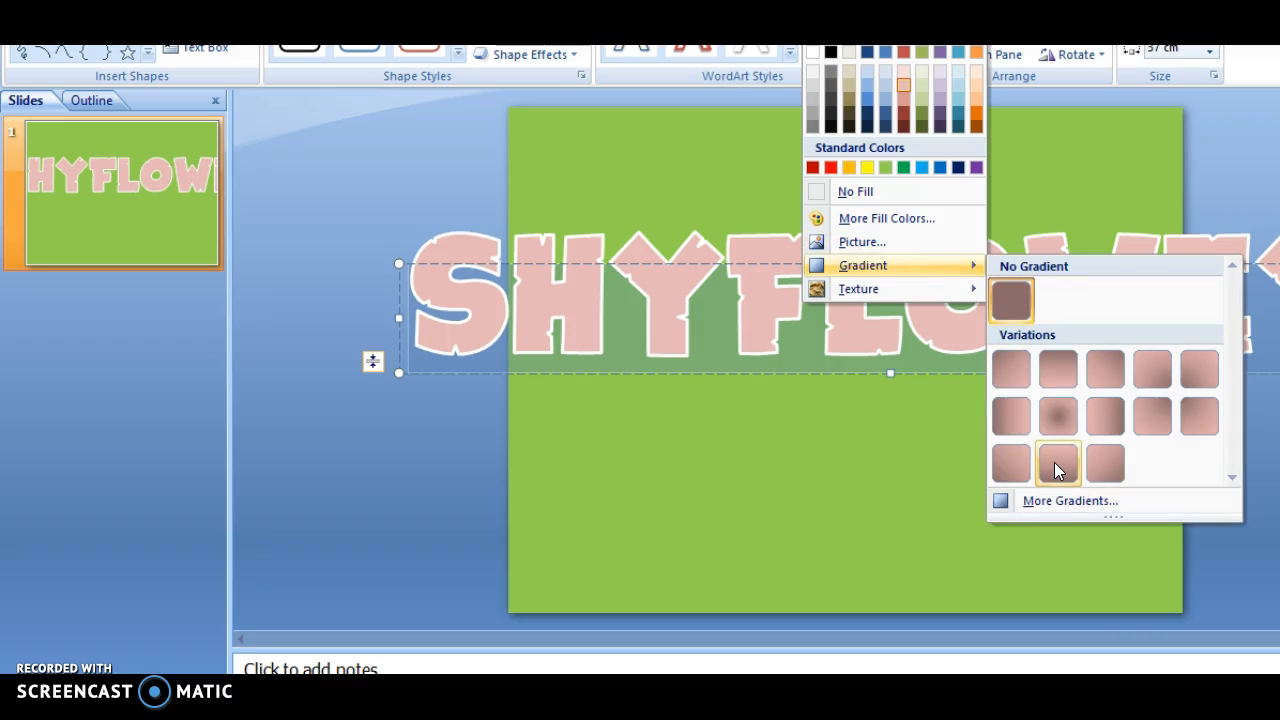
pyautogui.click(1057, 463)
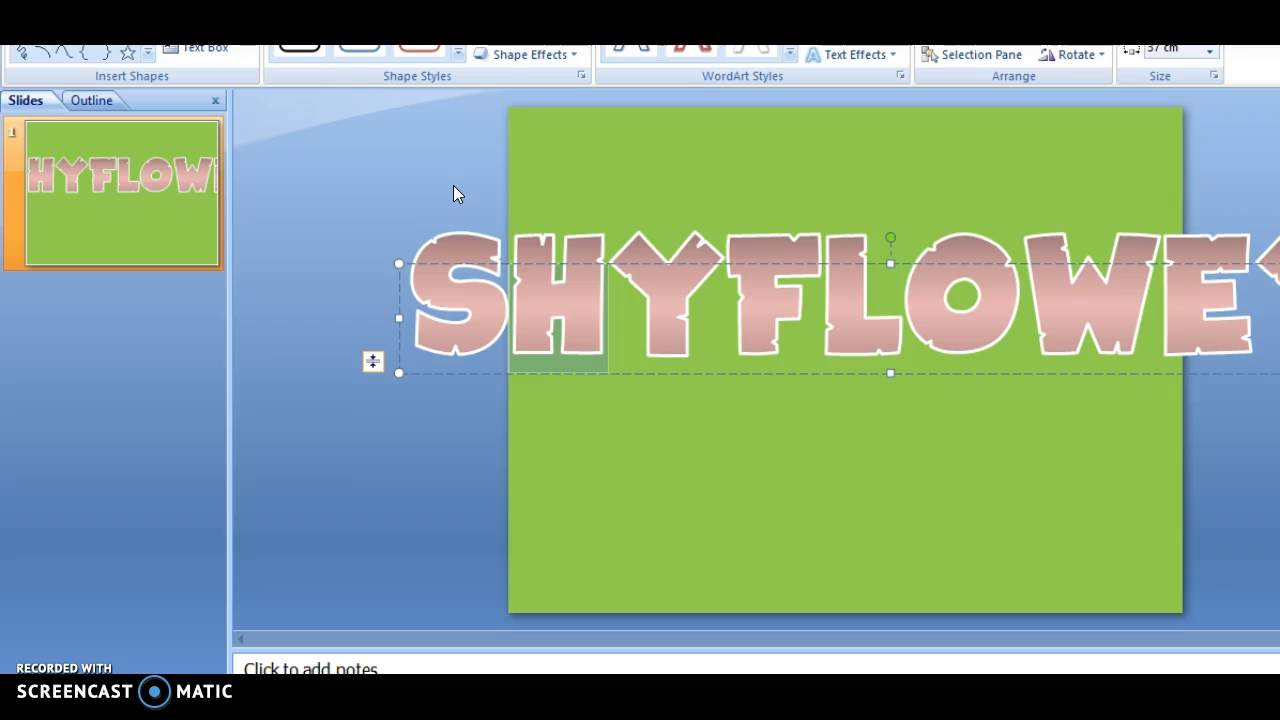
pyautogui.moveTo(648, 250)
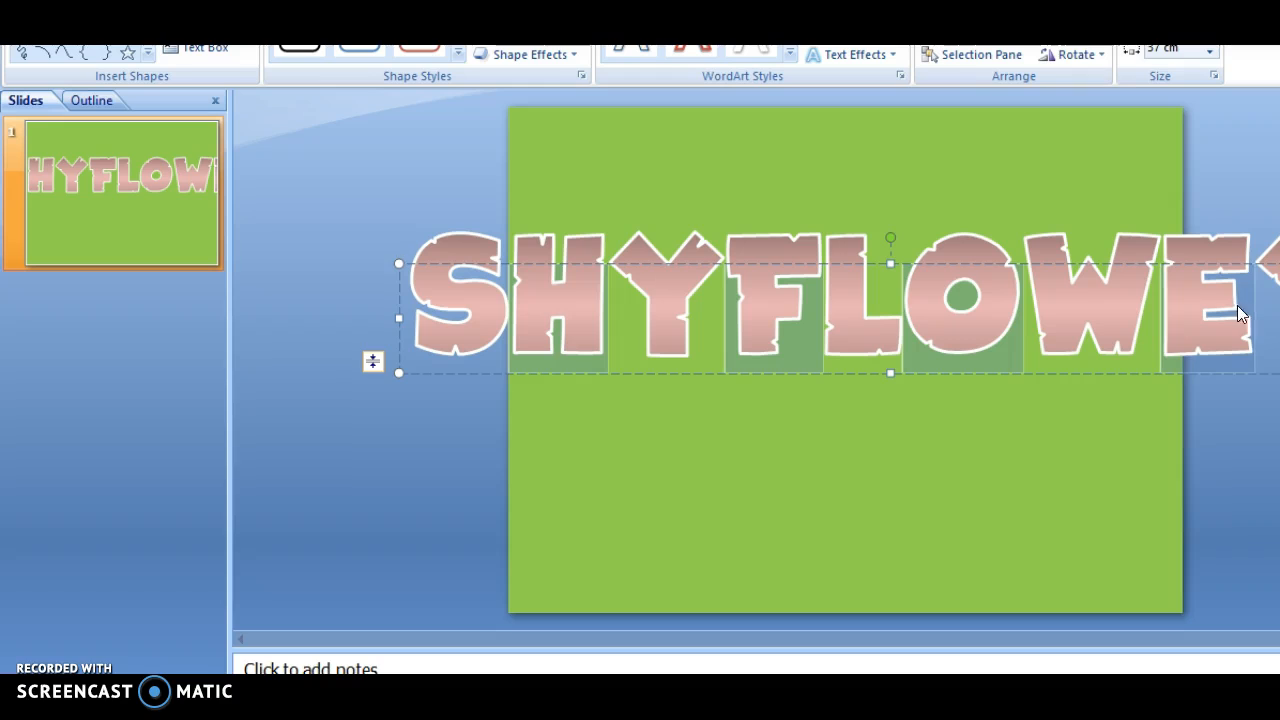
pyautogui.moveTo(1128, 196)
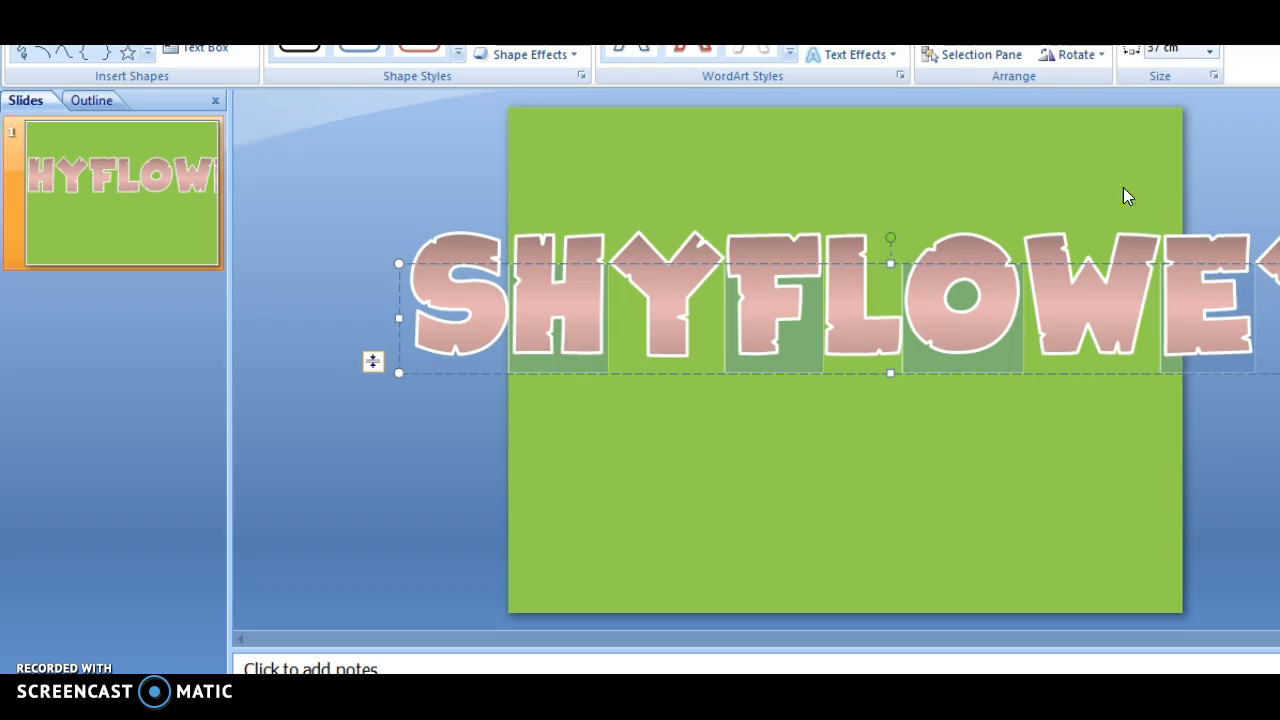
pyautogui.moveTo(210, 644)
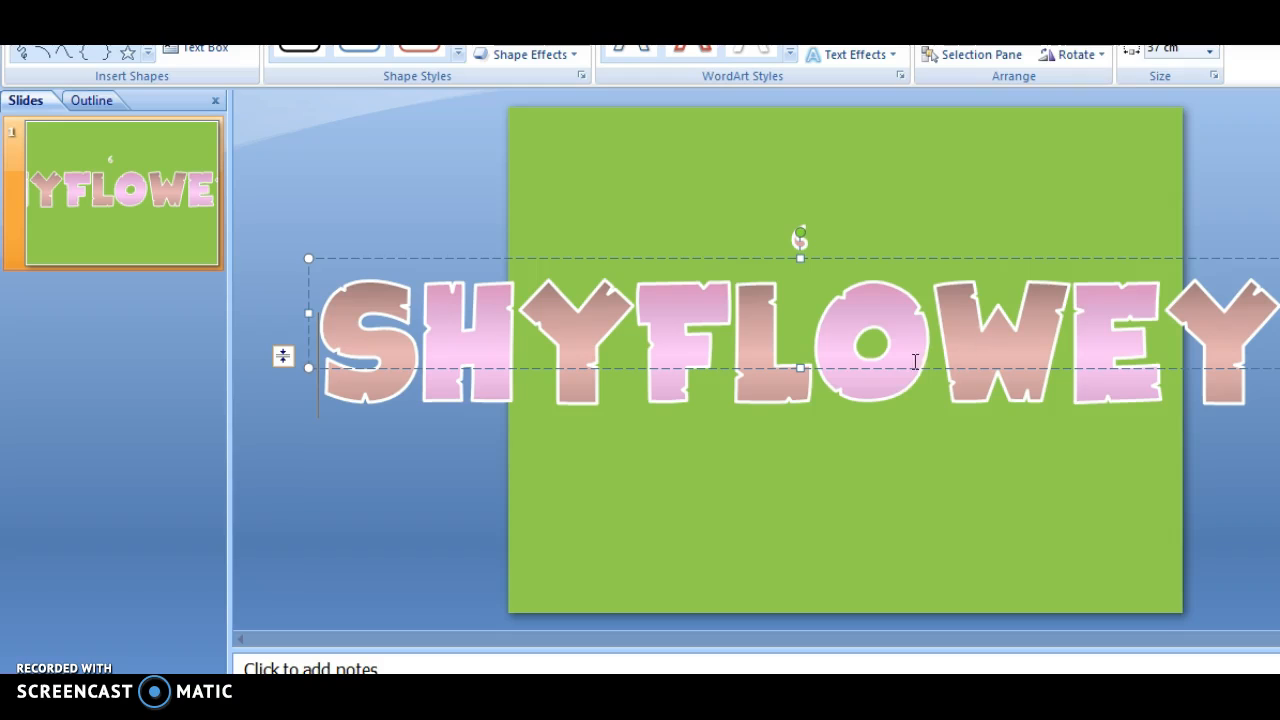
pyautogui.moveTo(820, 370)
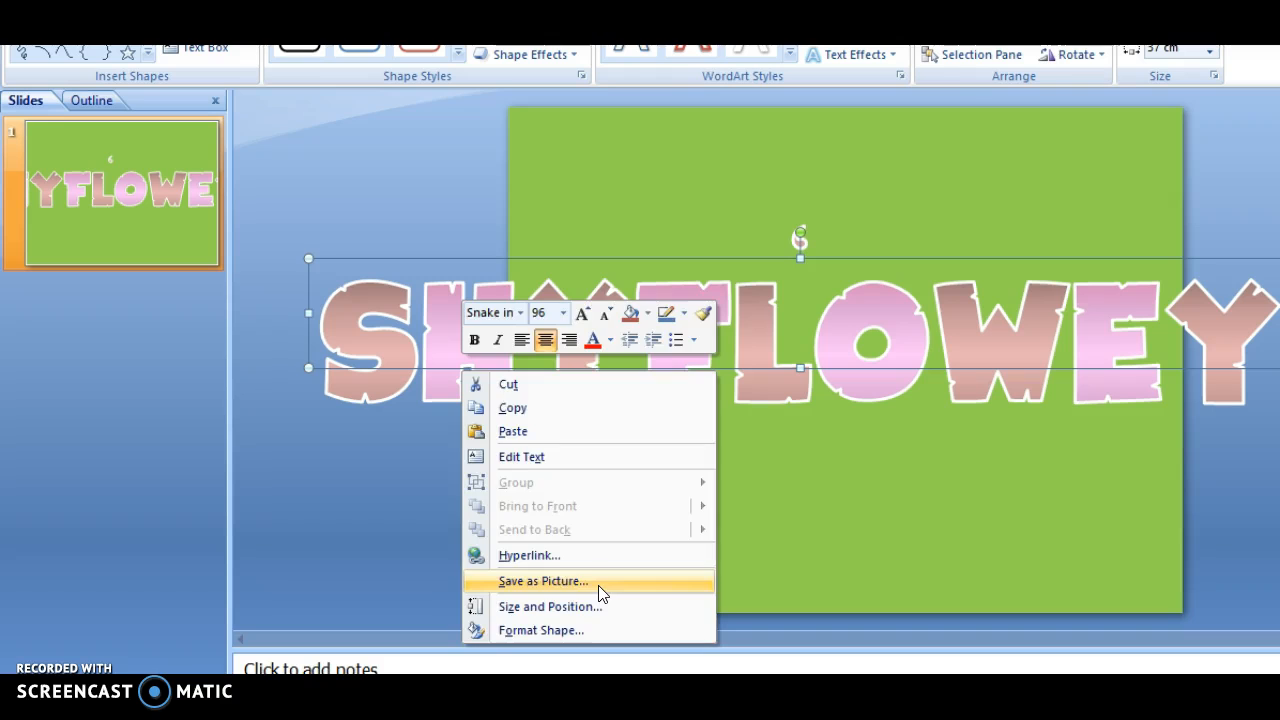
# Save the SHYFLOWEY WordArt out as a picture file.
pyautogui.click(543, 580)
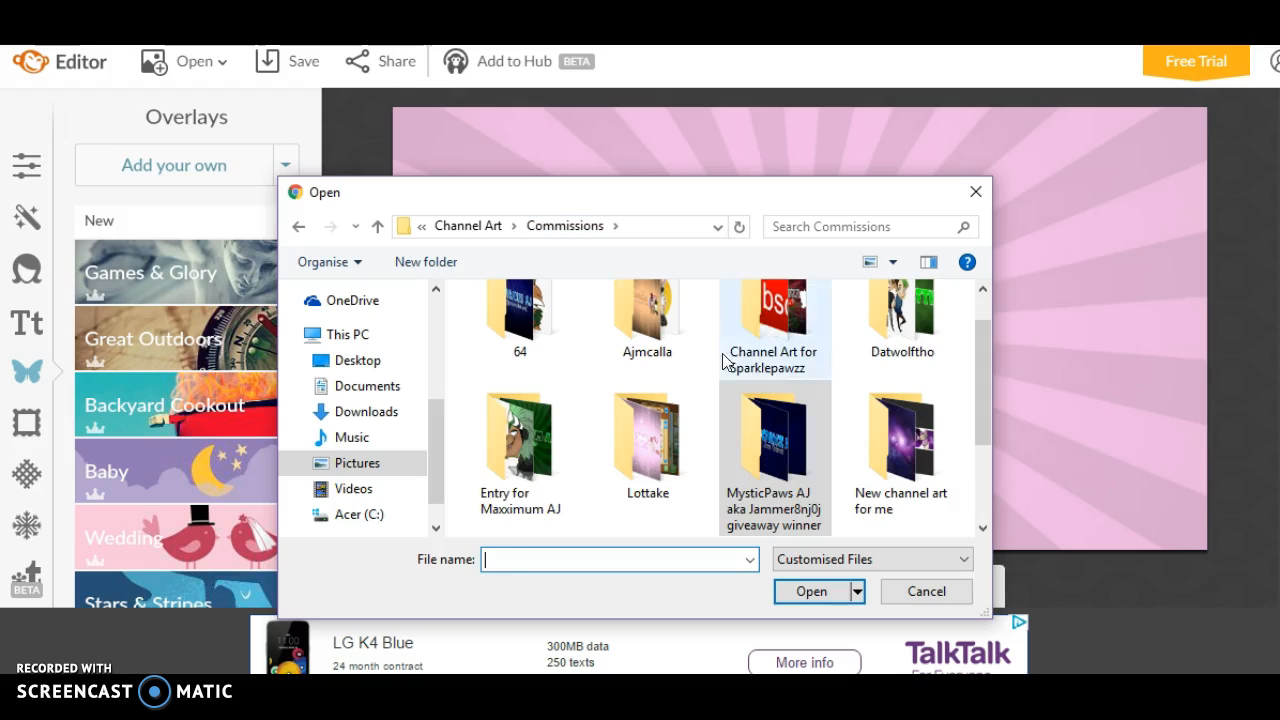
# Add the Text image from the shyflowey folder as an overlay.
pyautogui.scroll(-3)
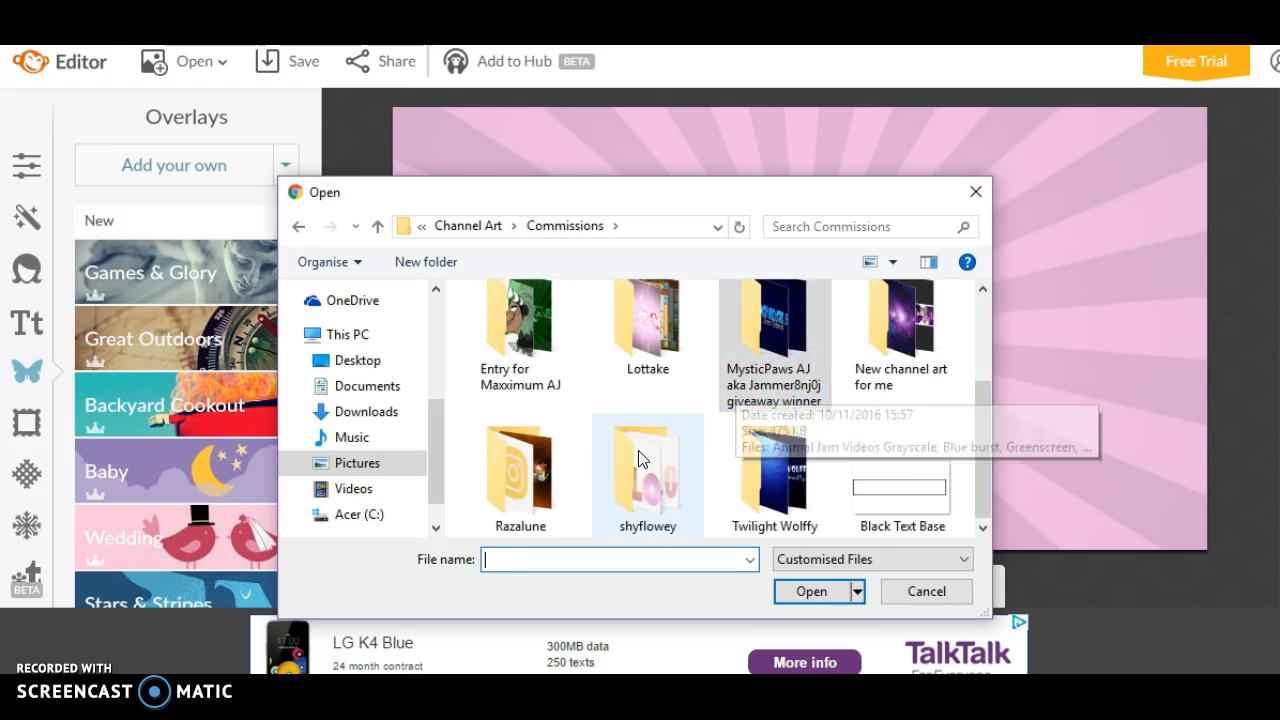
pyautogui.doubleClick(647, 475)
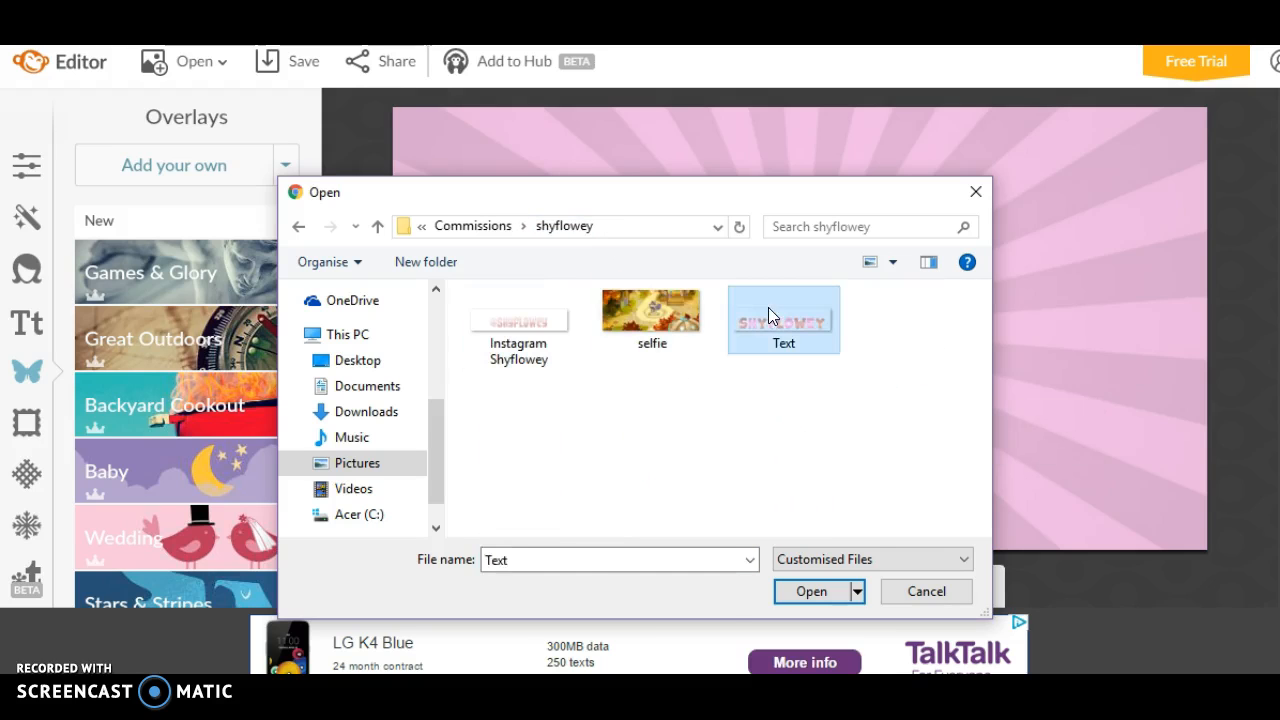
pyautogui.click(811, 591)
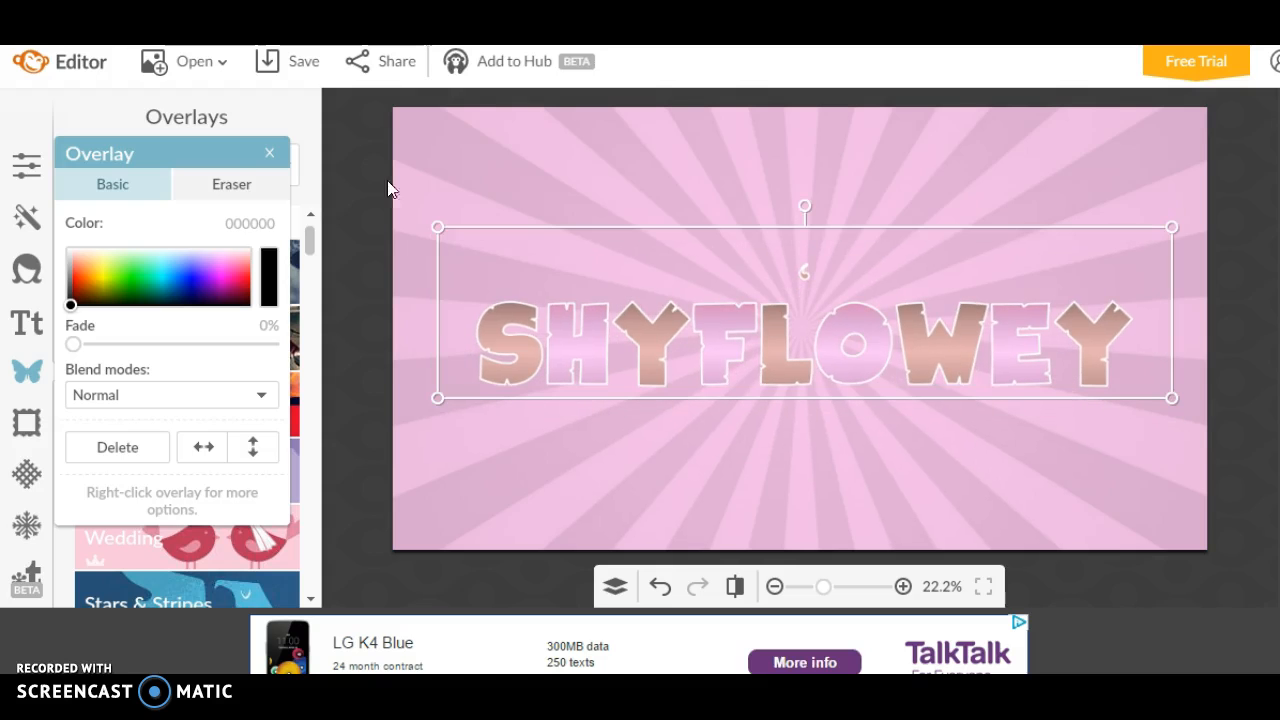
# Switch the overlay to Eraser at size 64, then close the overlay settings.
pyautogui.click(231, 184)
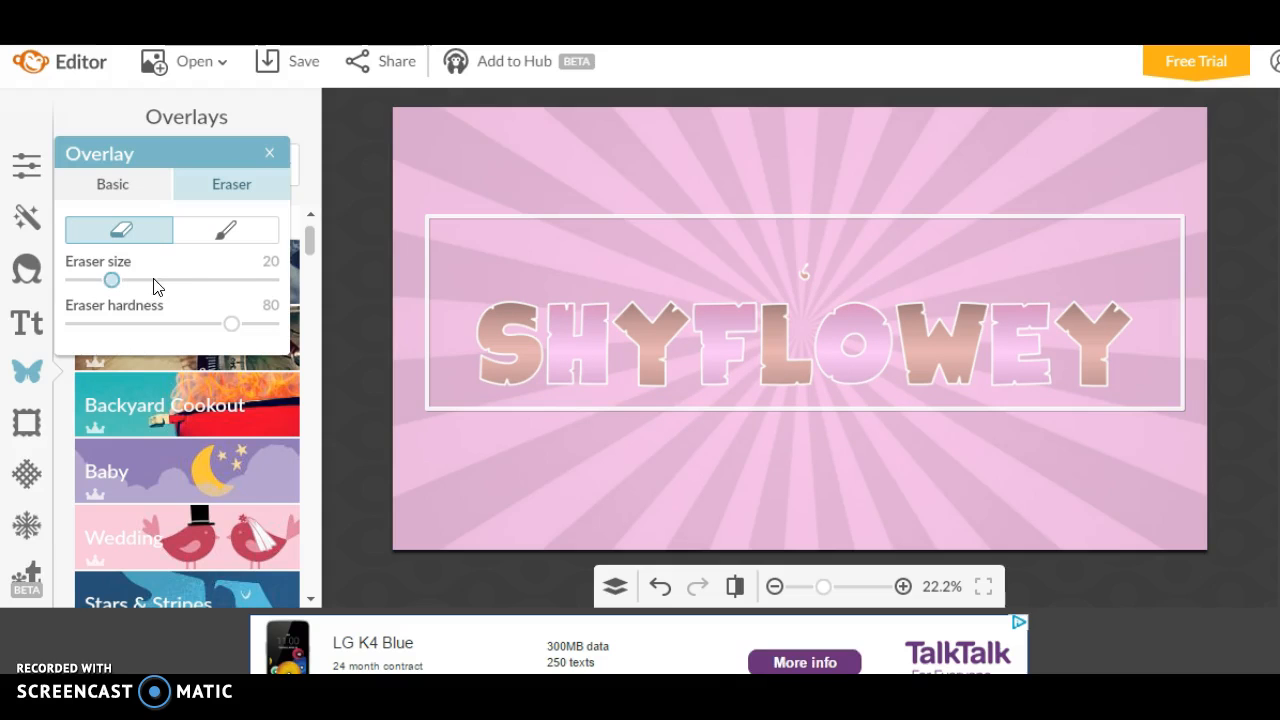
pyautogui.moveTo(111, 280); pyautogui.dragTo(198, 280)
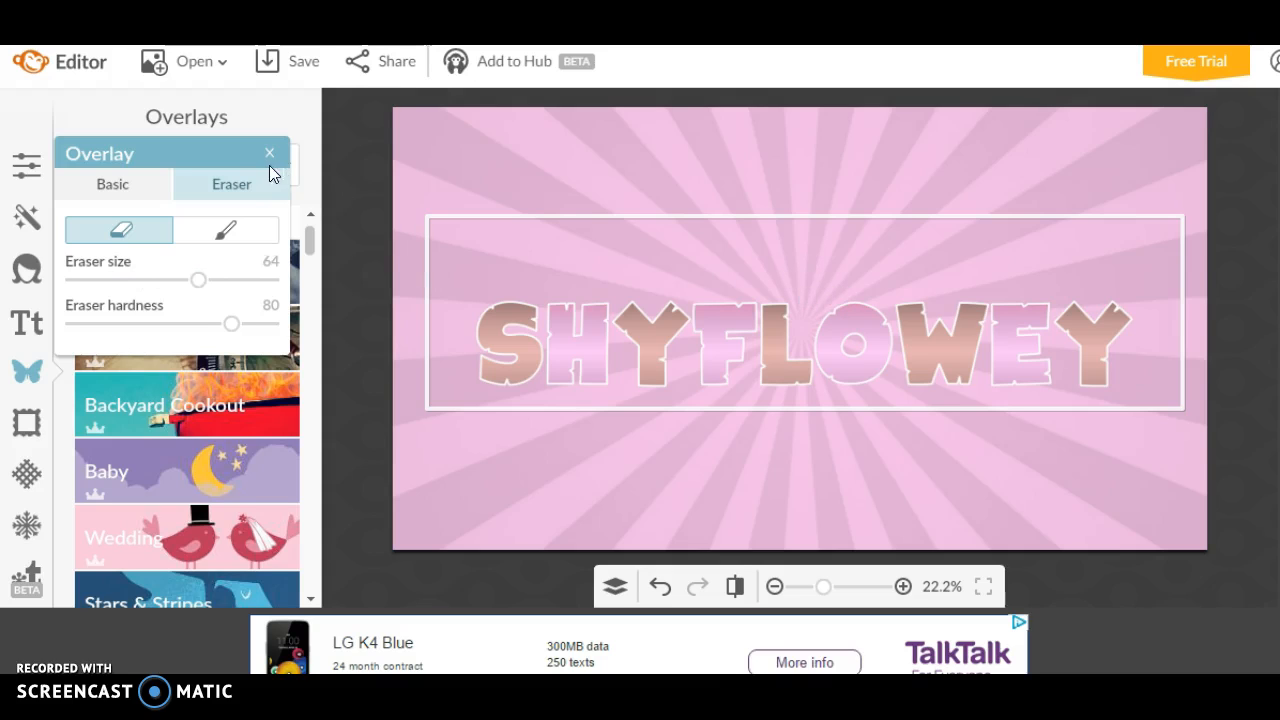
pyautogui.click(269, 152)
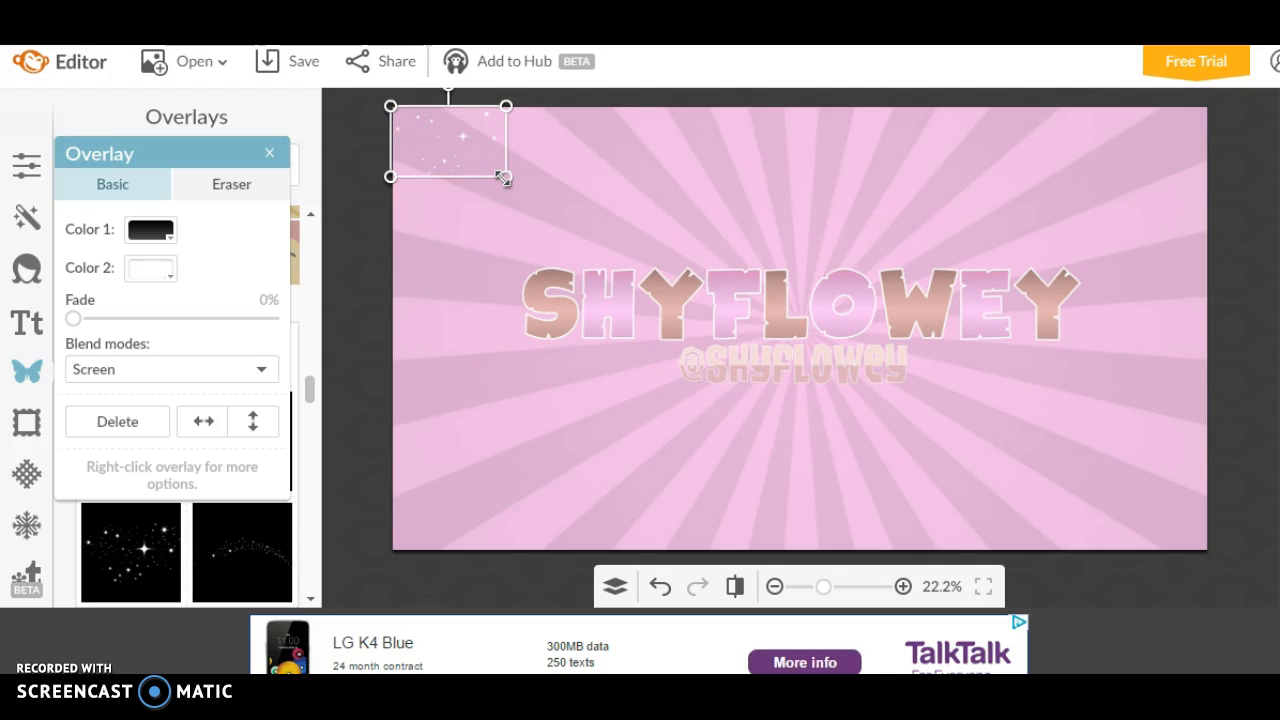
# Stretch the sparkle overlay across the full banner and fade it to 62%.
pyautogui.moveTo(505, 178); pyautogui.dragTo(597, 238)
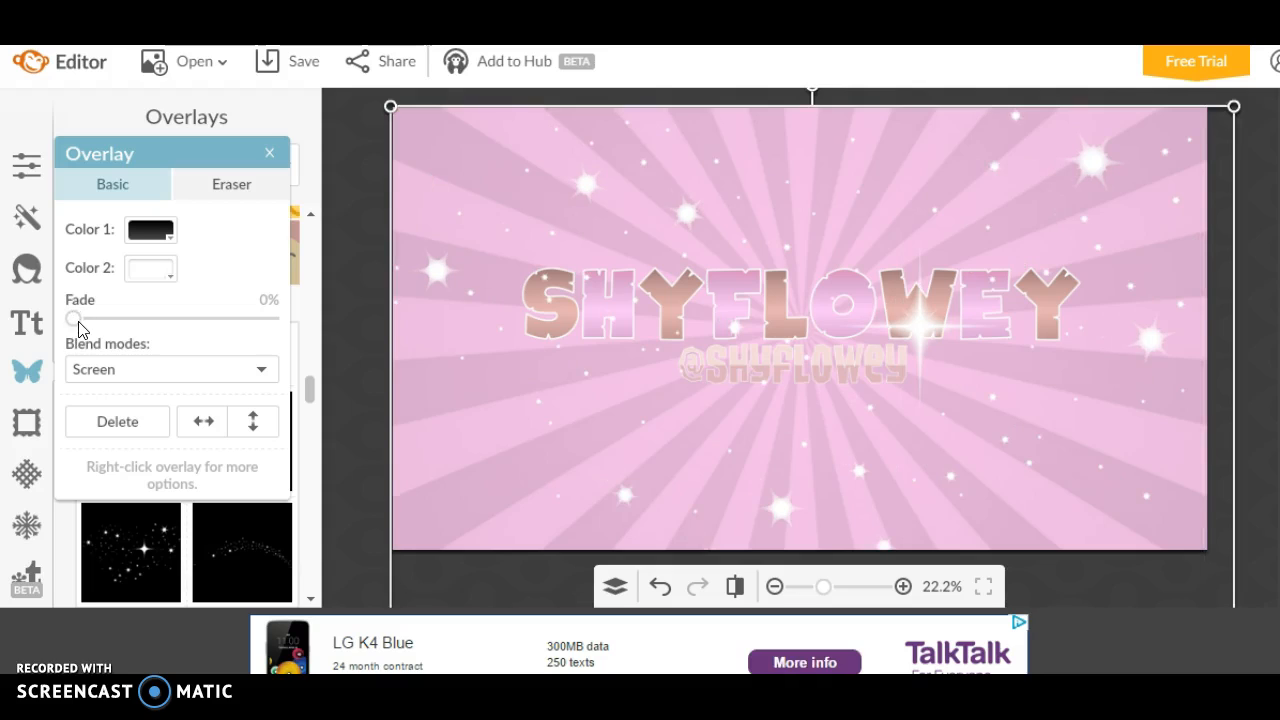
pyautogui.moveTo(74, 318); pyautogui.dragTo(140, 318)
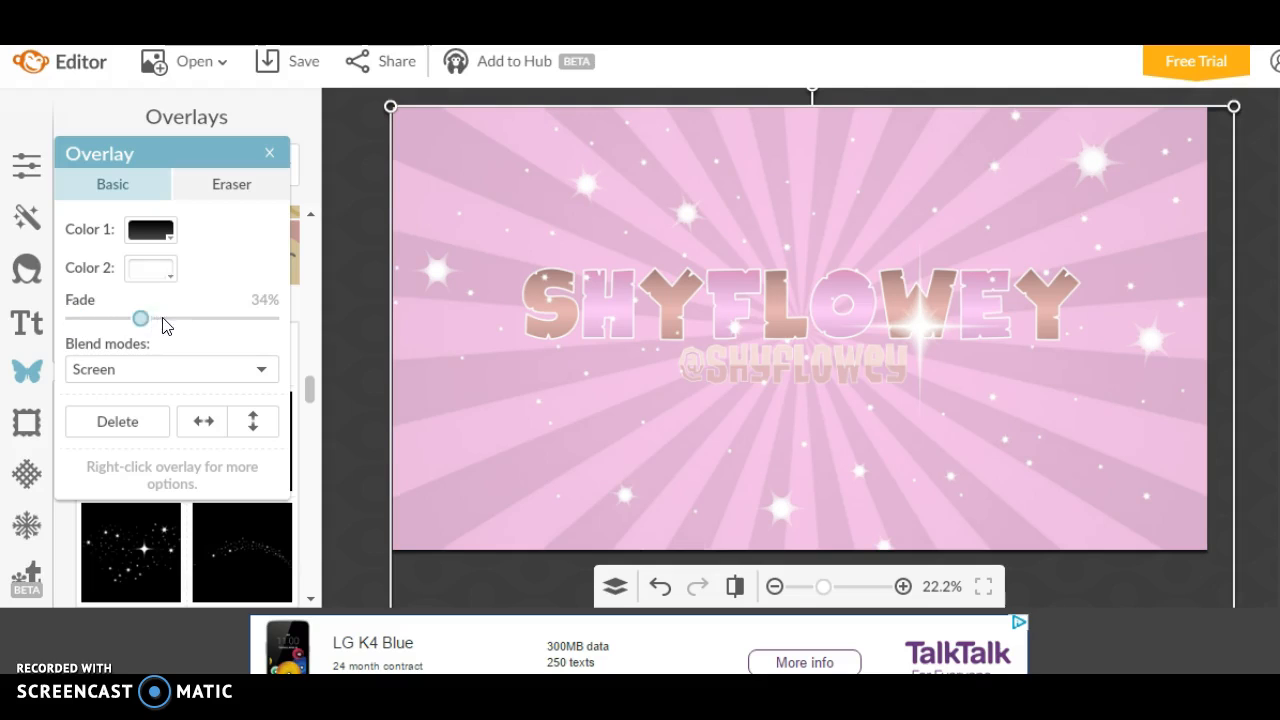
pyautogui.moveTo(140, 318); pyautogui.dragTo(172, 318)
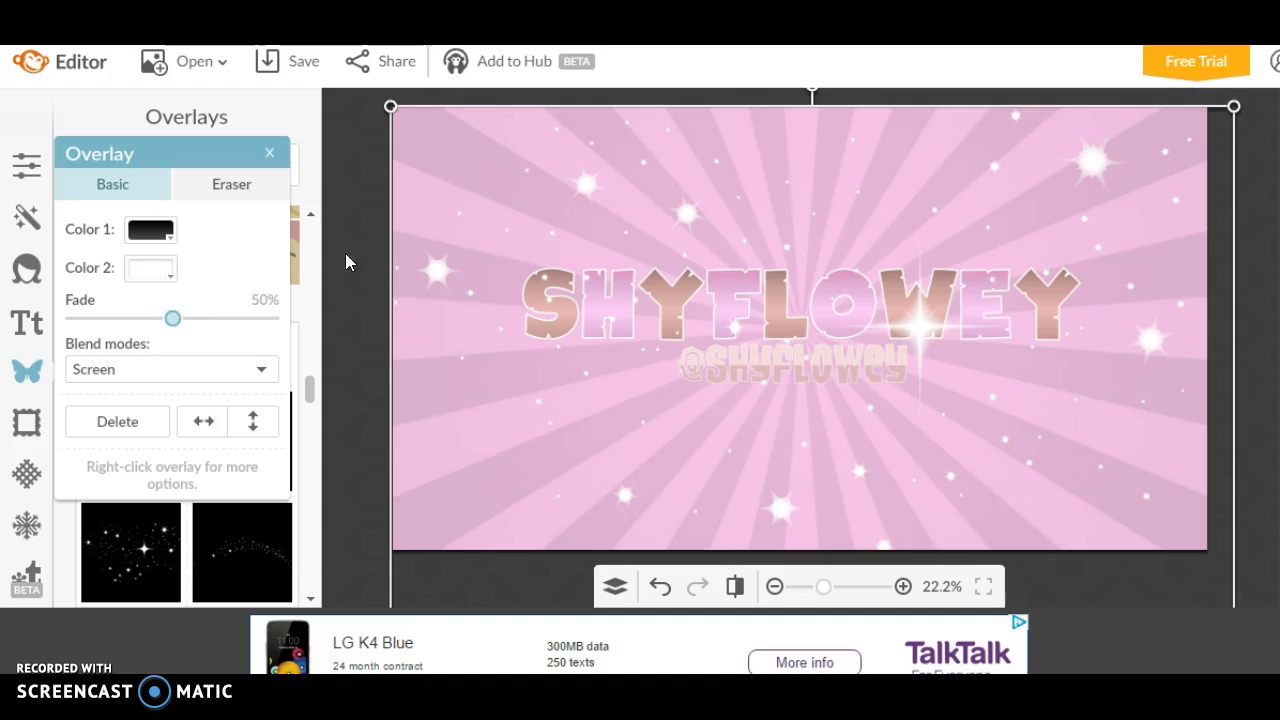
pyautogui.moveTo(172, 318); pyautogui.dragTo(177, 318)
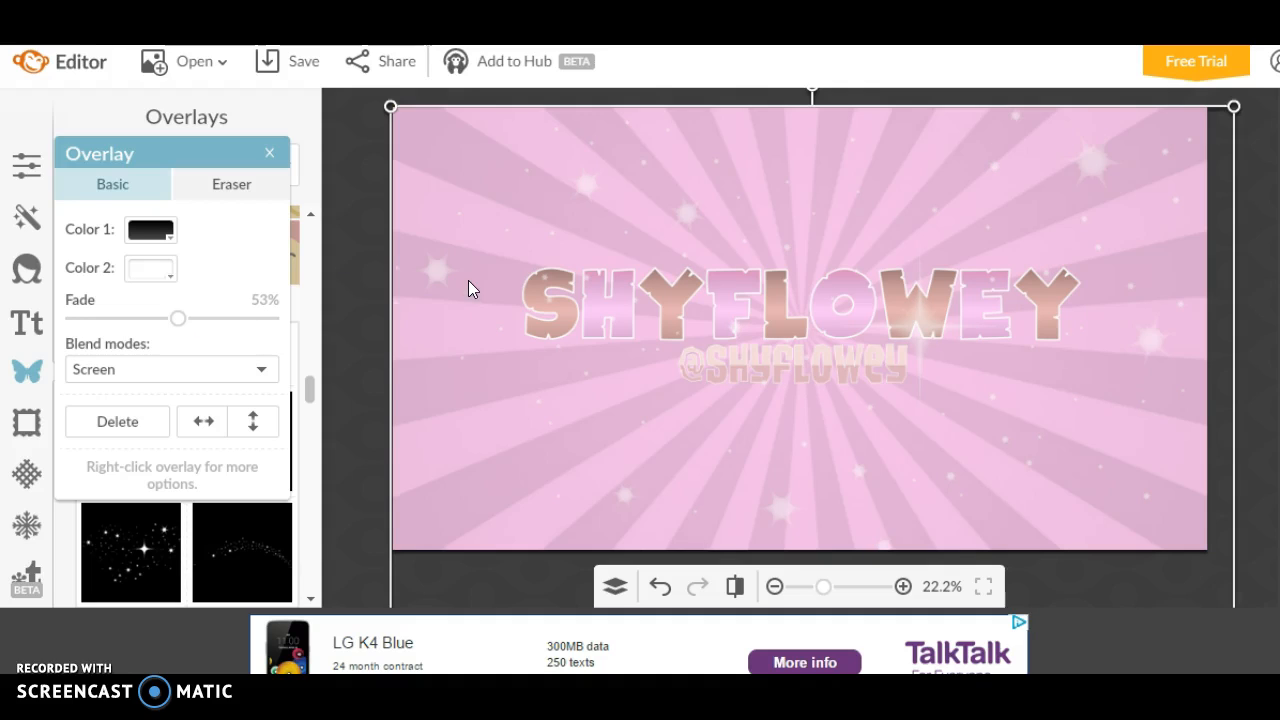
pyautogui.moveTo(178, 318)
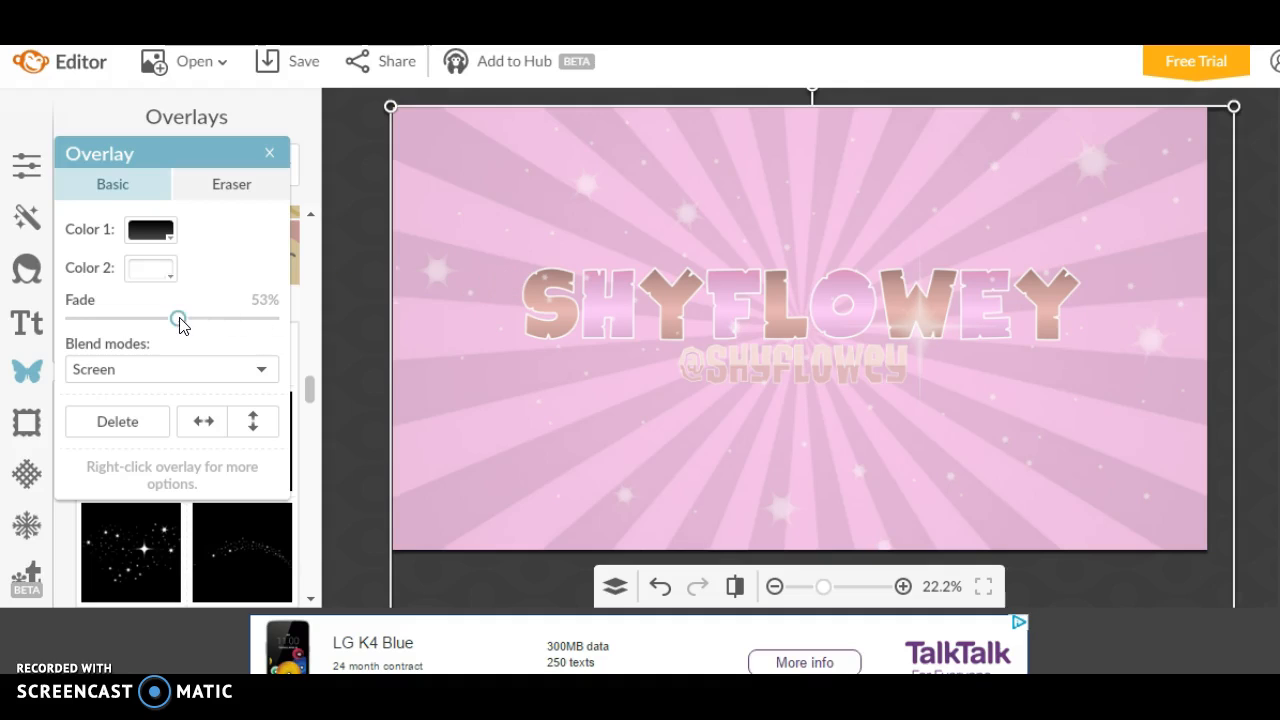
pyautogui.moveTo(178, 317); pyautogui.dragTo(196, 317)
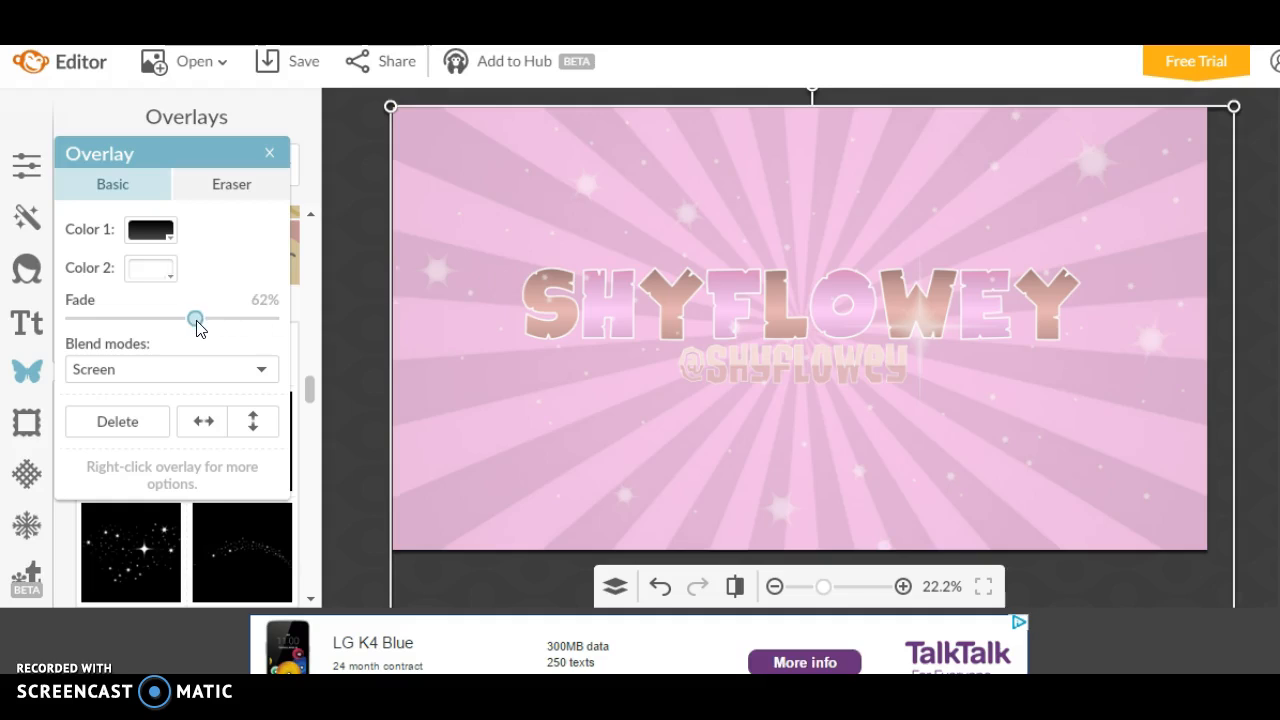
pyautogui.moveTo(723, 249)
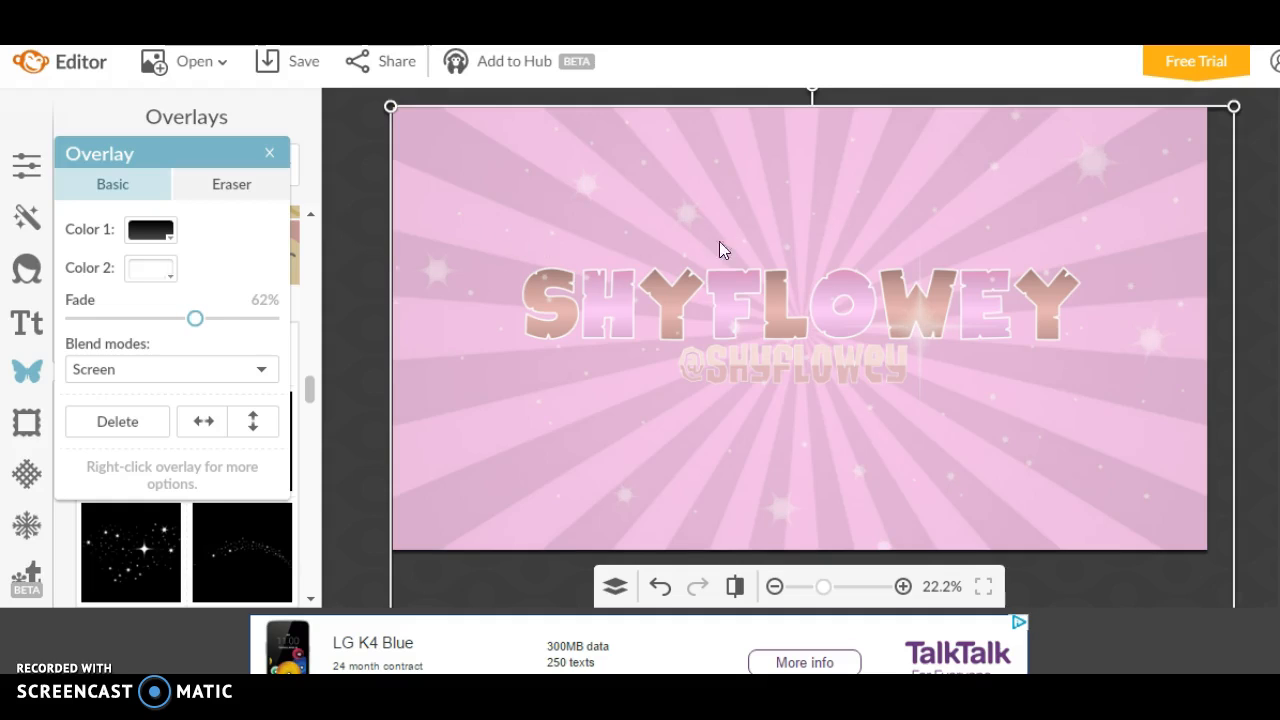
pyautogui.moveTo(588, 352)
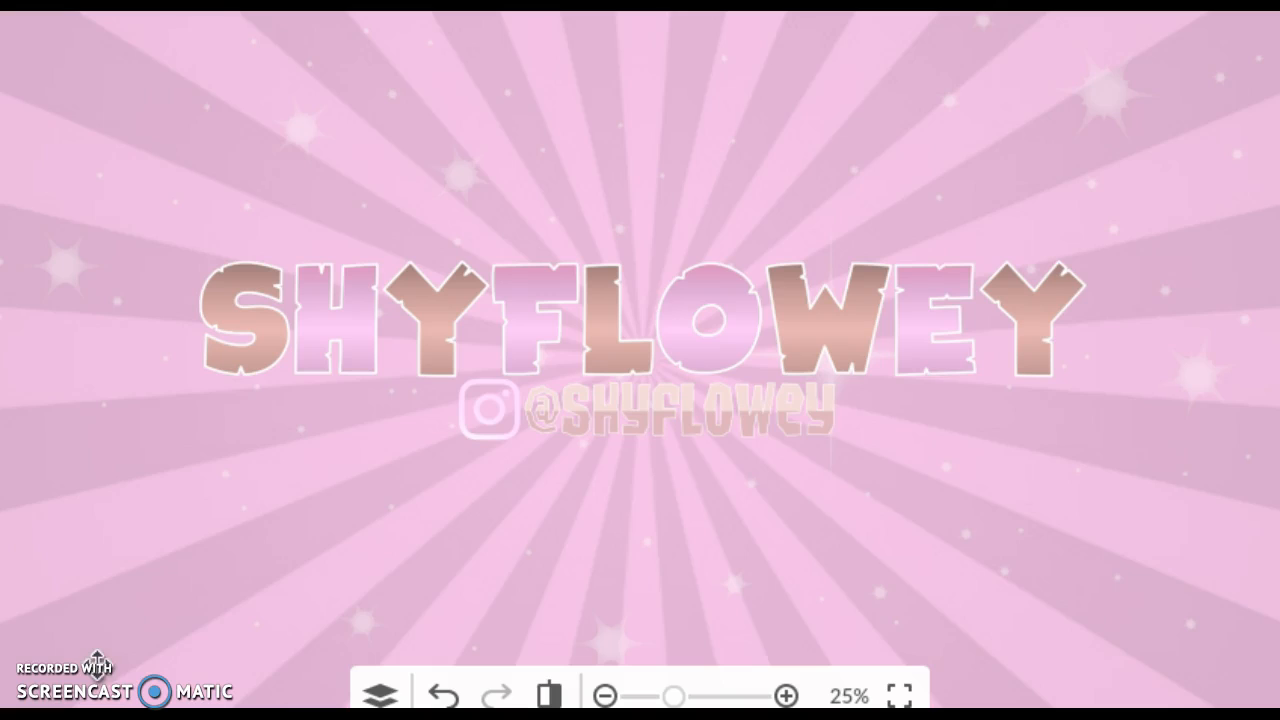
pyautogui.moveTo(967, 389)
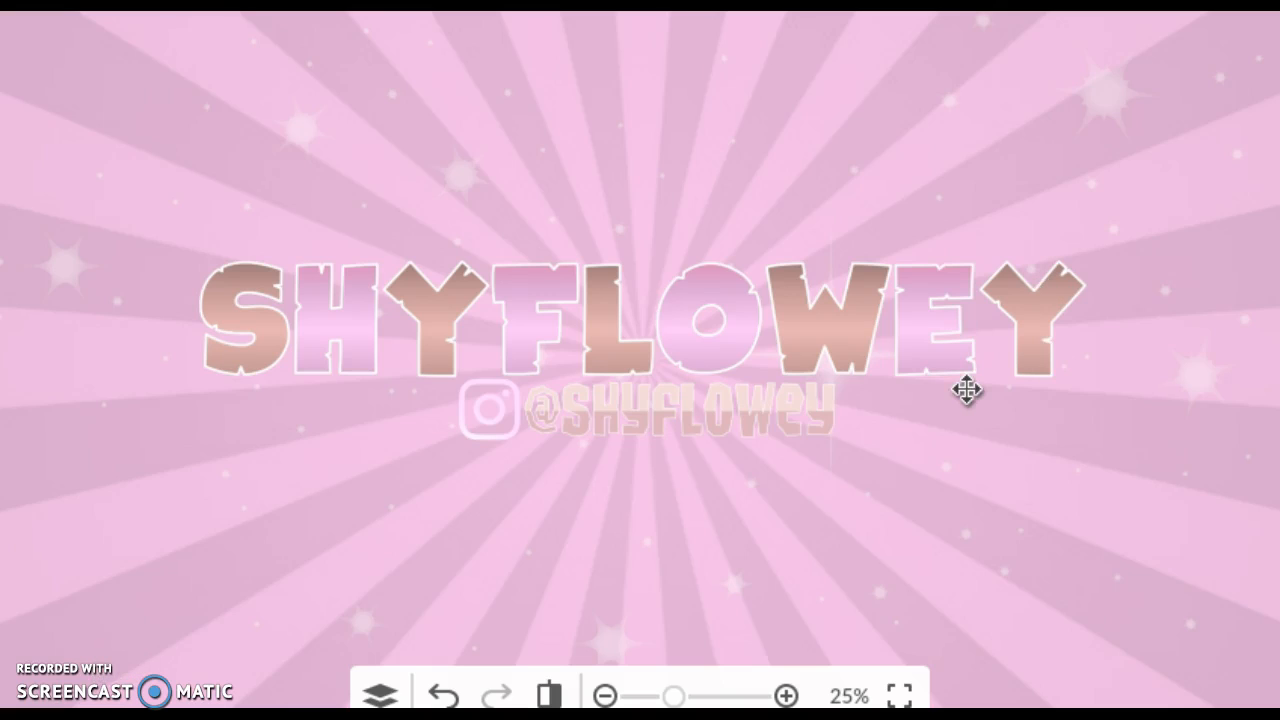
pyautogui.moveTo(793, 470)
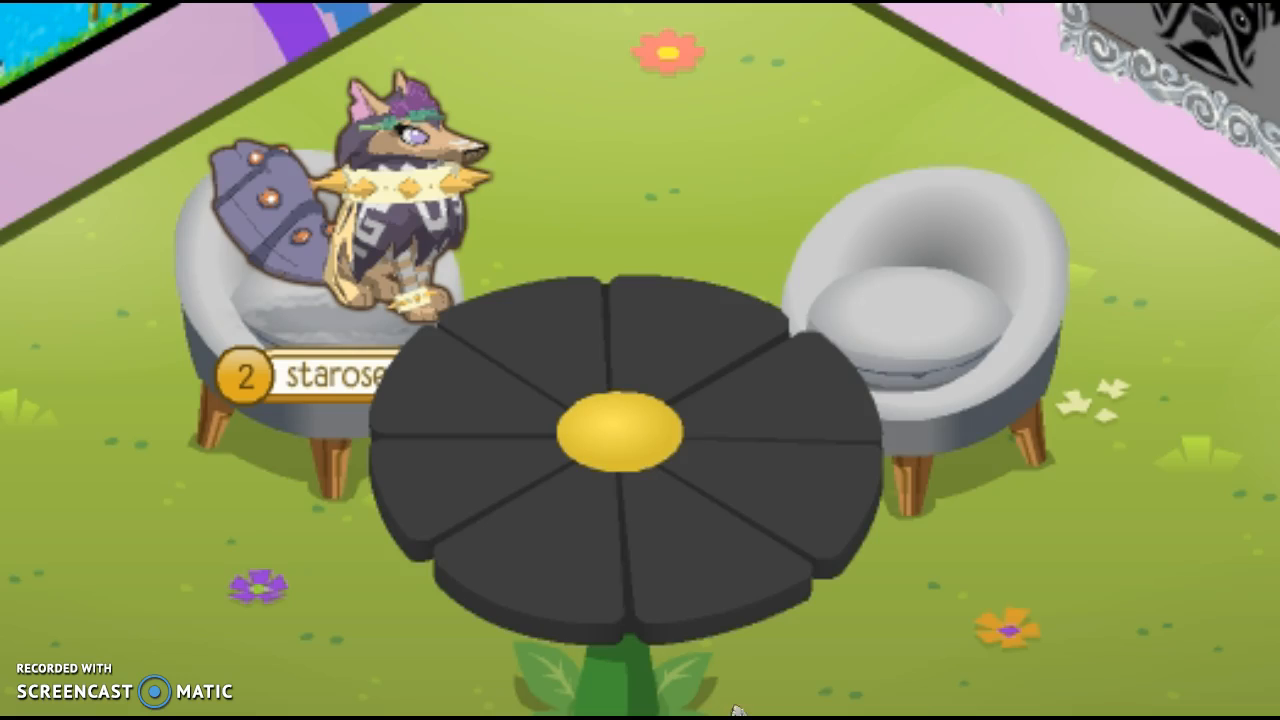
pyautogui.moveTo(660, 562)
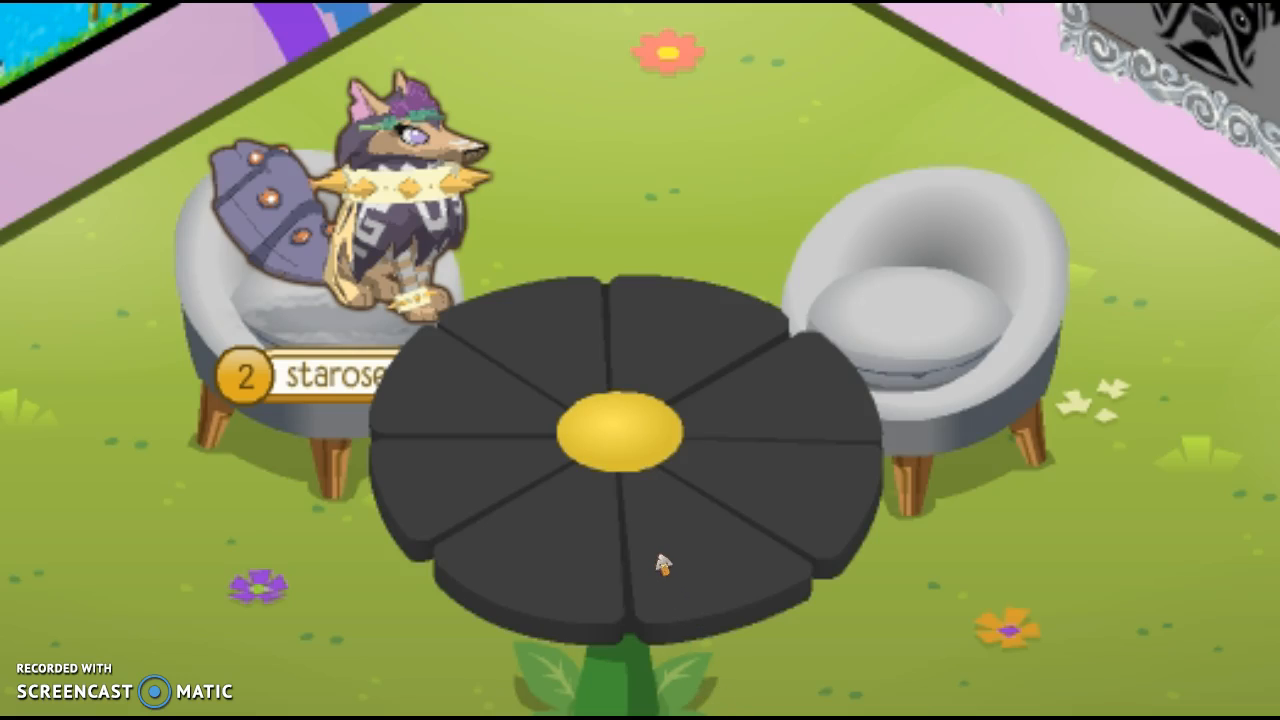
pyautogui.moveTo(642, 538)
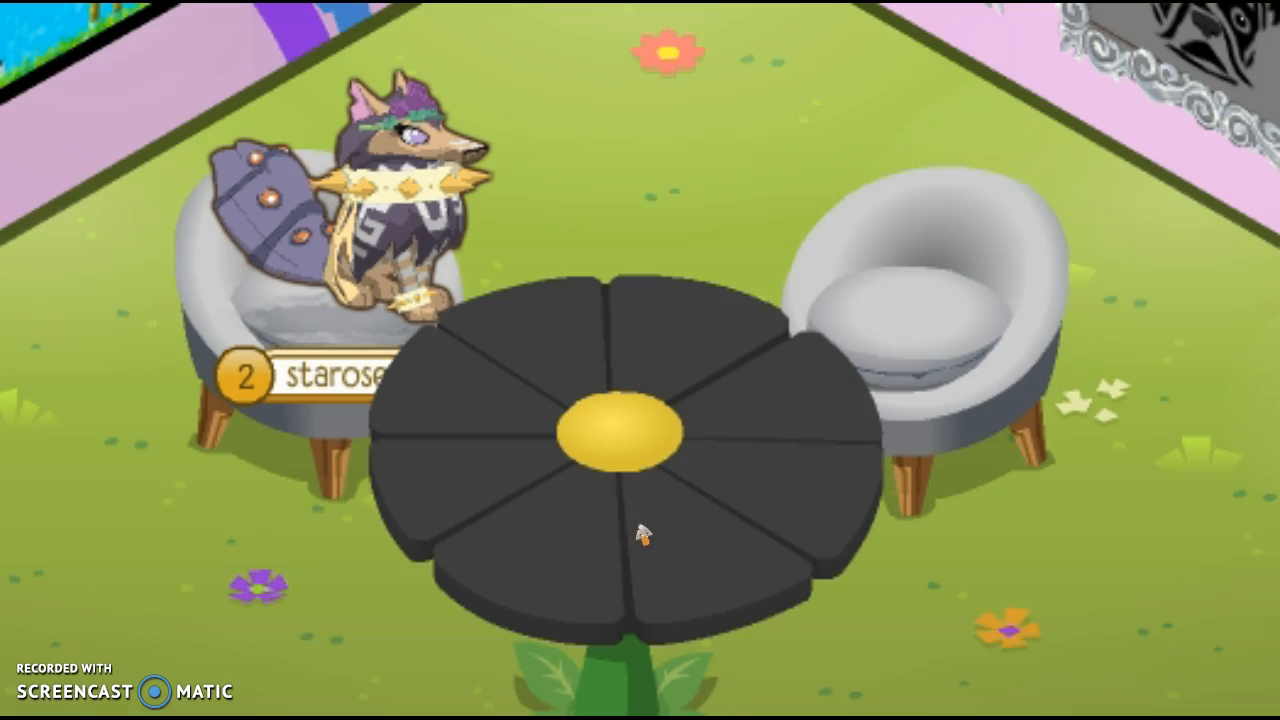
pyautogui.moveTo(605, 525)
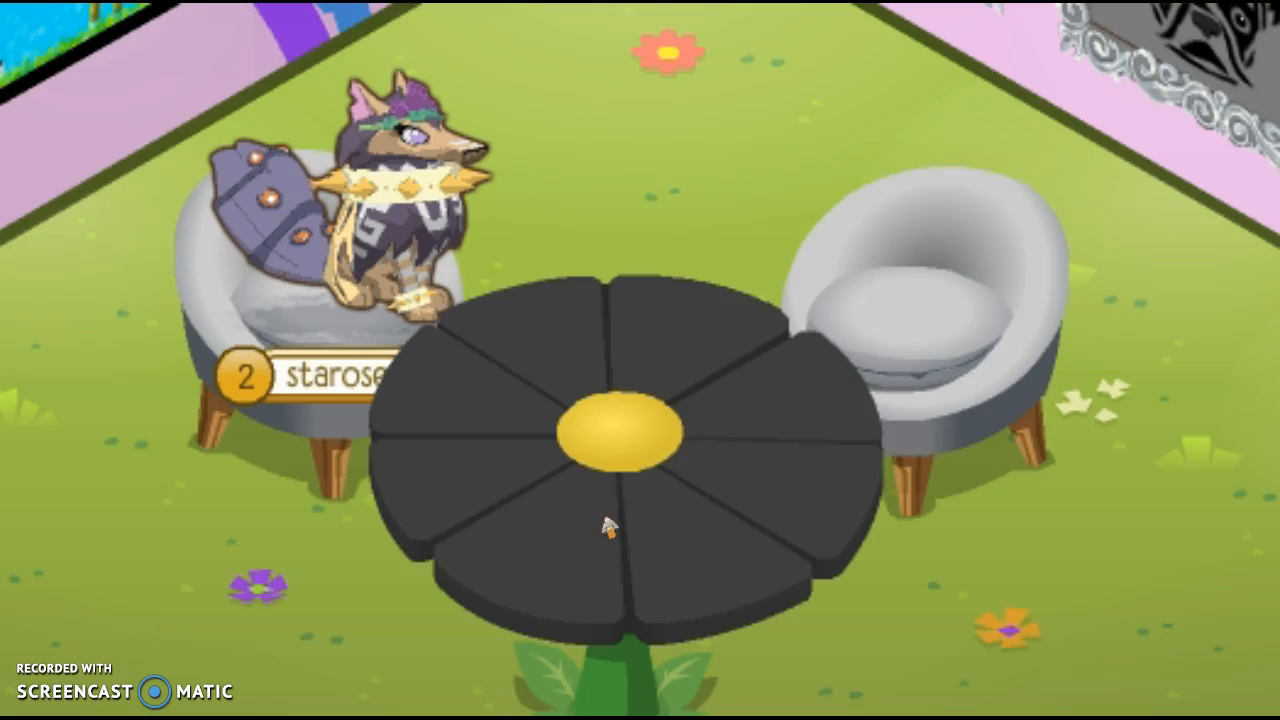
pyautogui.moveTo(757, 430)
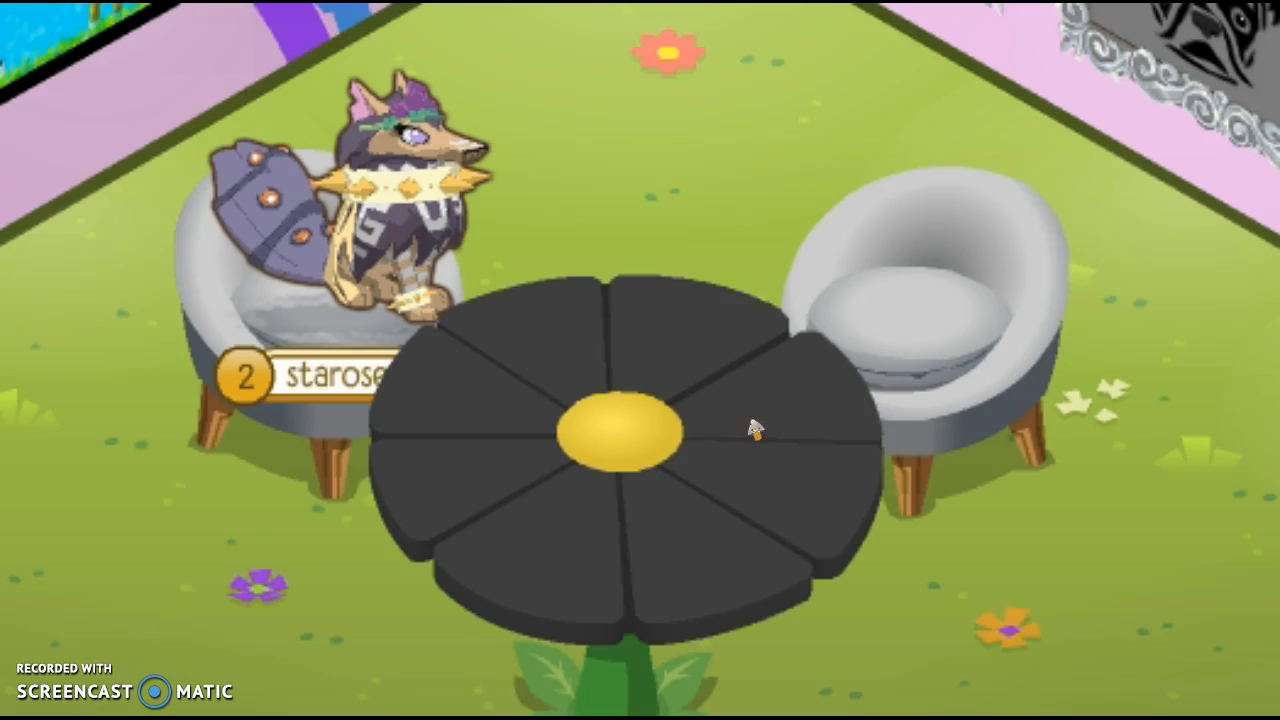
pyautogui.moveTo(778, 488)
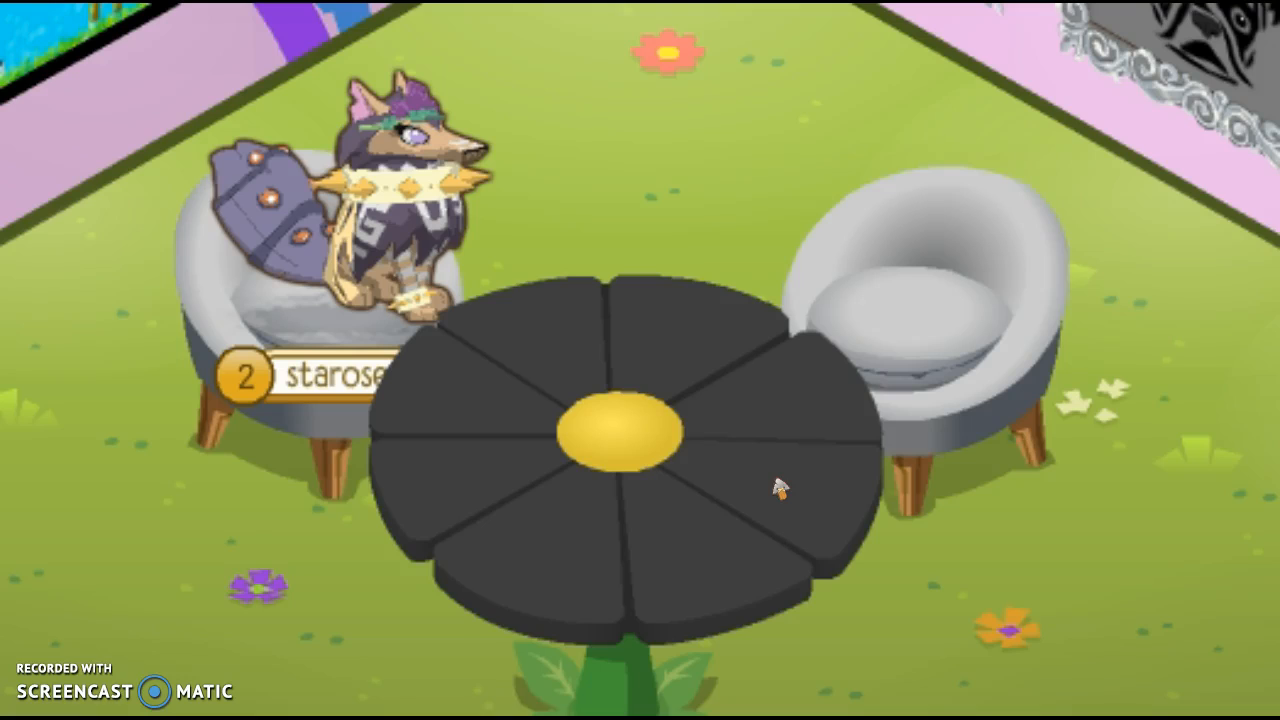
pyautogui.moveTo(763, 527)
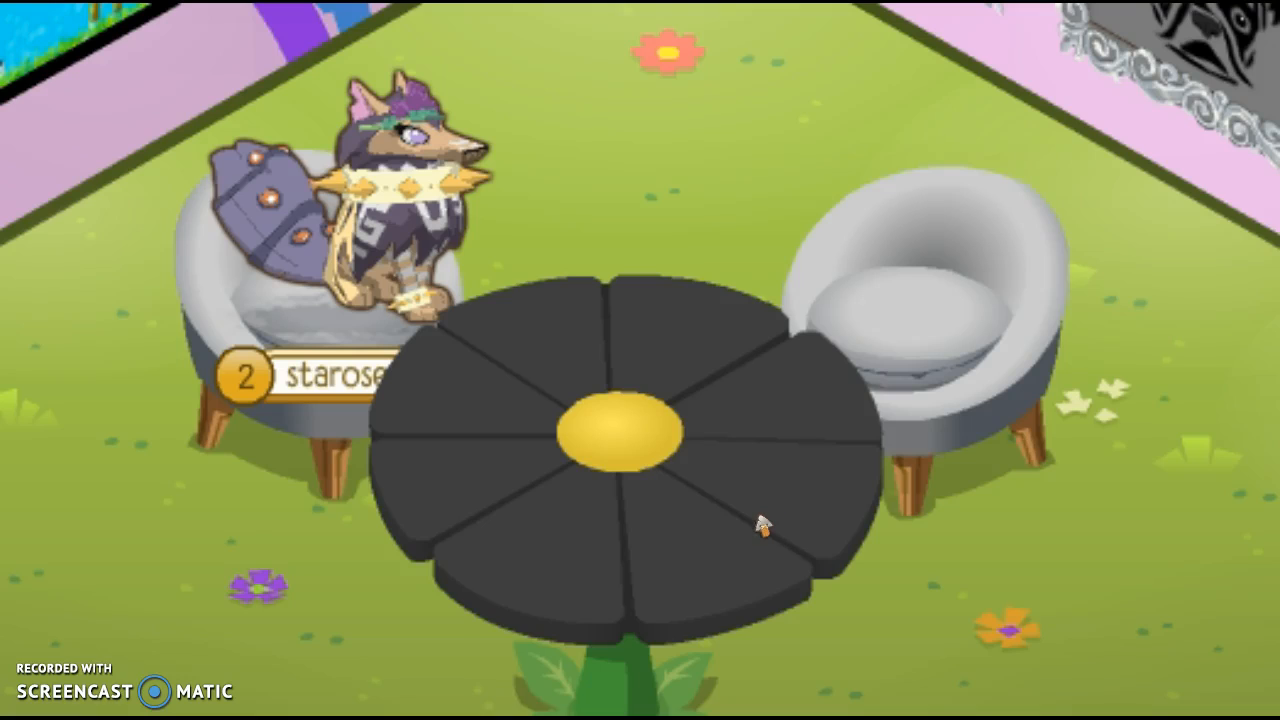
pyautogui.moveTo(560, 515)
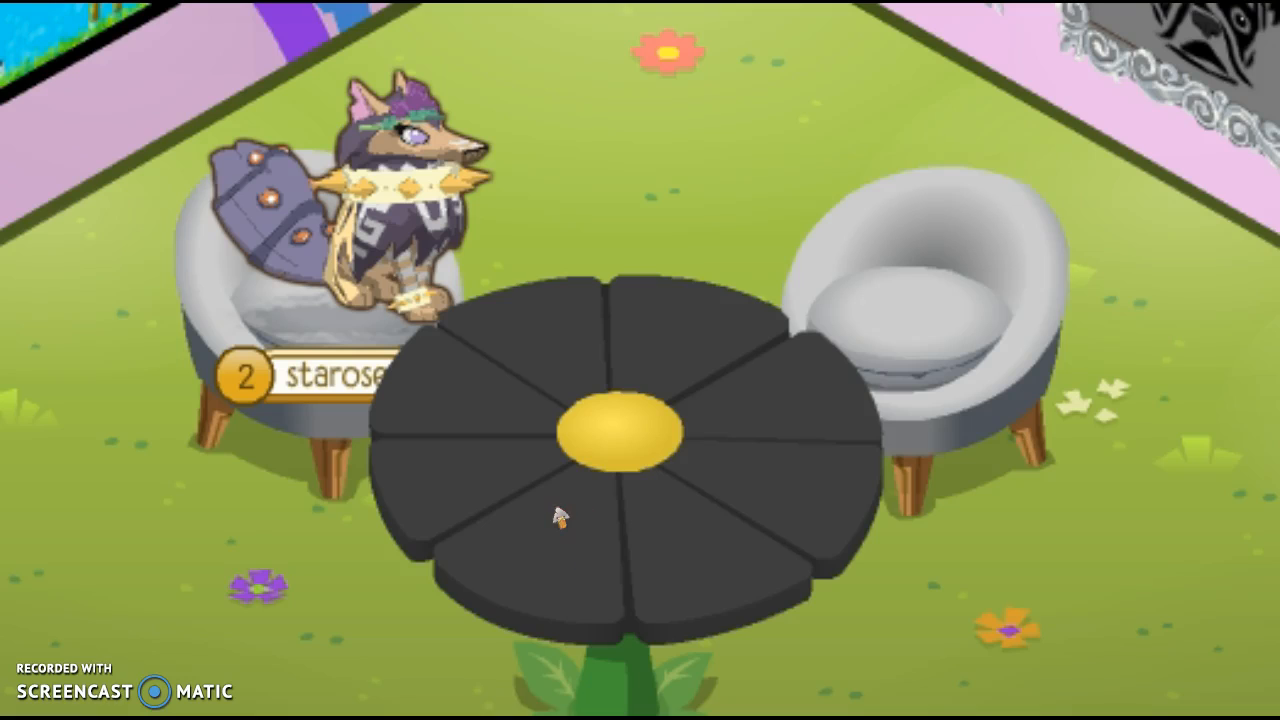